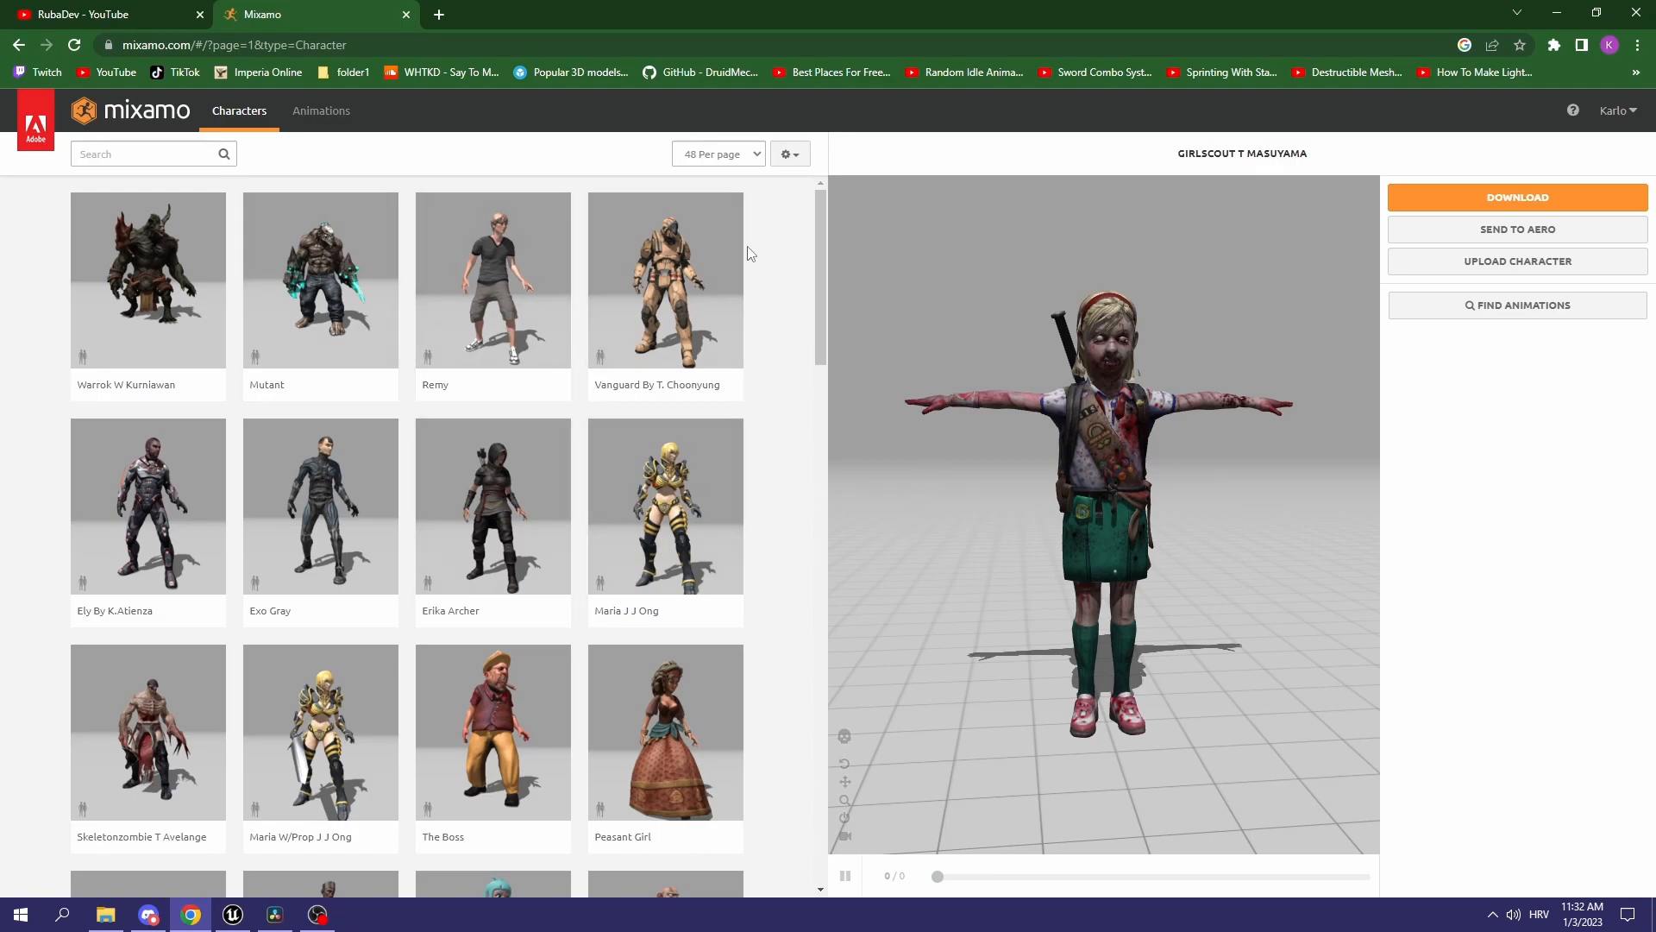
mouse_move(609, 229)
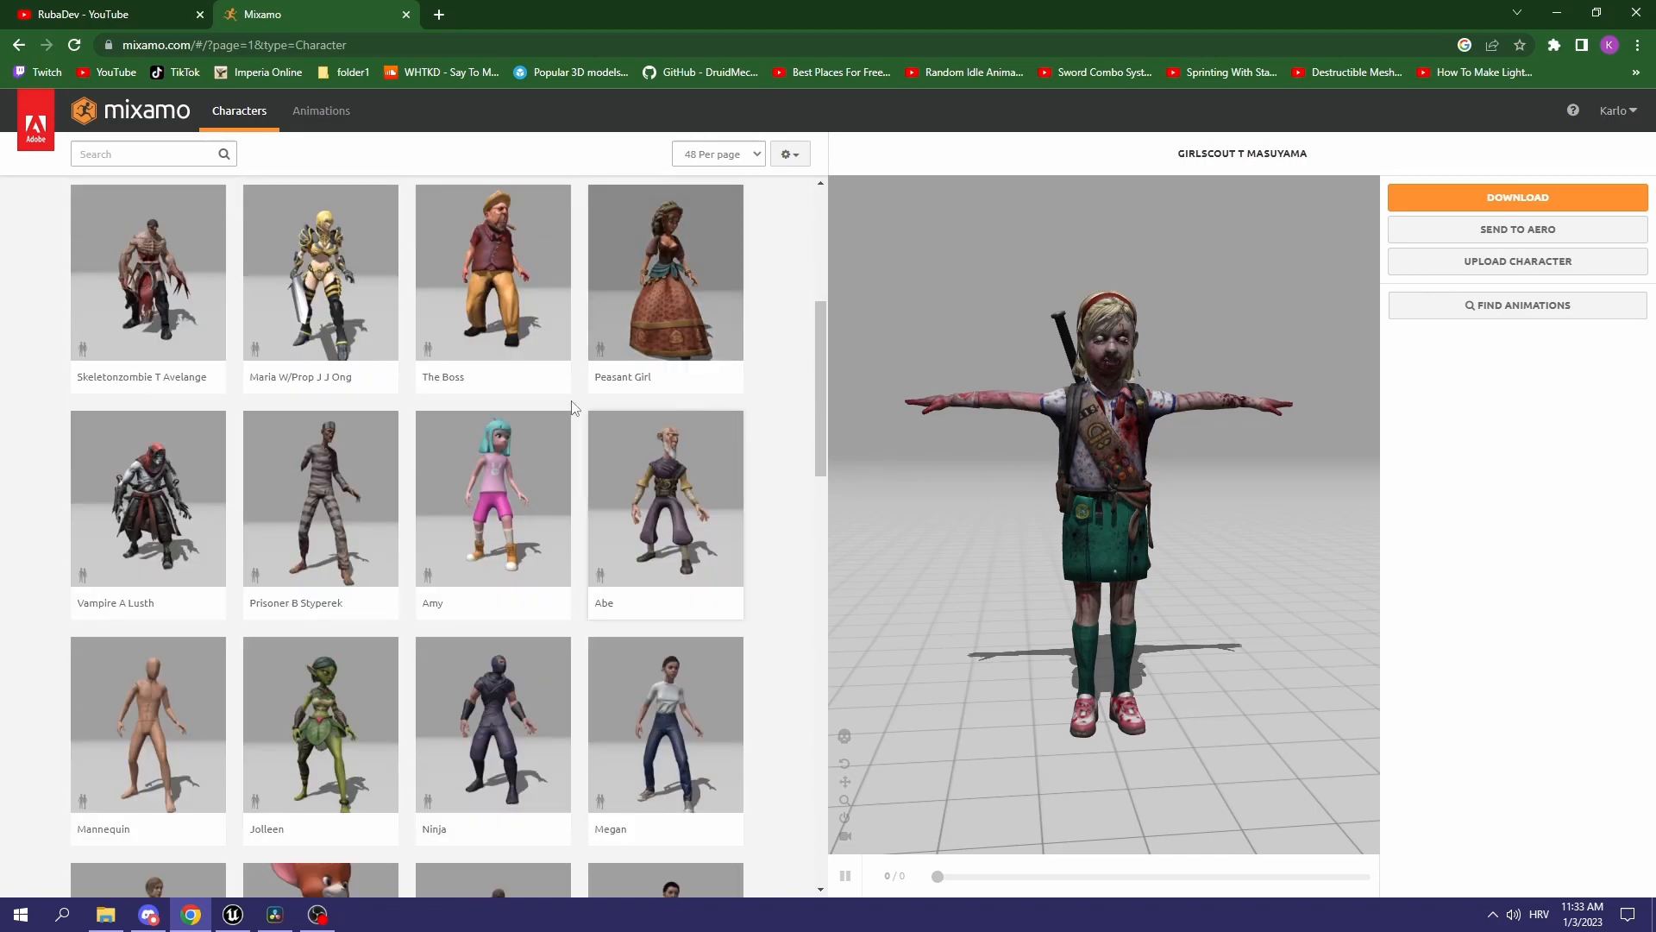
Step: Inspect the Girlscout T Masuyama preview and download it as FBX Binary in T-pose
scroll("down", 3)
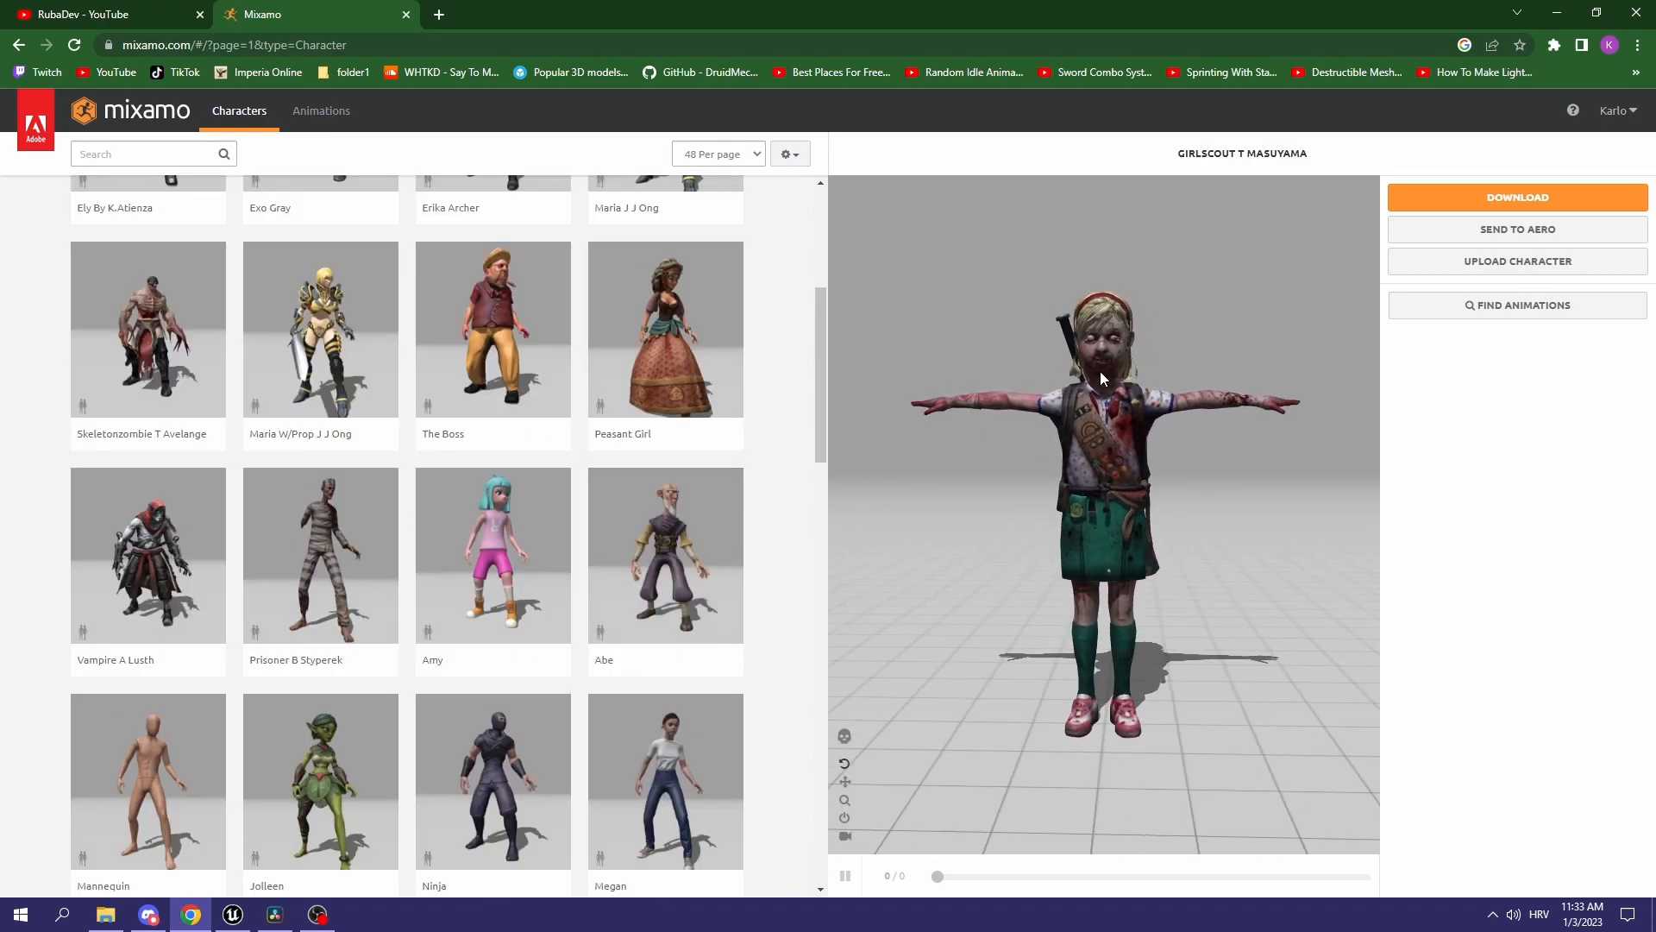
left_click_drag(1104, 379, 1071, 354)
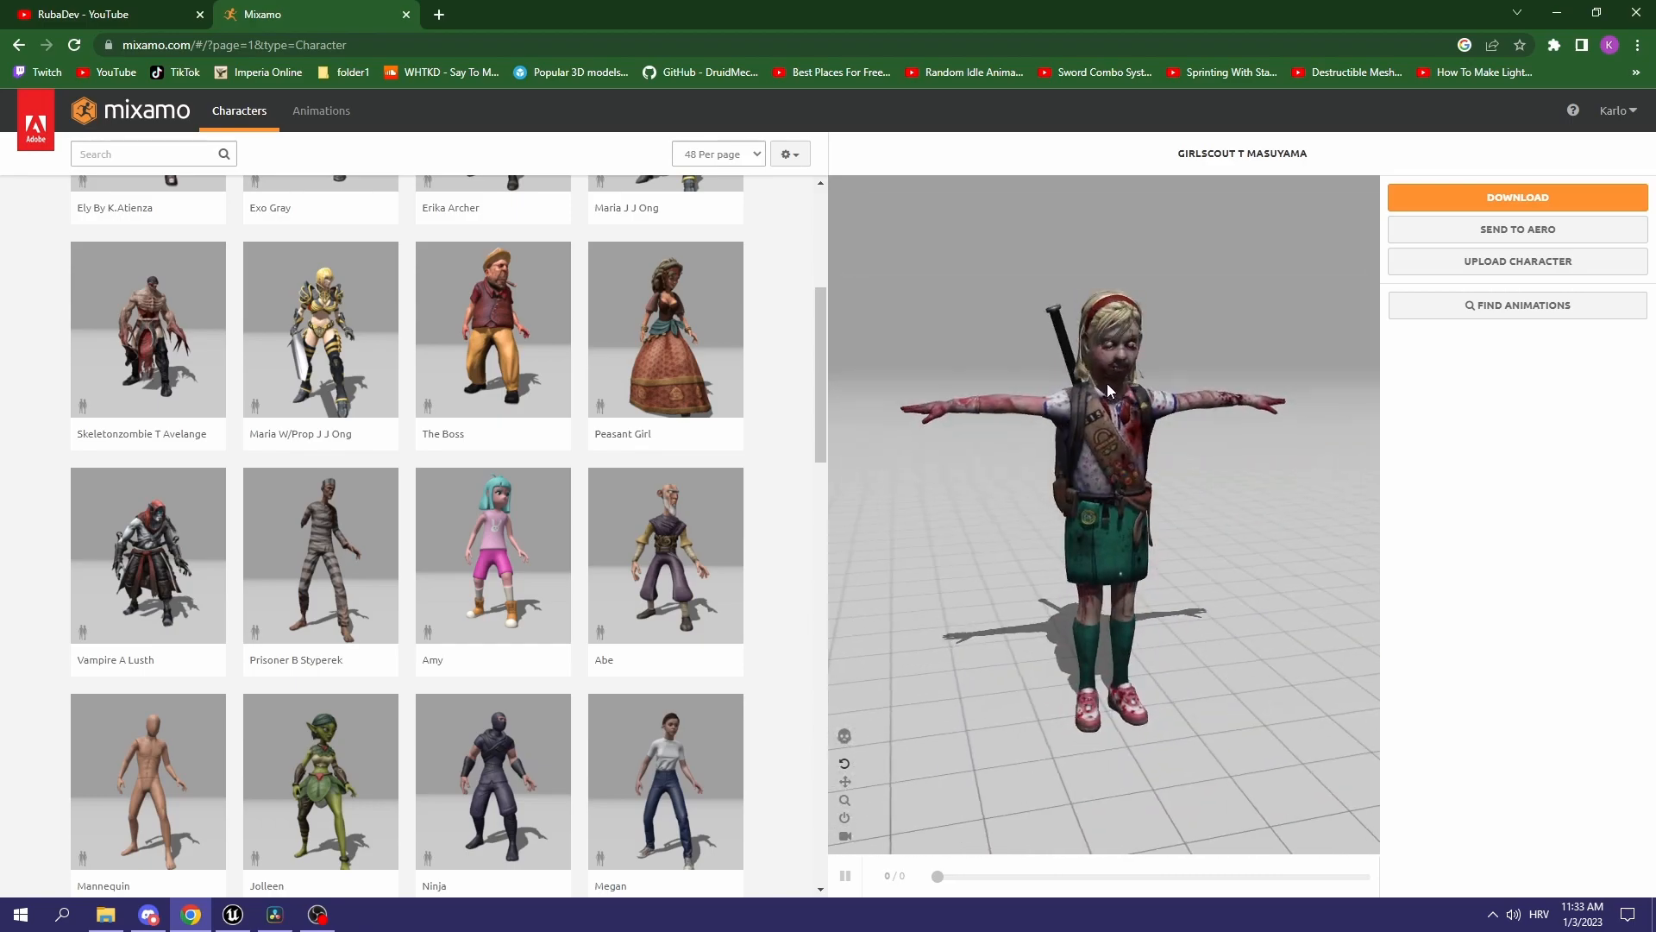
left_click(1515, 197)
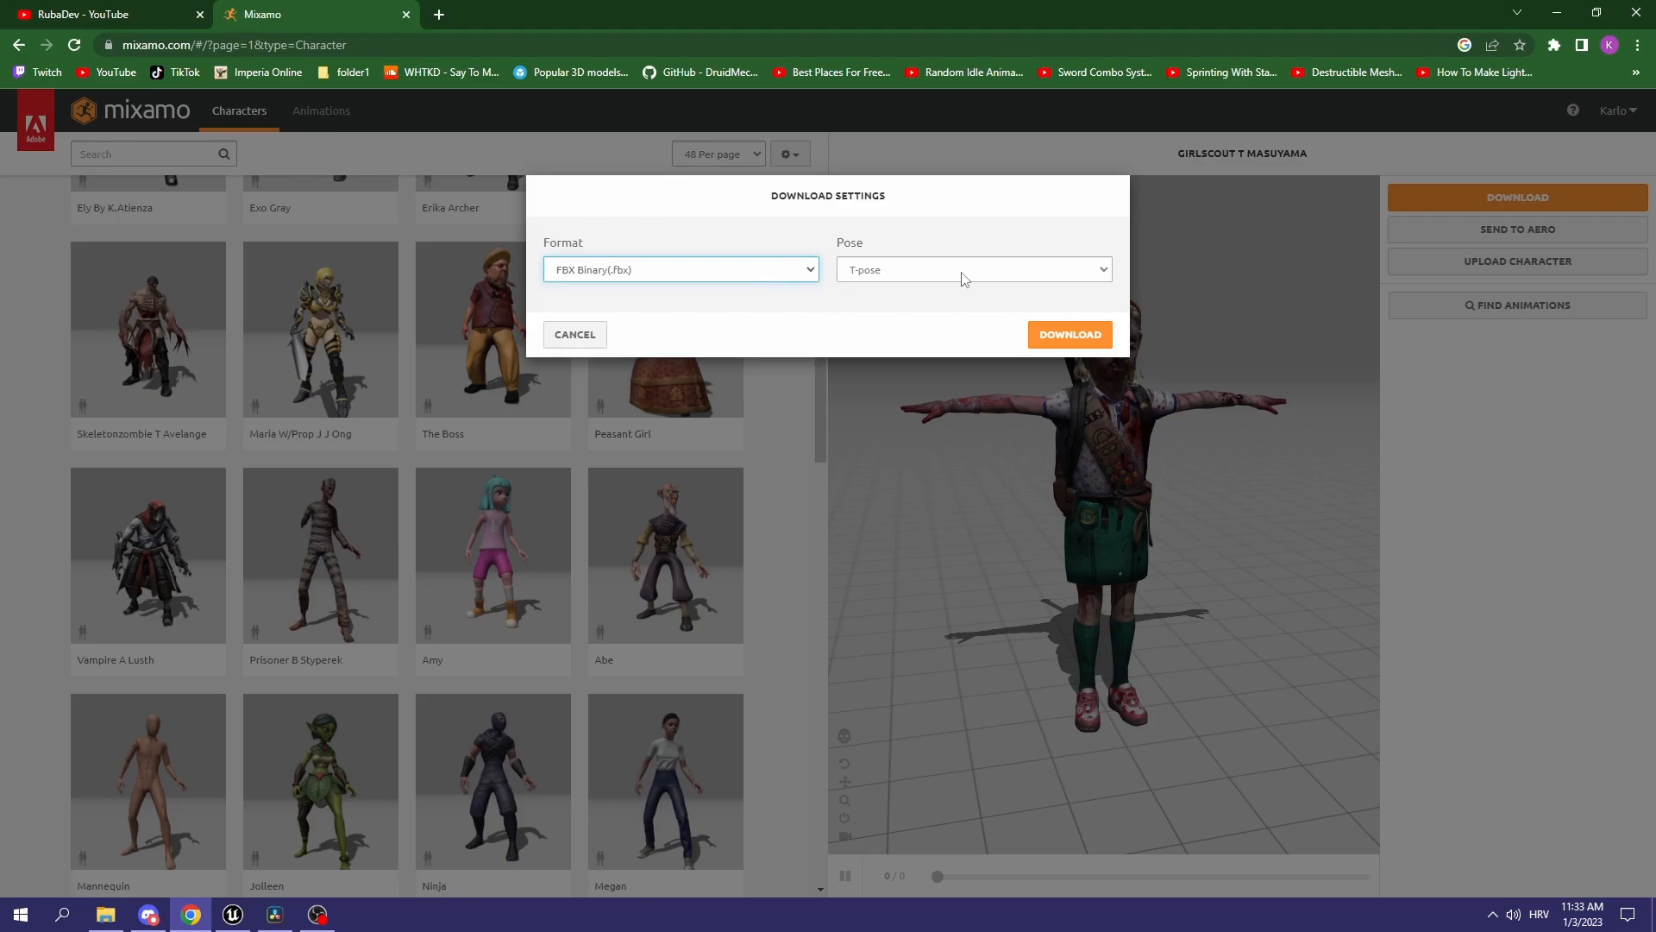
left_click(1068, 333)
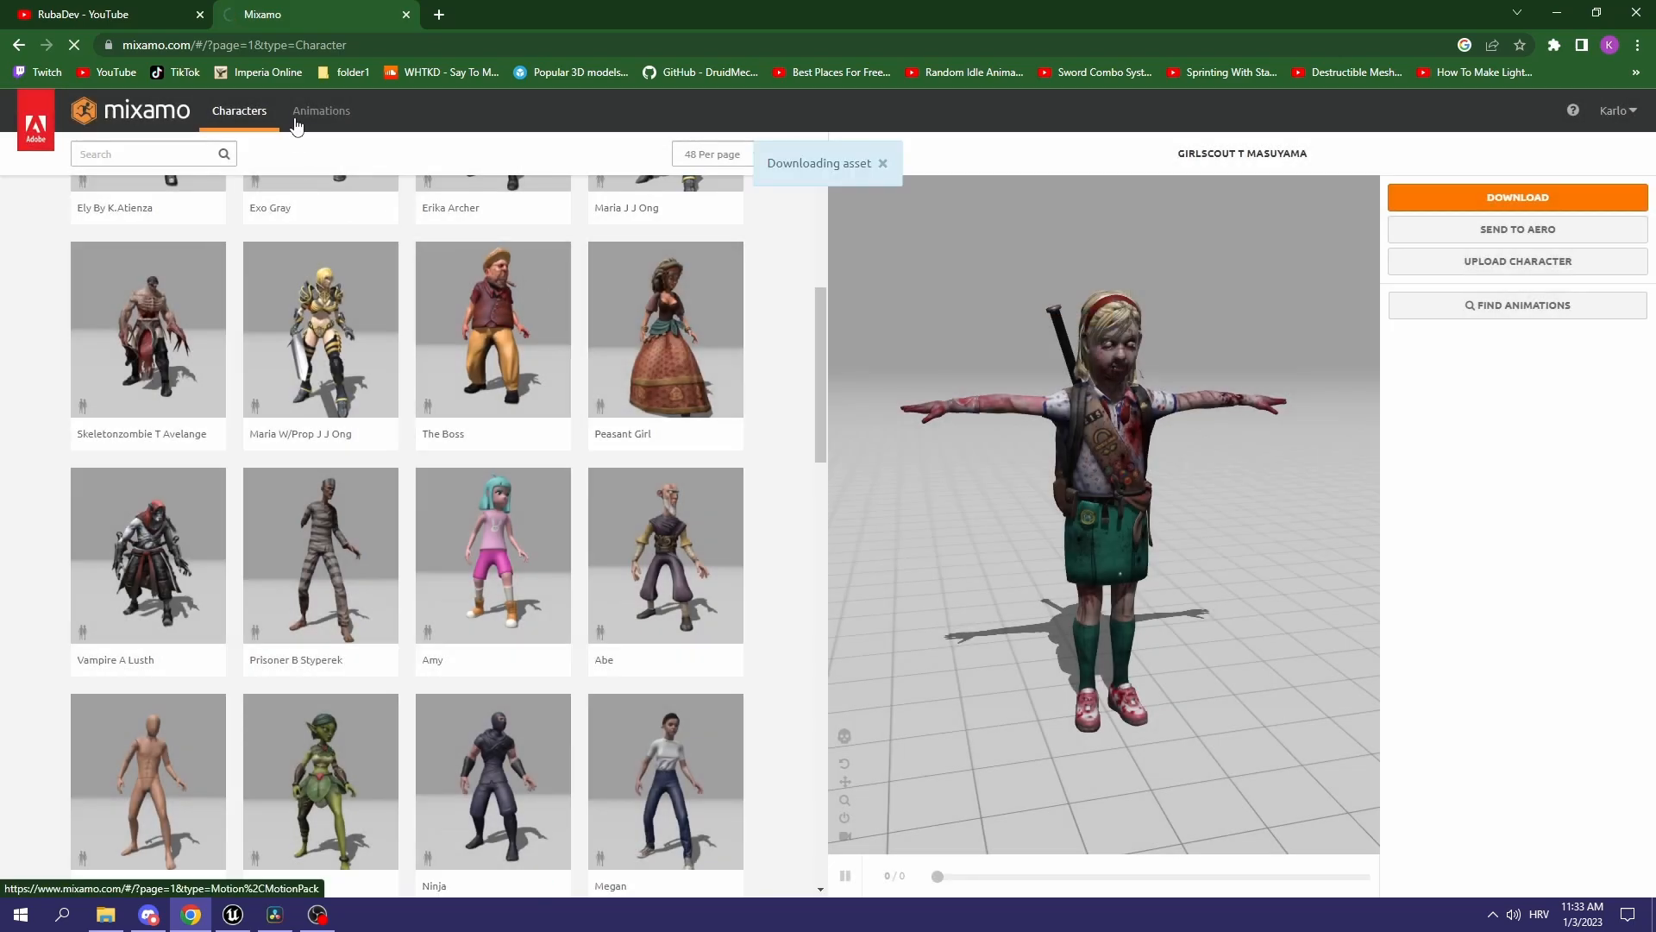
Step: Find the Running Crawl animation by searching 'crawl' and set its Overdrive to 46
left_click(321, 110)
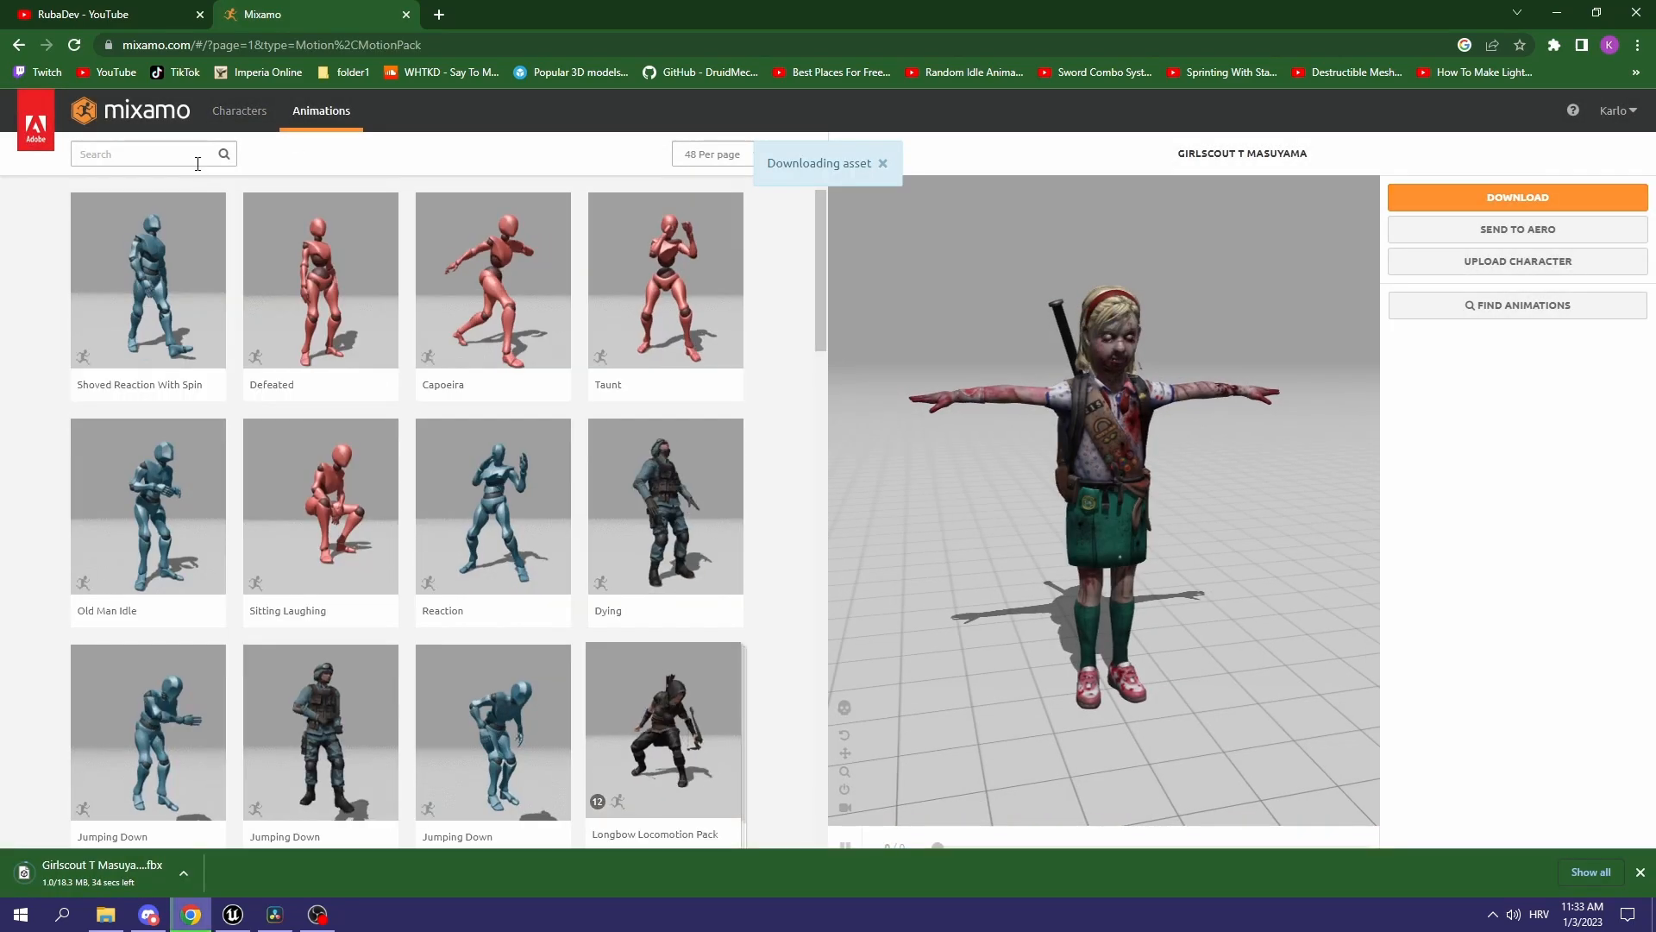
type("d")
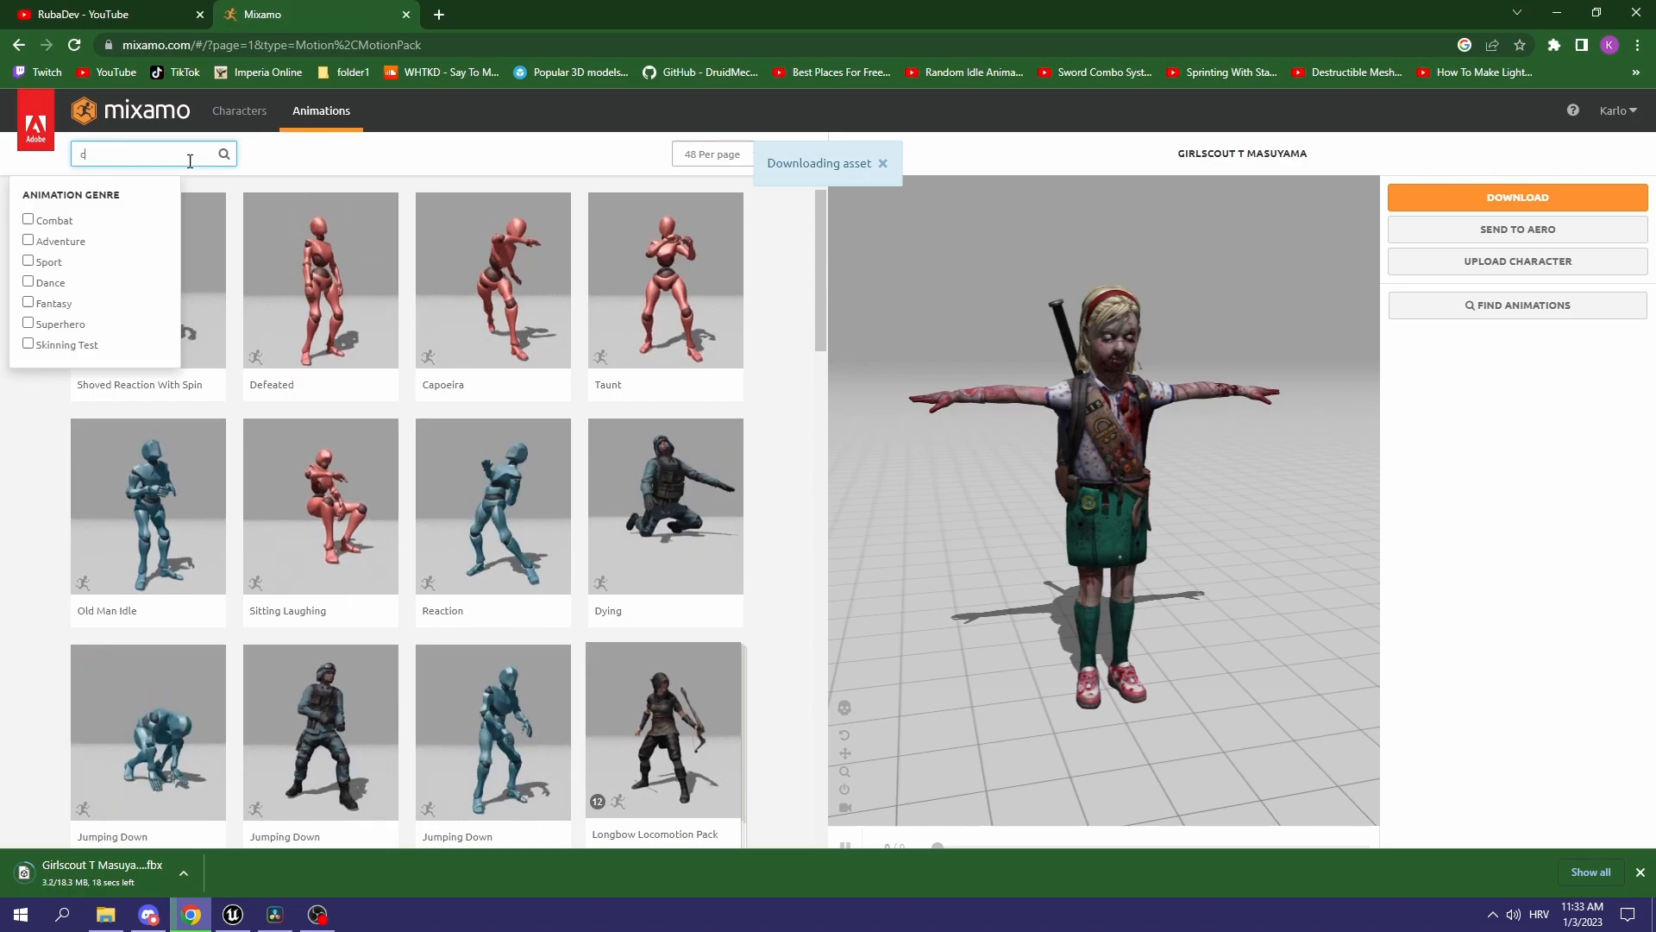
type("crawl")
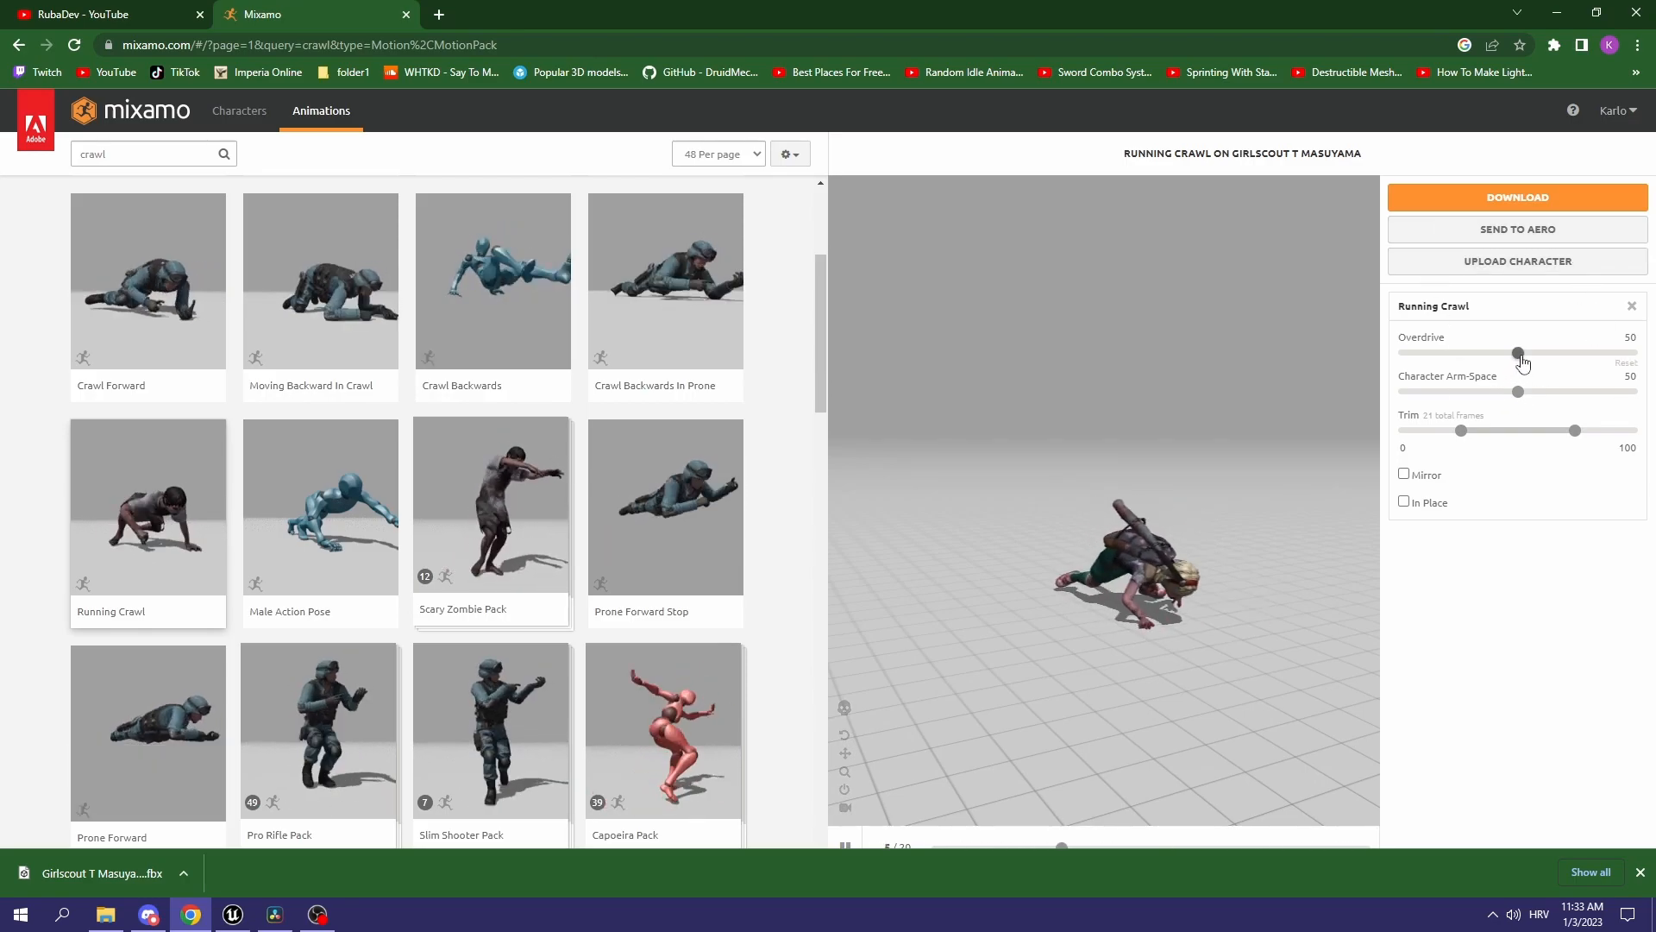
left_click_drag(1518, 354, 1542, 354)
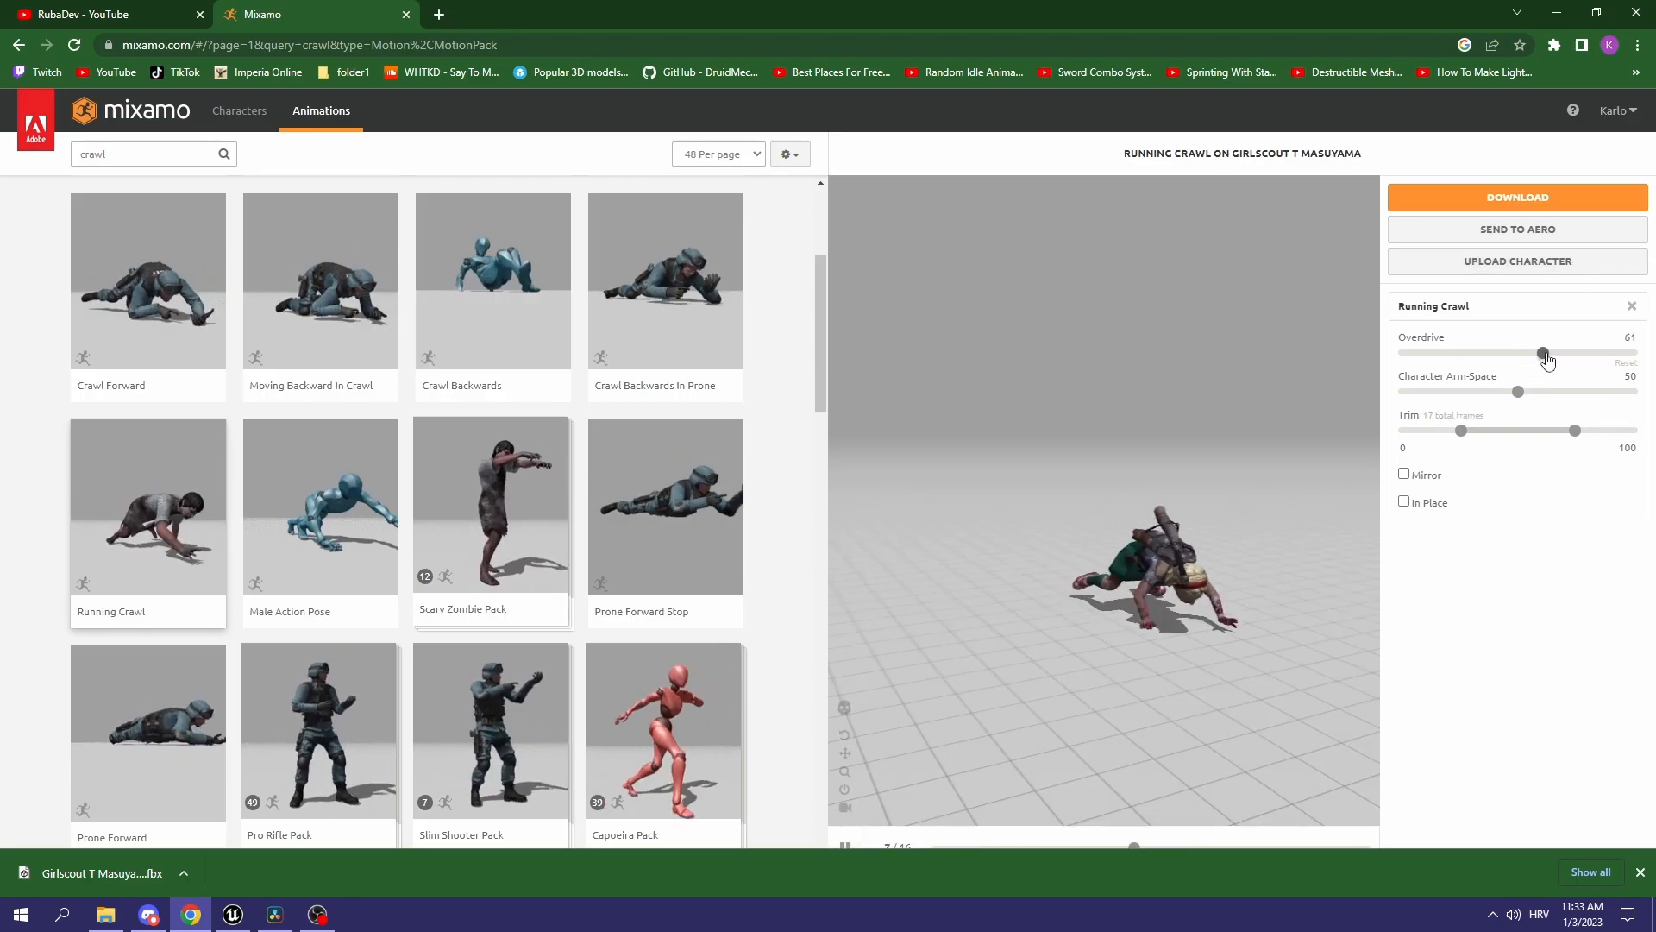
left_click_drag(1542, 354, 1497, 354)
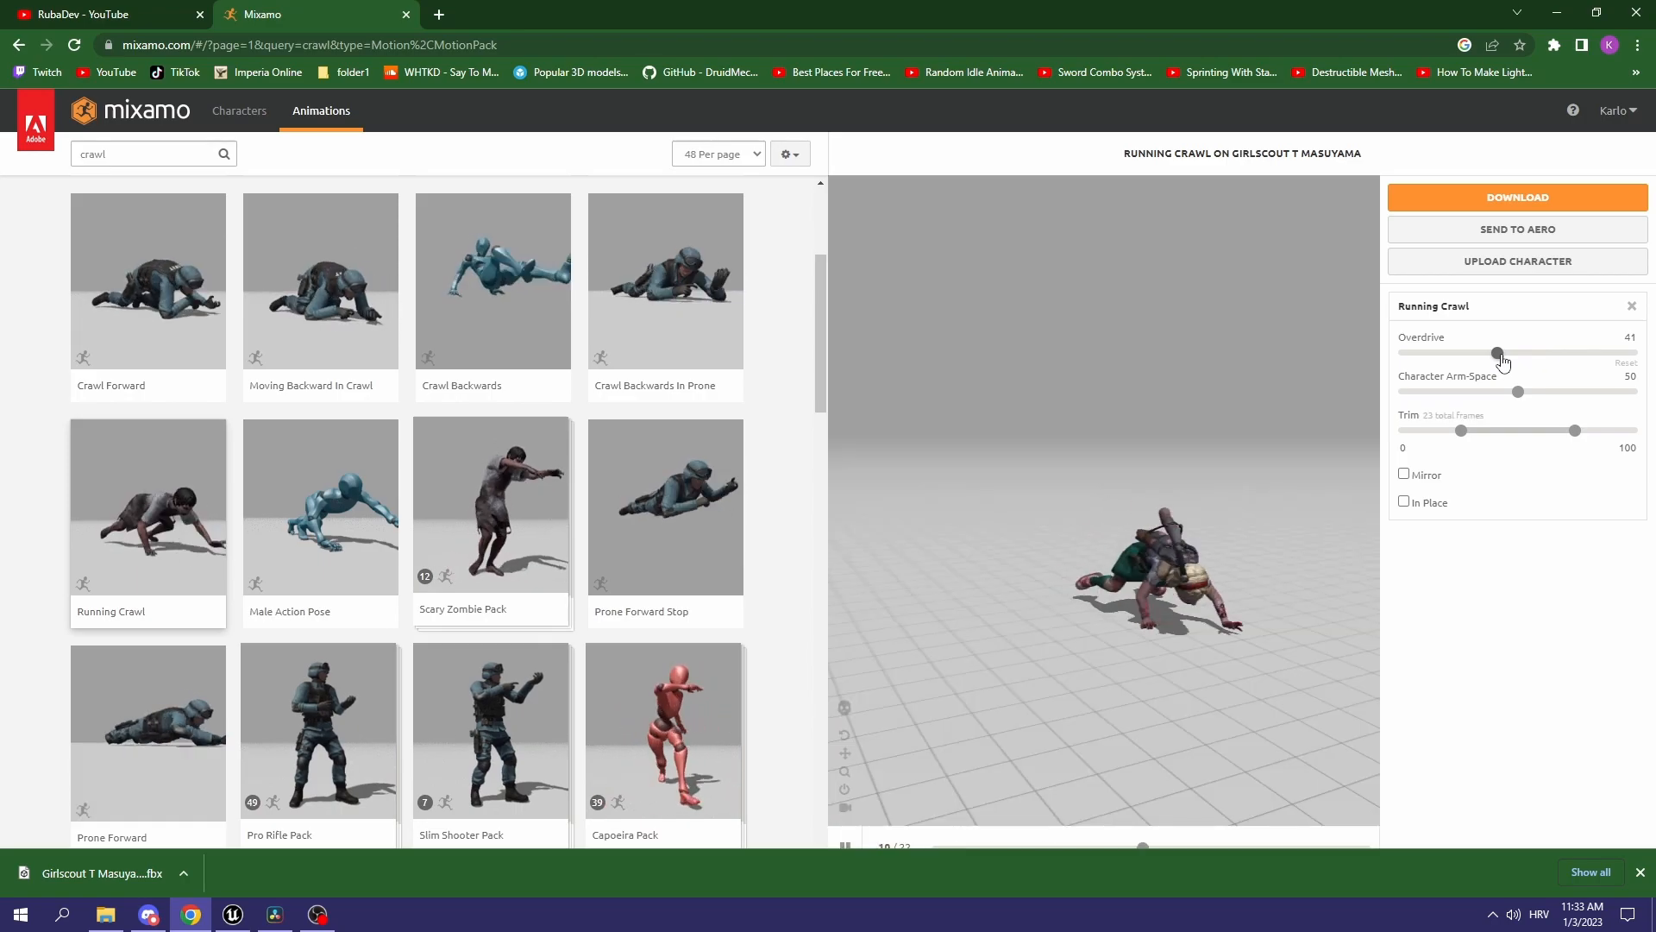
left_click_drag(1497, 352, 1508, 351)
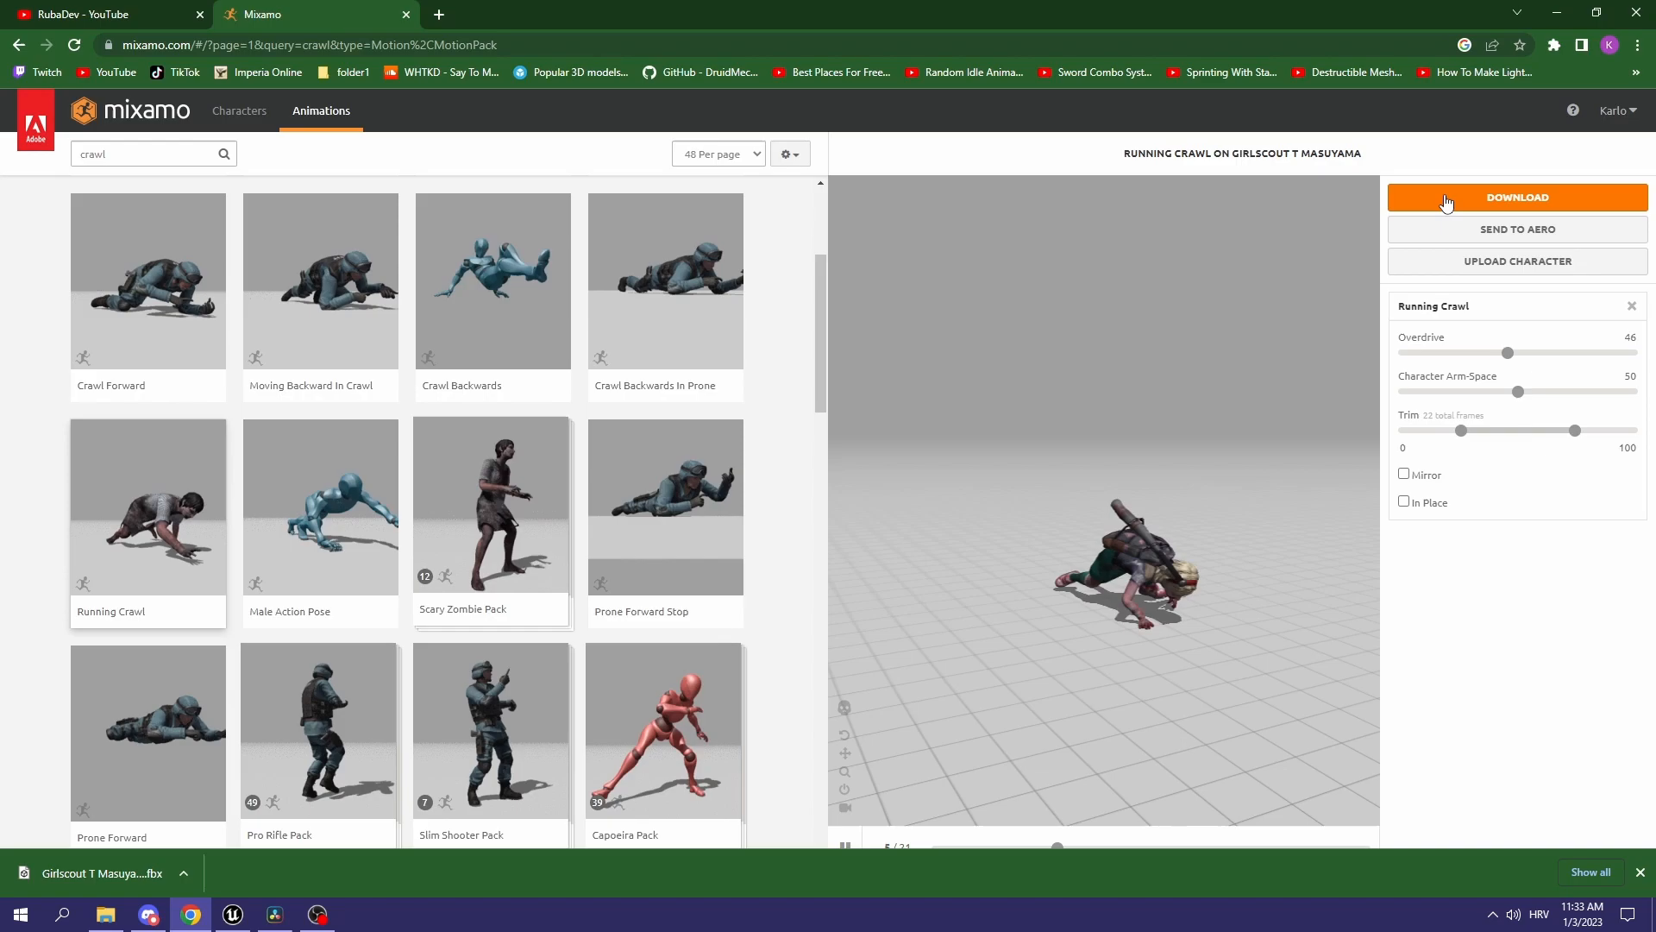
Step: Download the Running Crawl animation as FBX without skin
left_click(1517, 196)
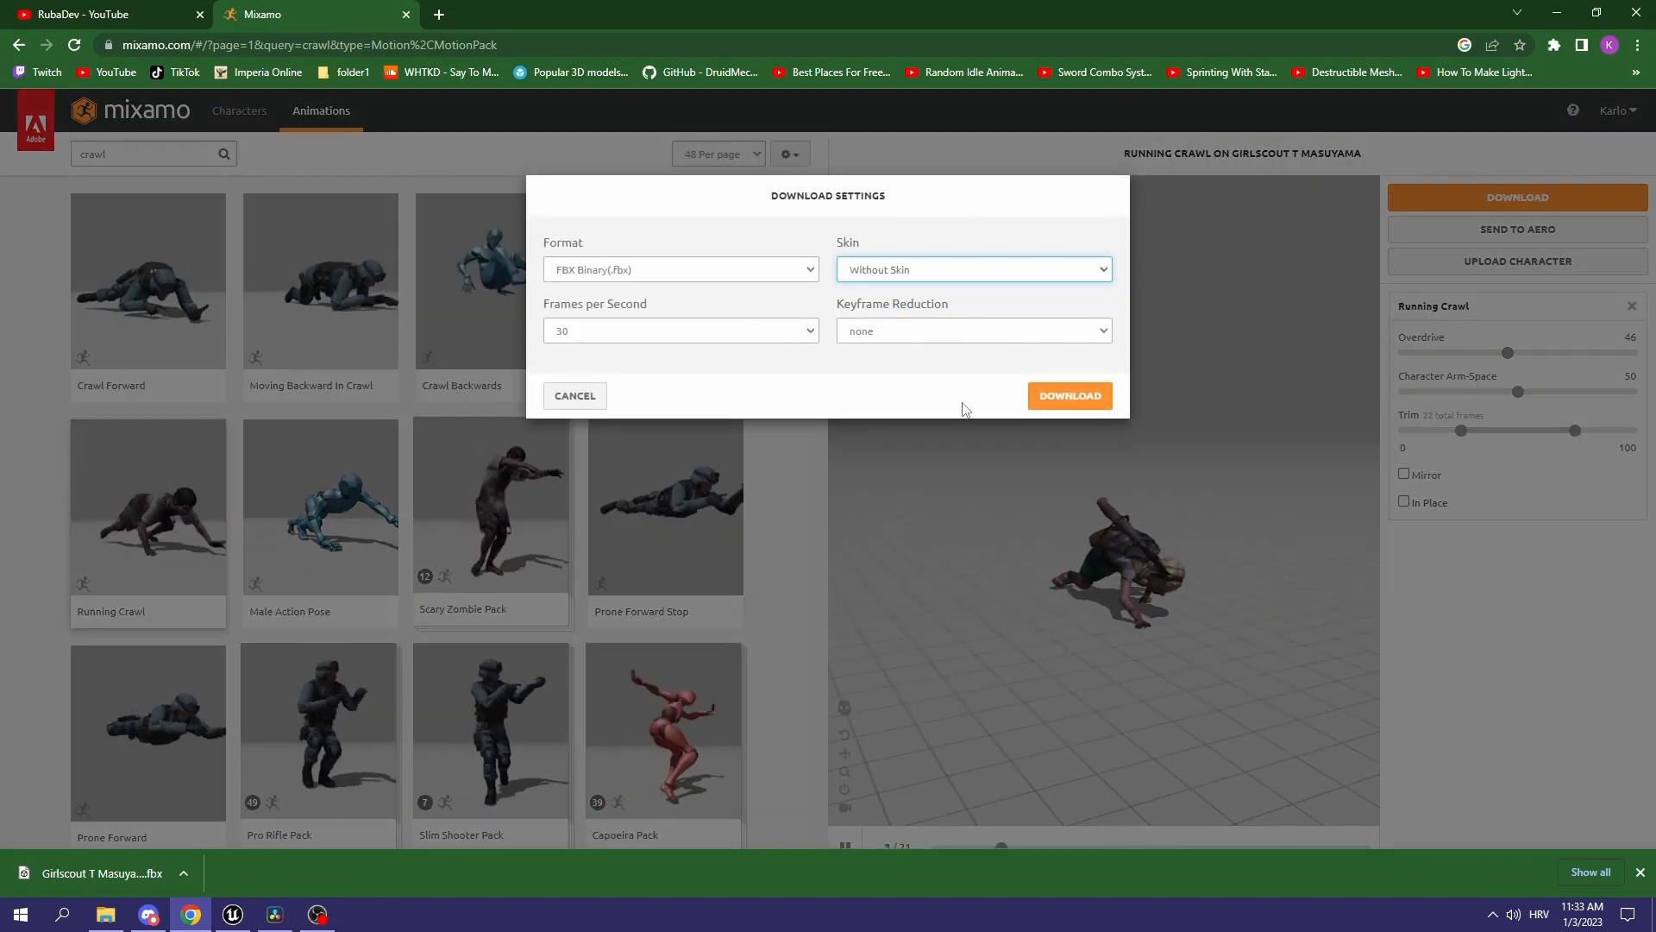
left_click(1067, 395)
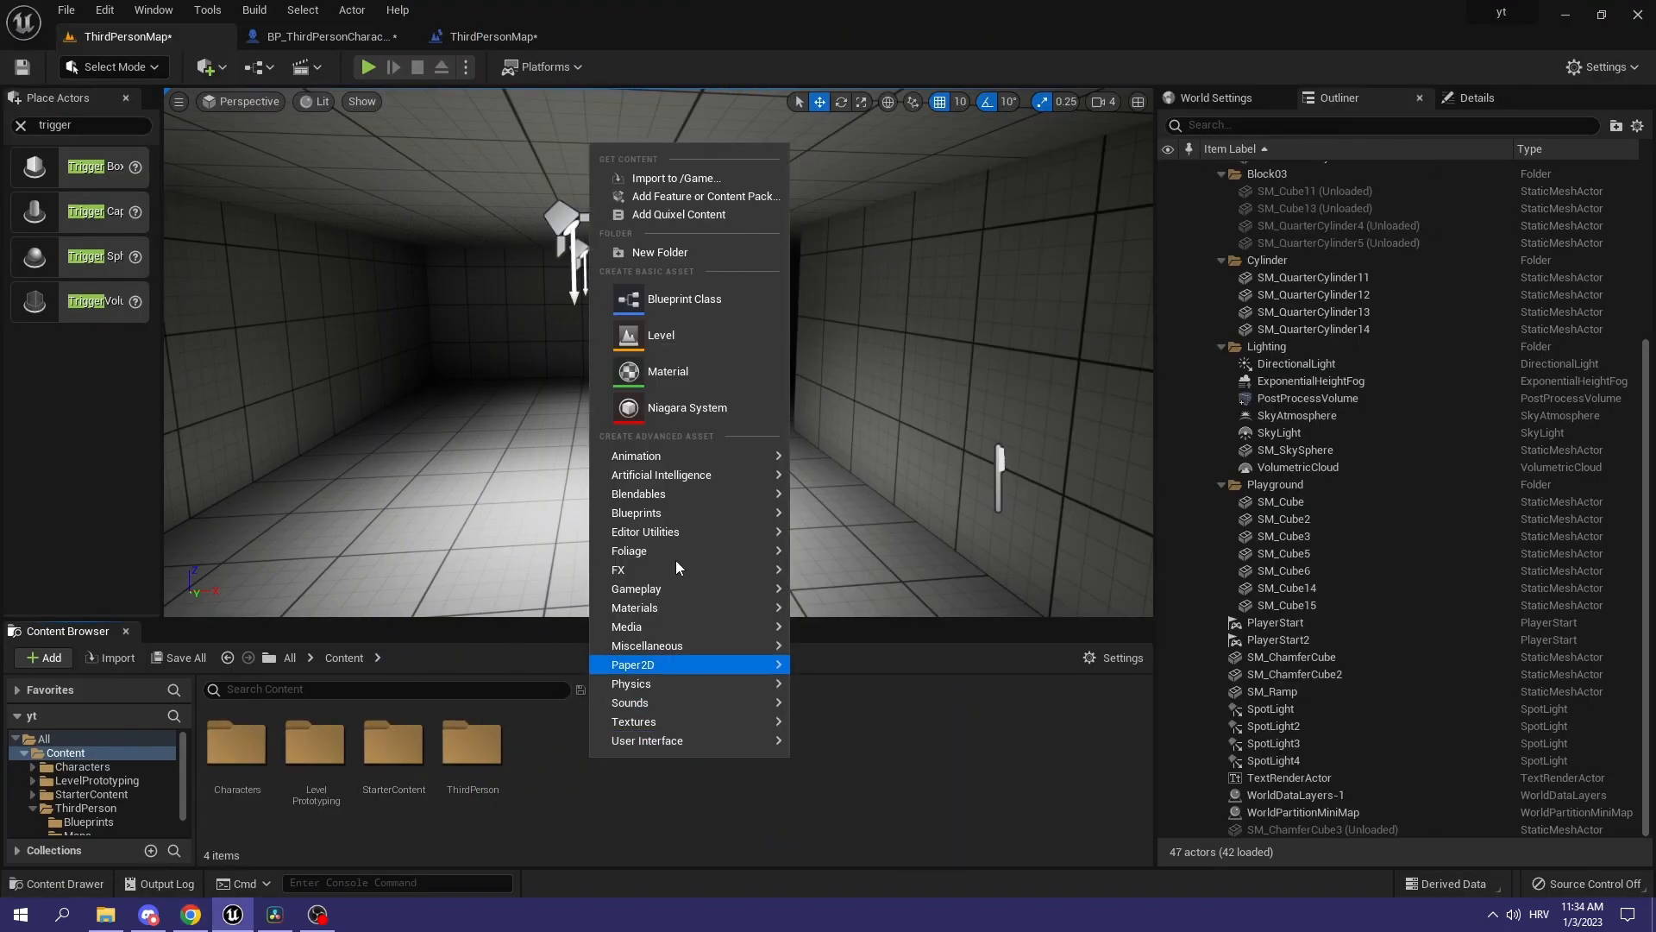
Step: Create a jumpscare folder and import the Girlscout character FBX with default options
left_click(661, 252)
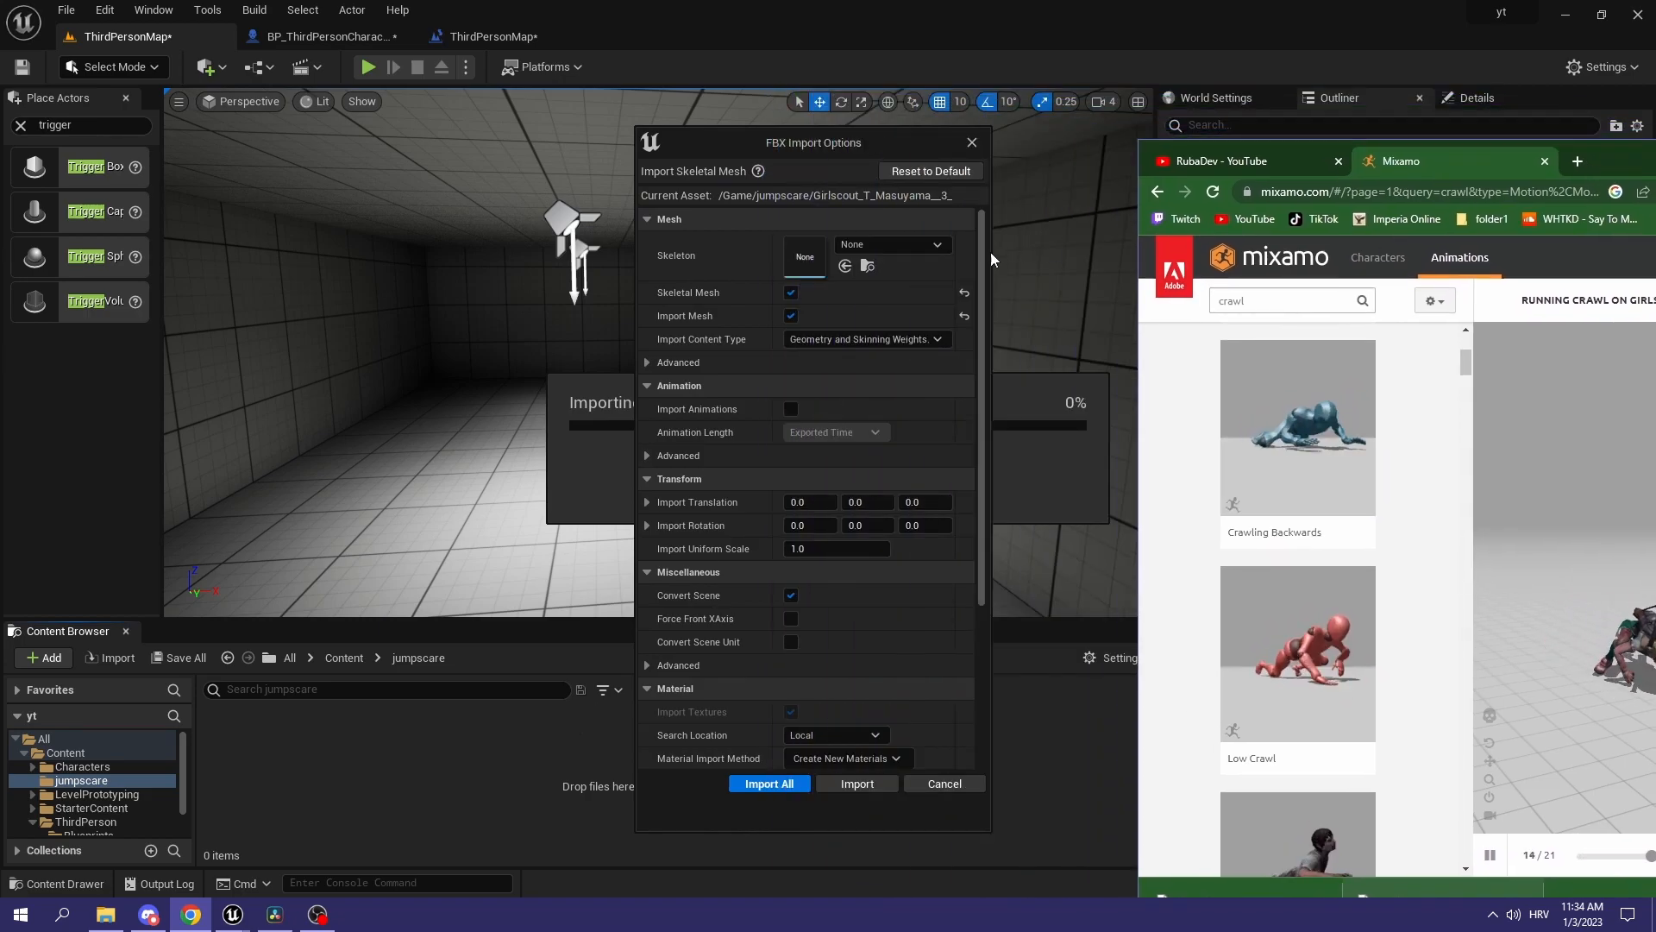
left_click(770, 784)
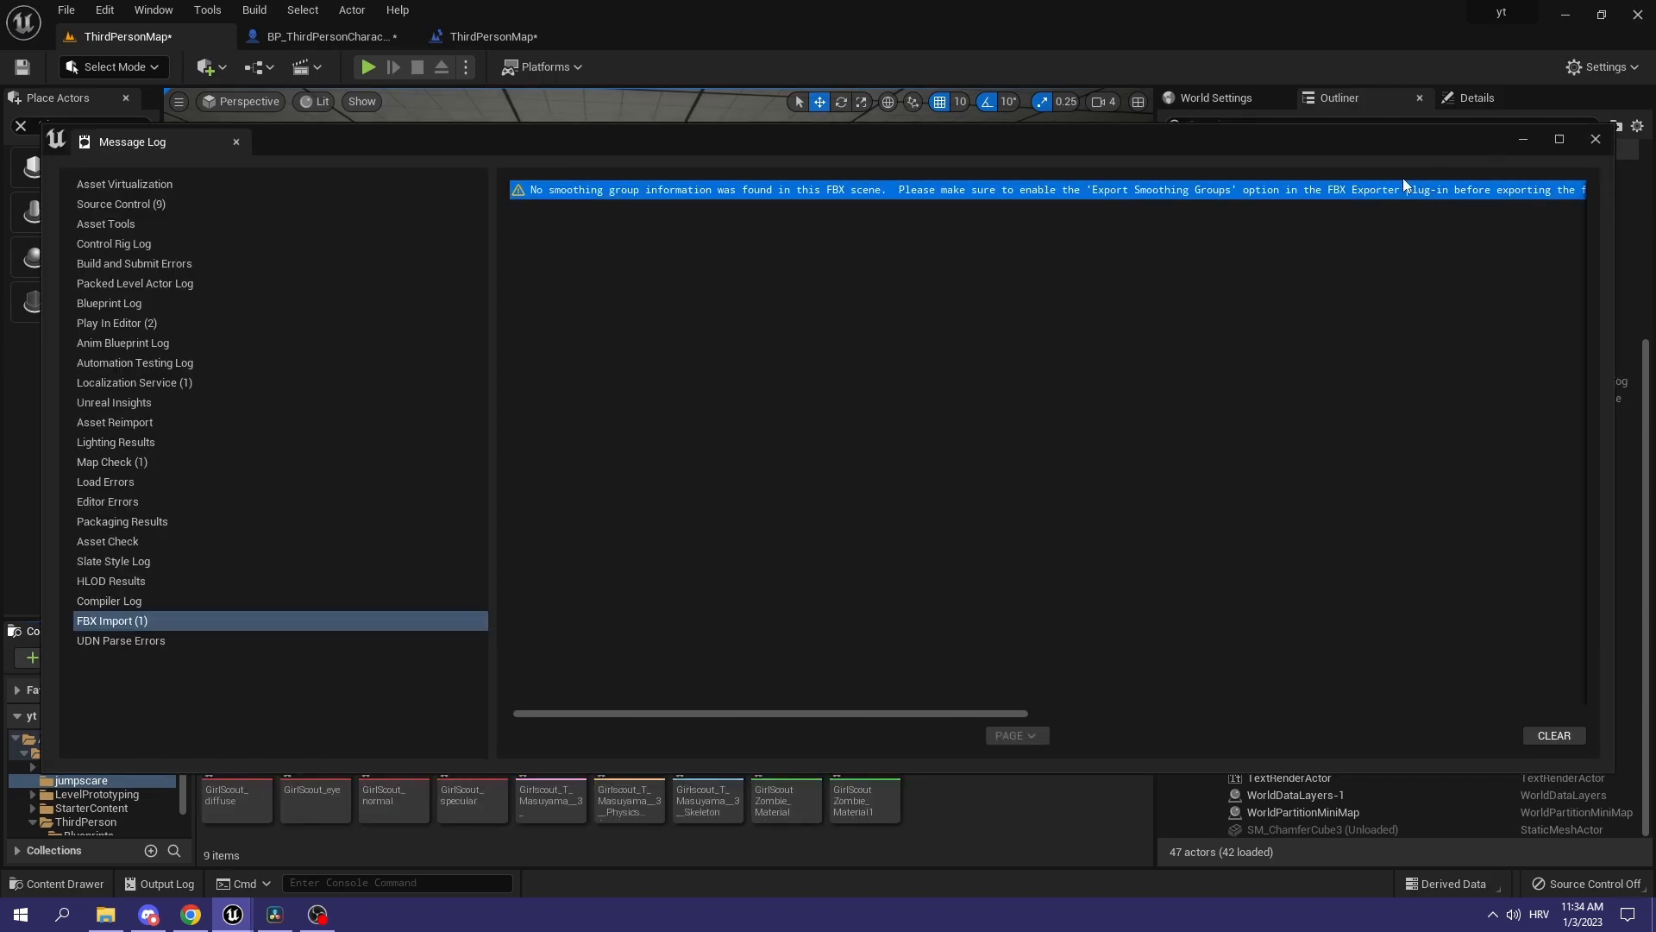
left_click(1594, 138)
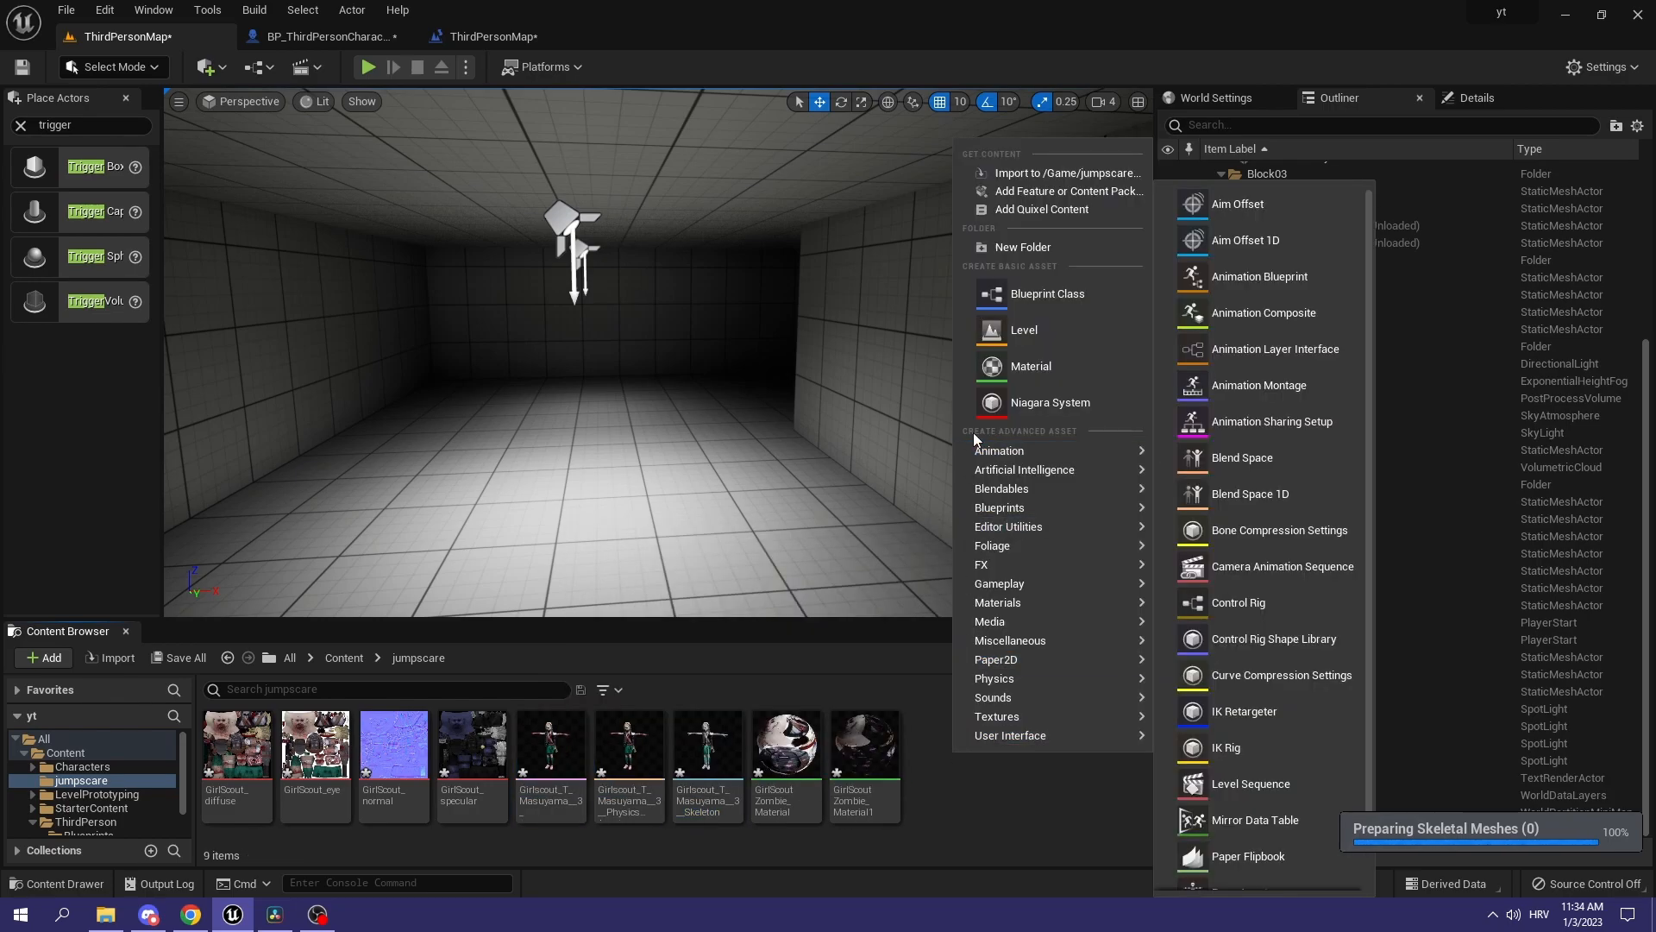
Step: Create an animation subfolder and import Running Crawl onto the Girlscout skeleton
left_click(1021, 246)
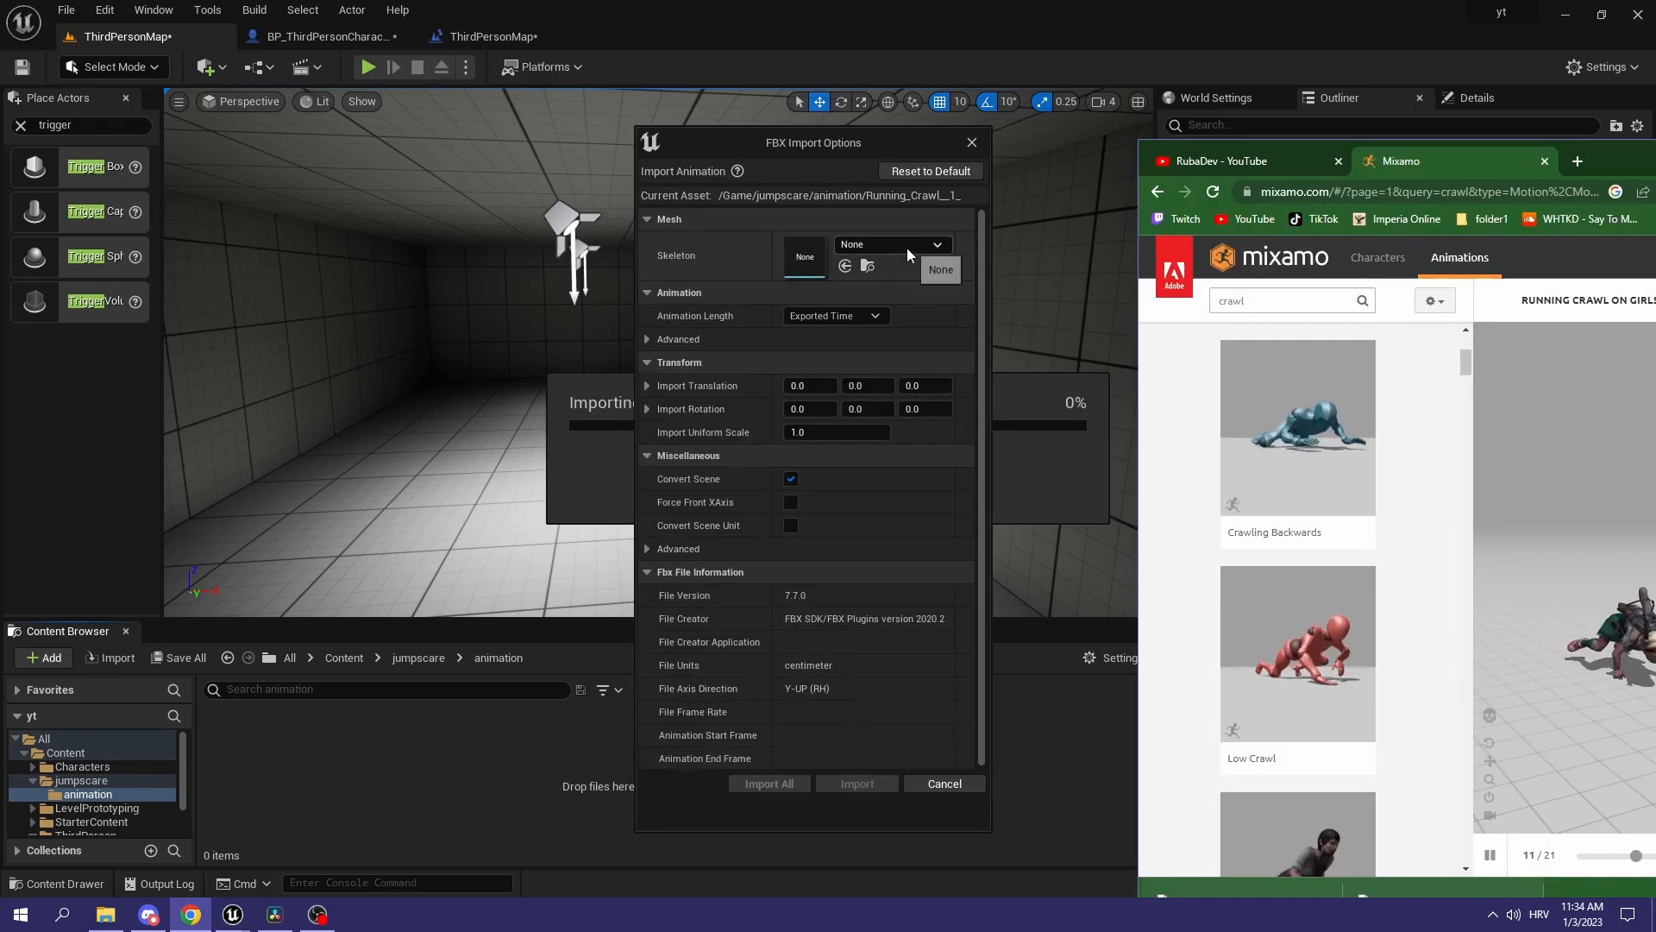
left_click(933, 243)
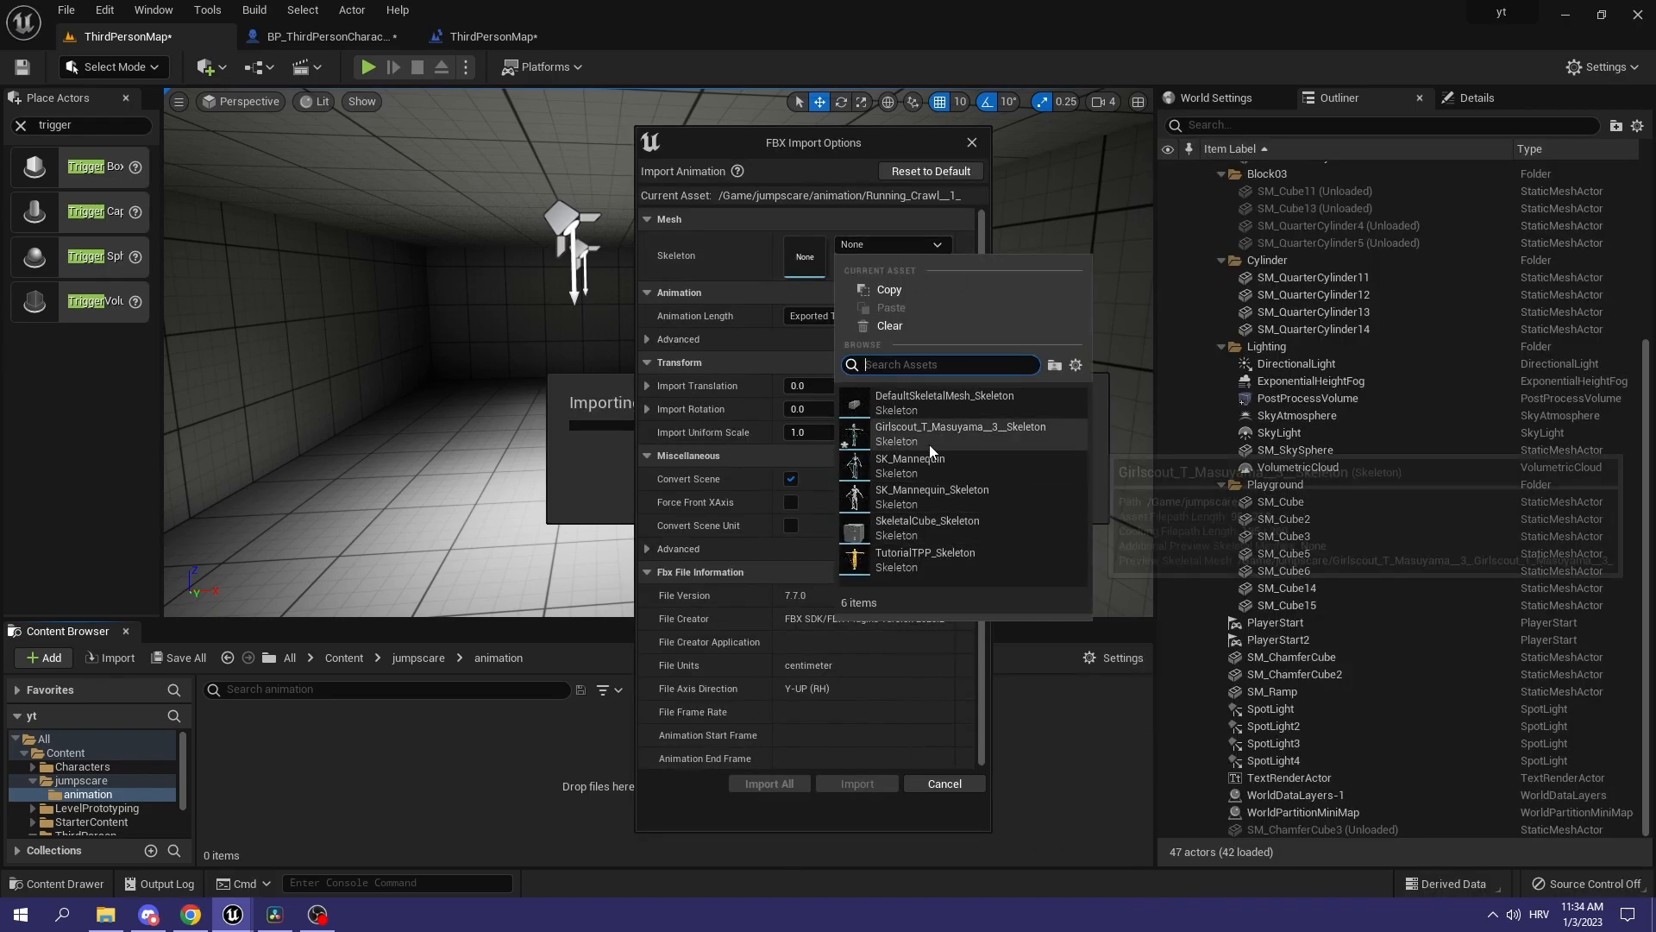
left_click(768, 783)
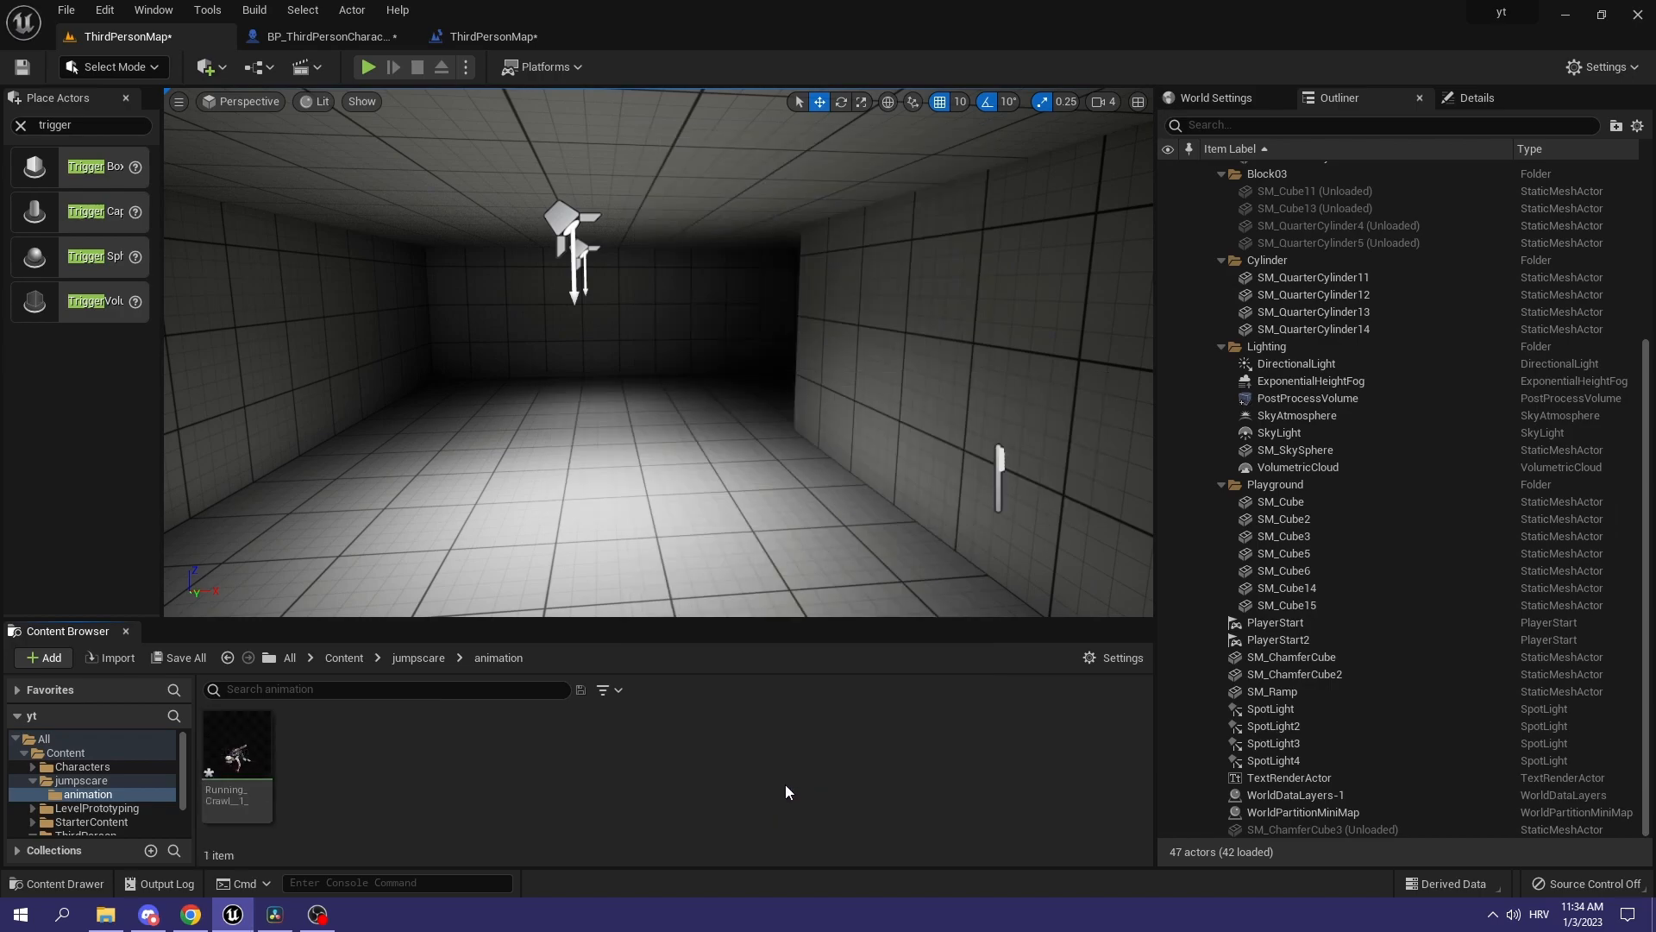
left_click(417, 657)
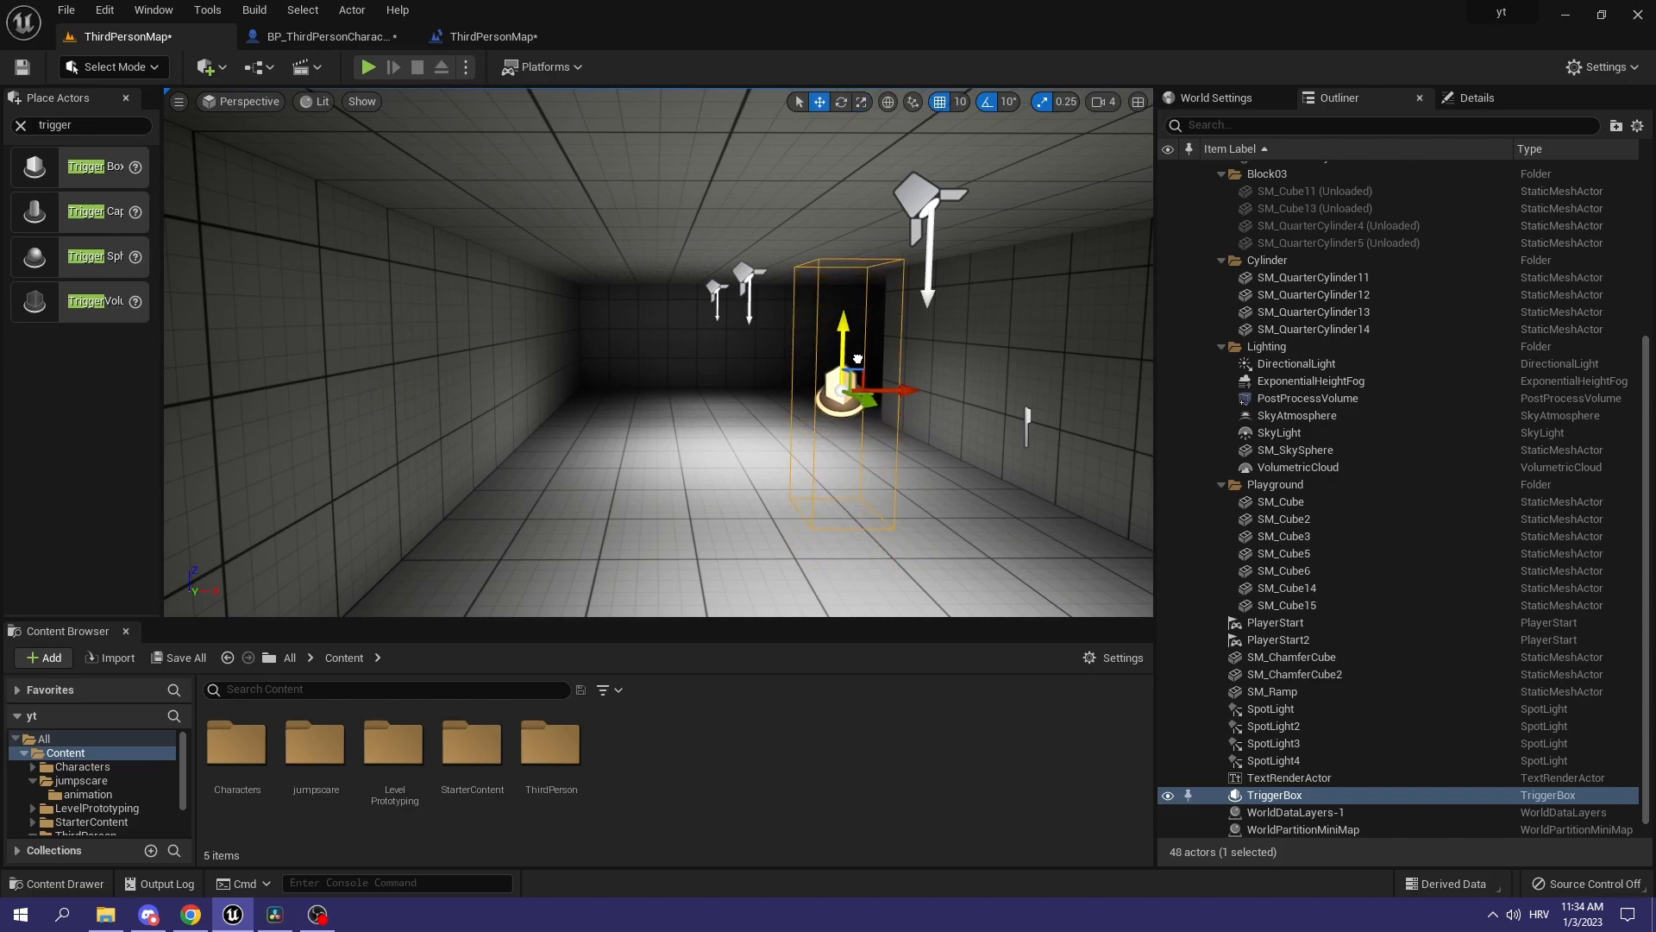
mouse_move(95, 166)
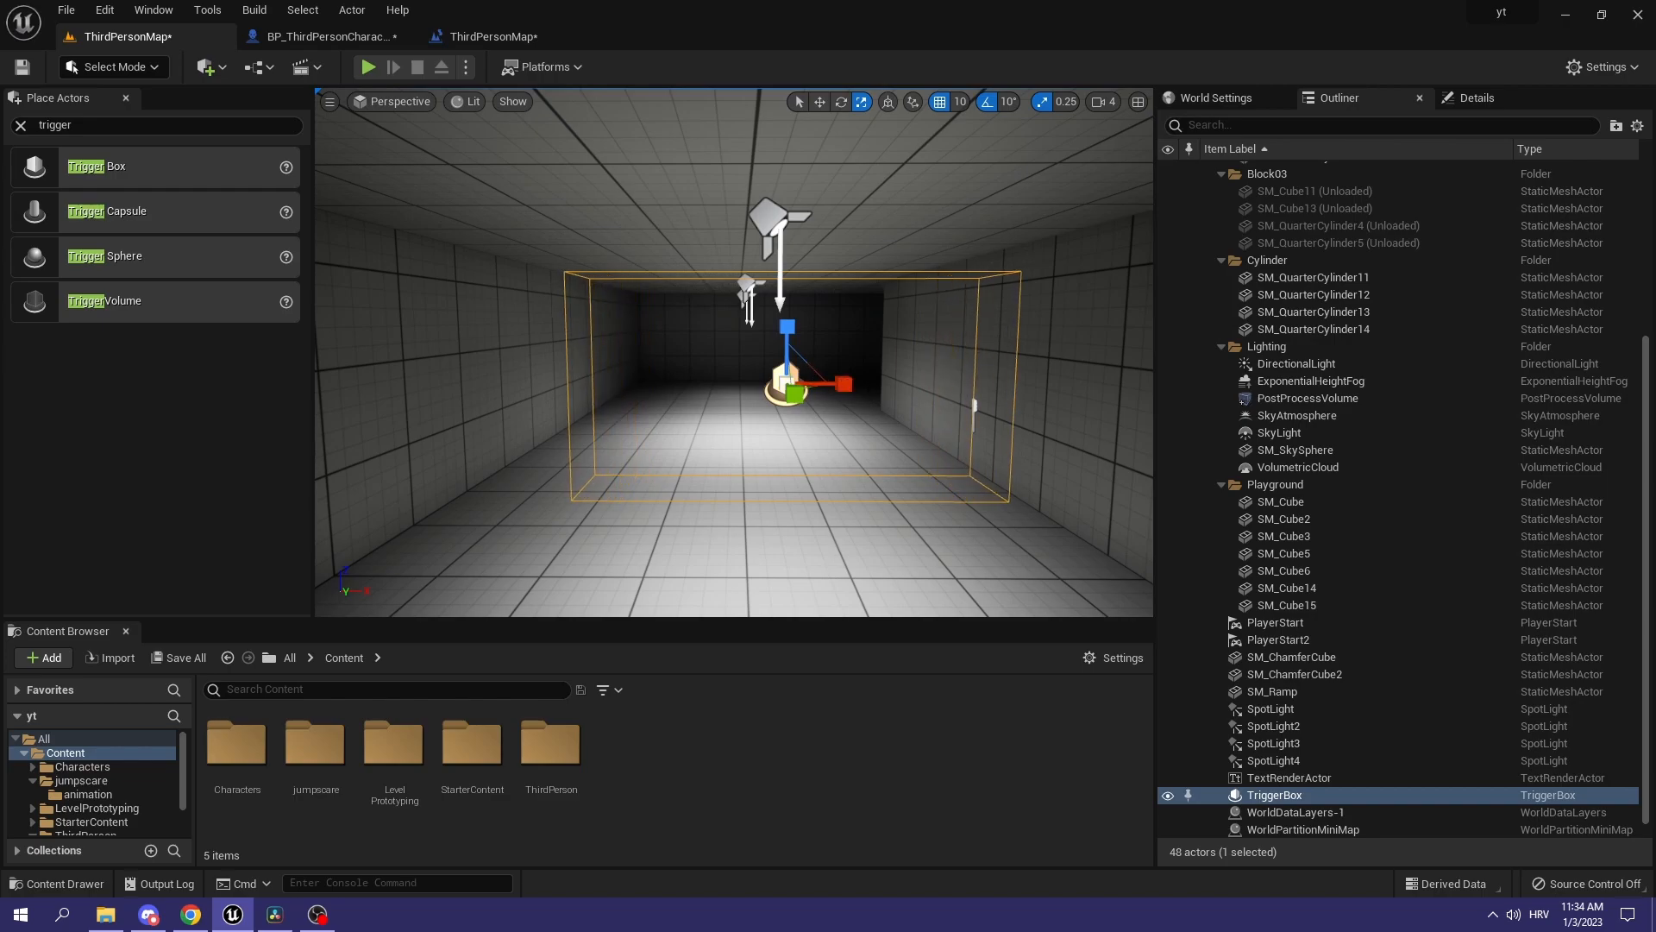
Step: Place a Trigger Box in the corridor and scale it to span the full width
left_click(818, 102)
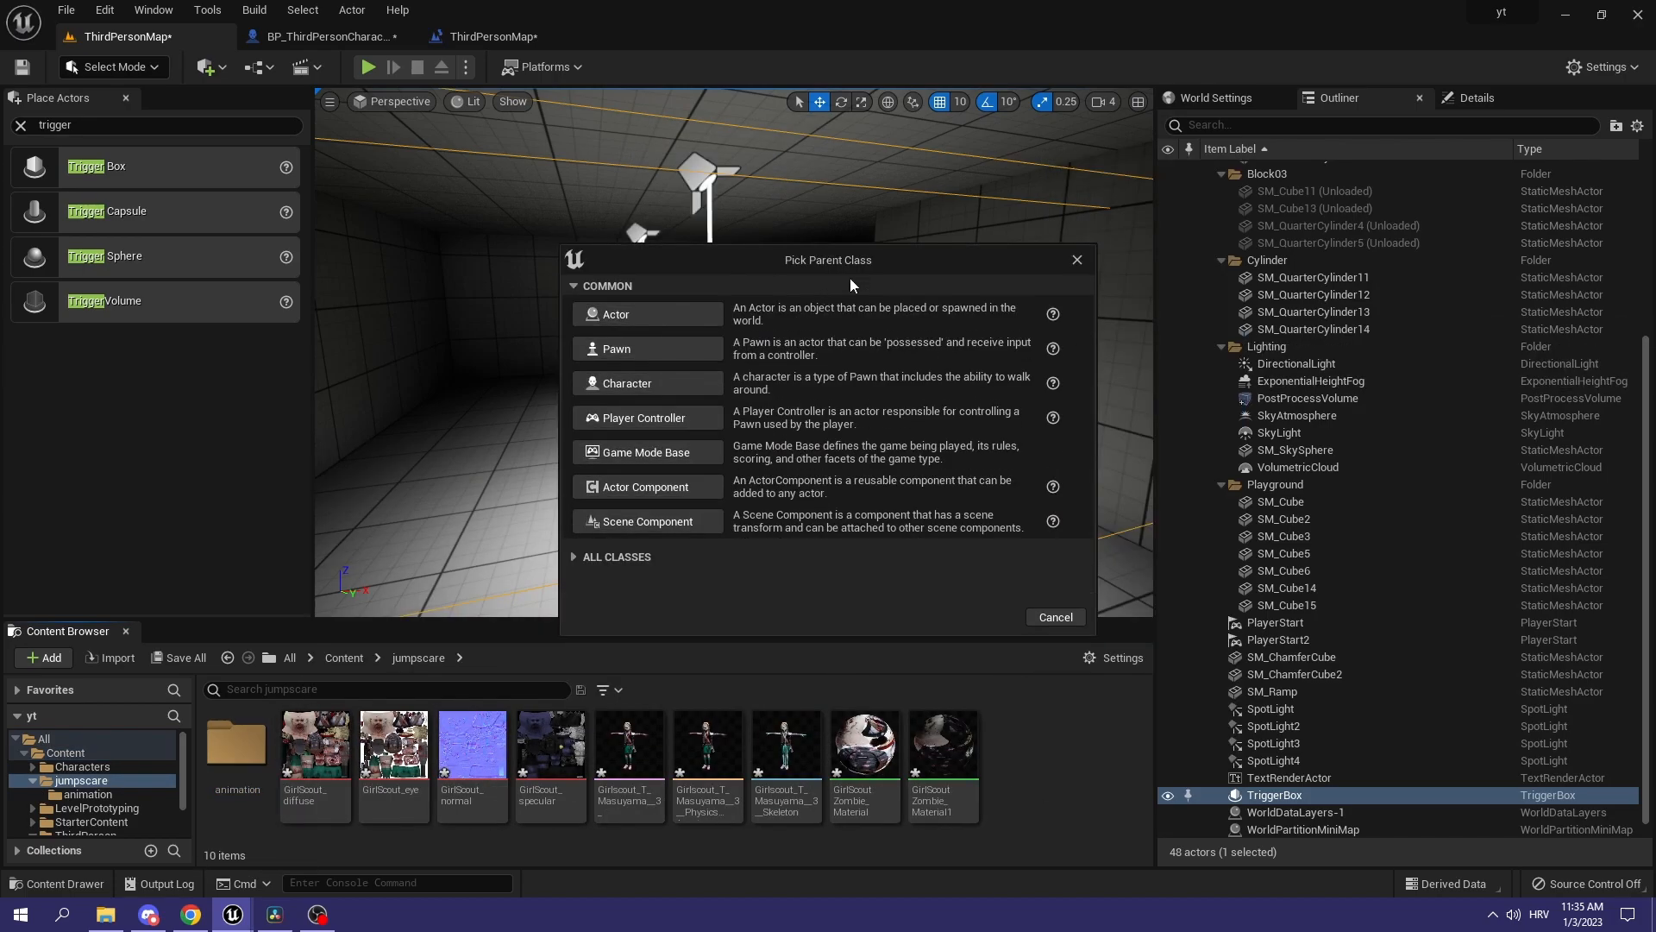
mouse_move(614, 314)
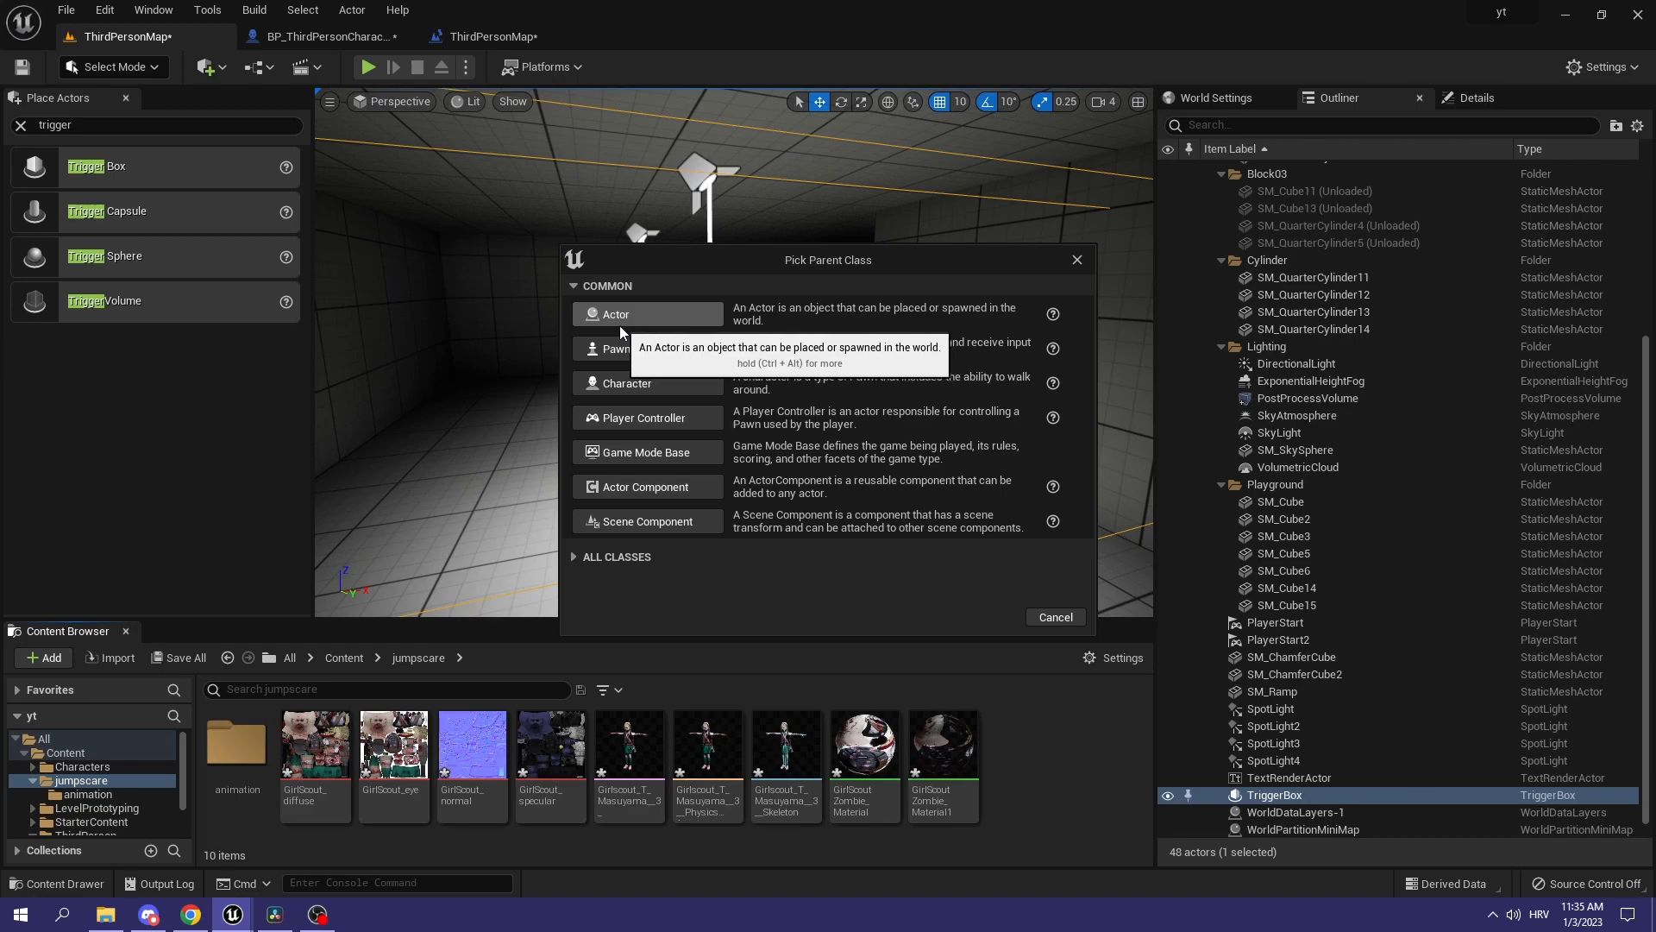
Step: Create an Actor blueprint named 1stJumpscare in jumpscare and open it for editing
left_click(616, 314)
type("1stJumpscare")
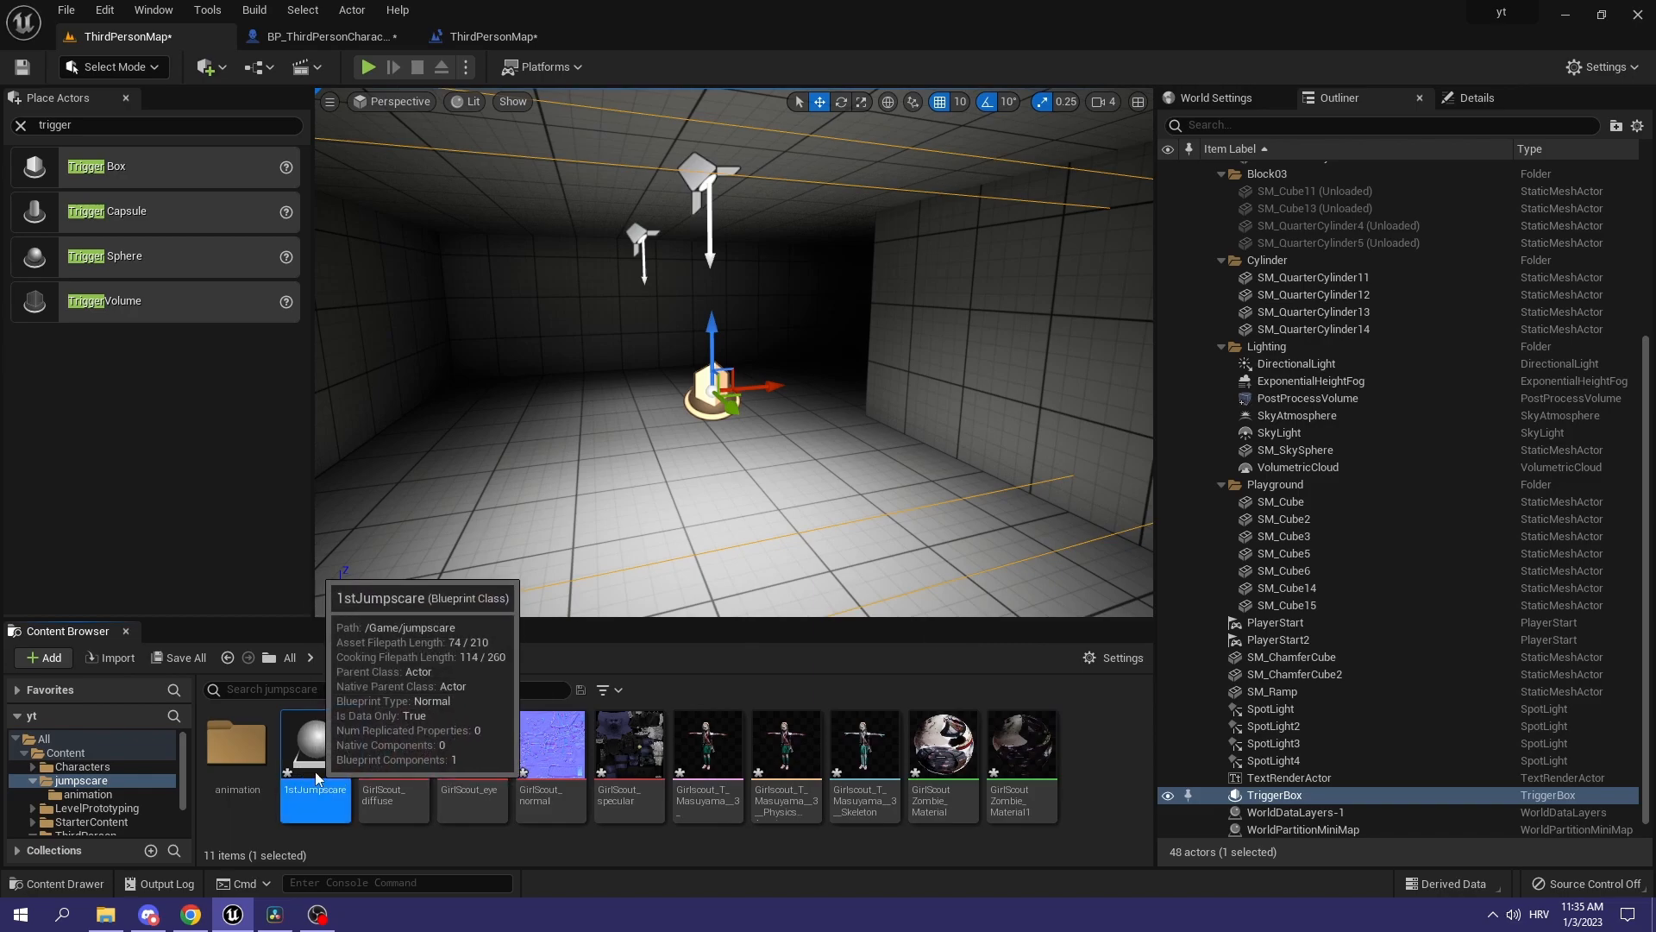
double_click(314, 736)
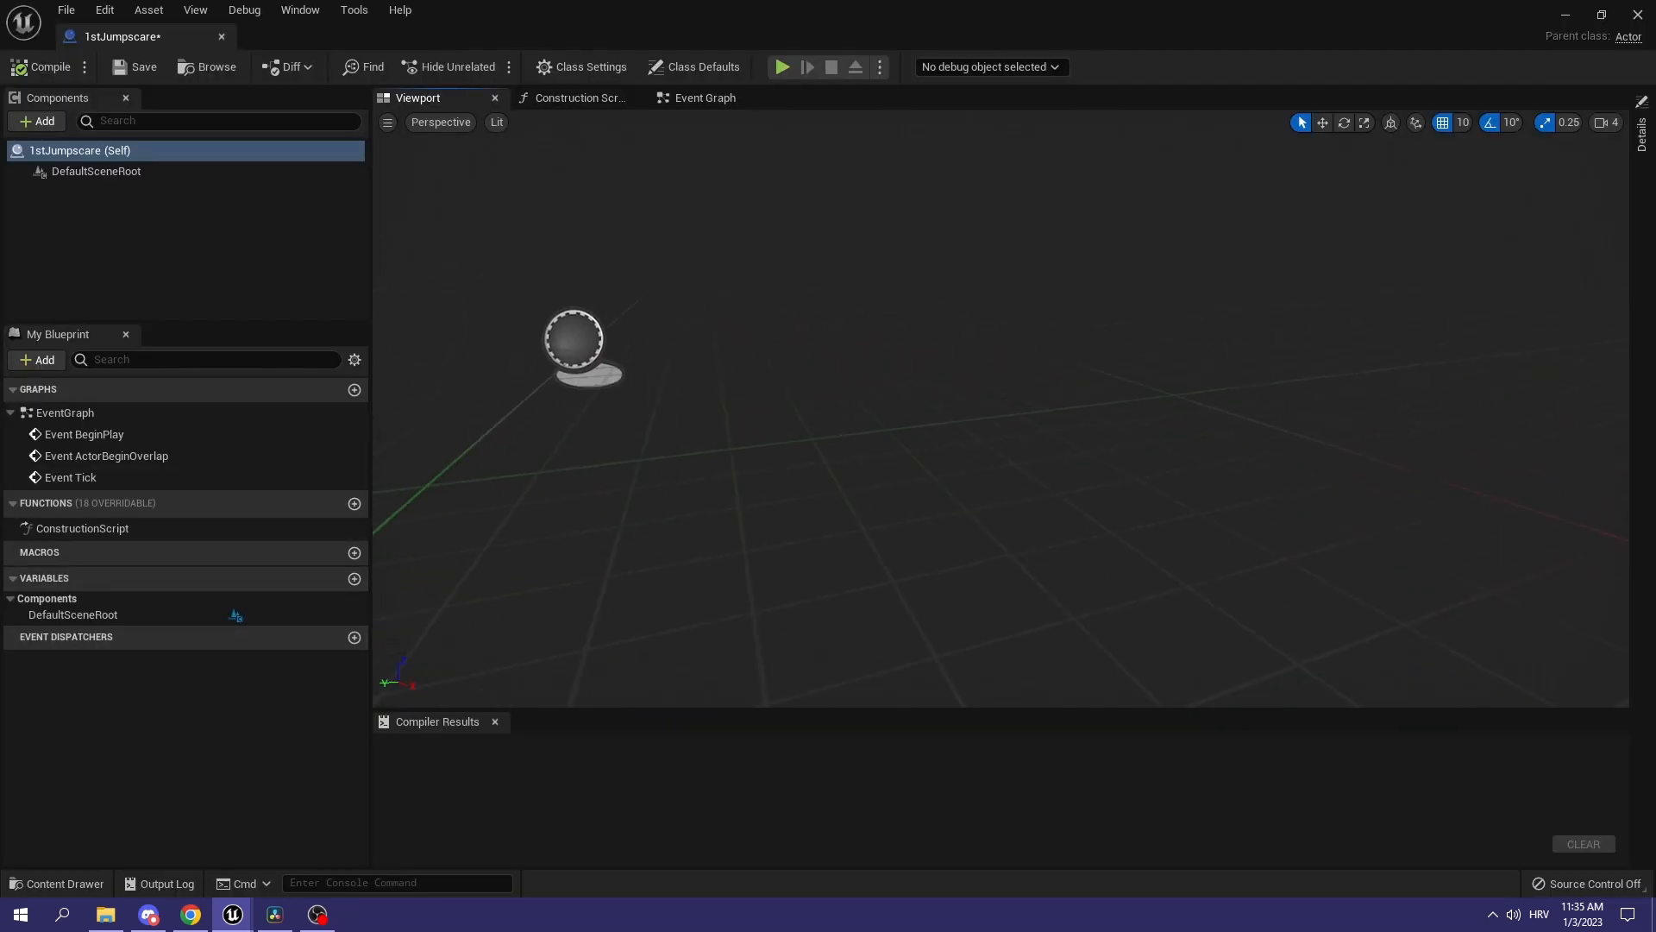
Step: Add a Skeletal Mesh component to 1stJumpscare and show its properties
left_click(36, 120)
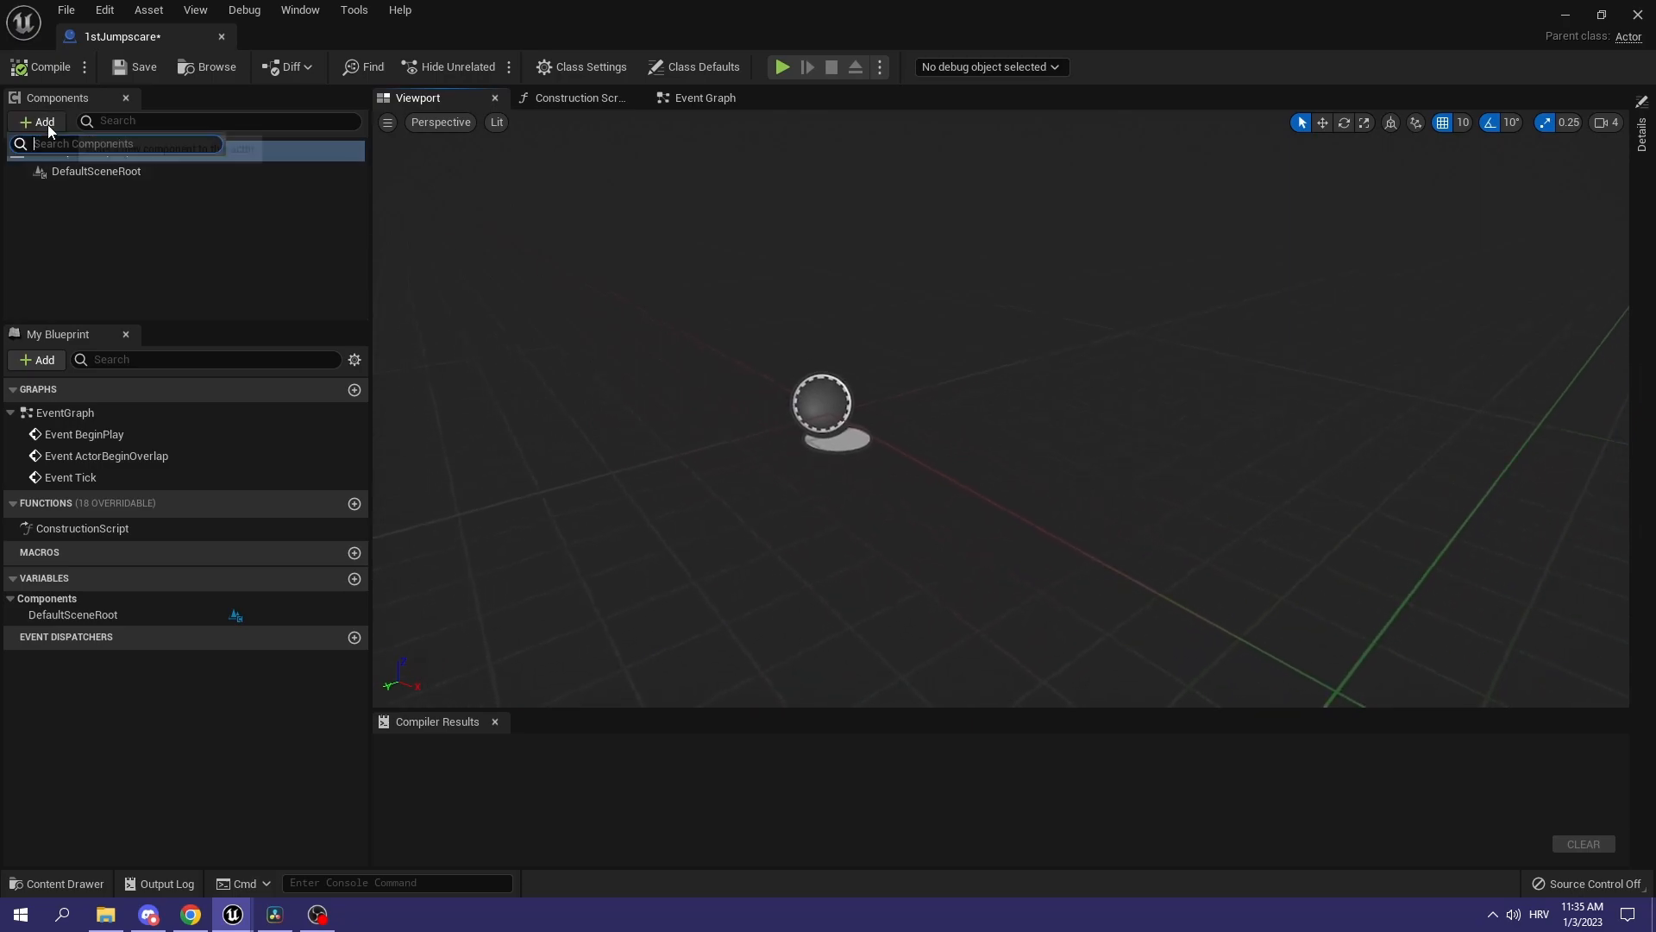
type("skeletal")
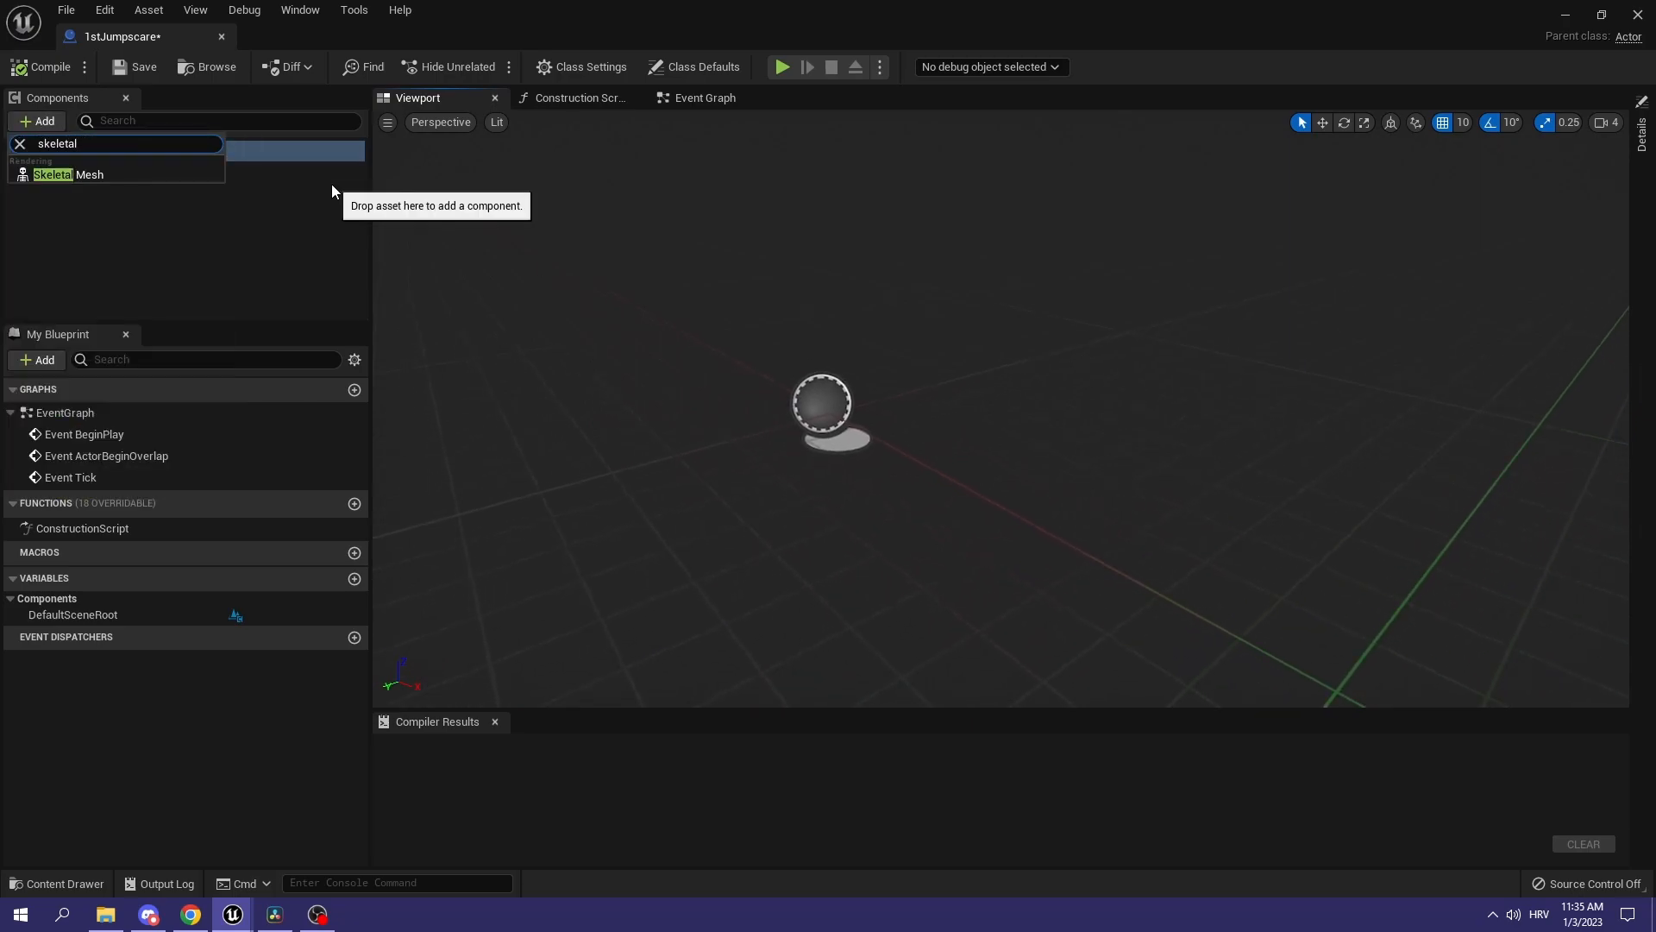
left_click(69, 175)
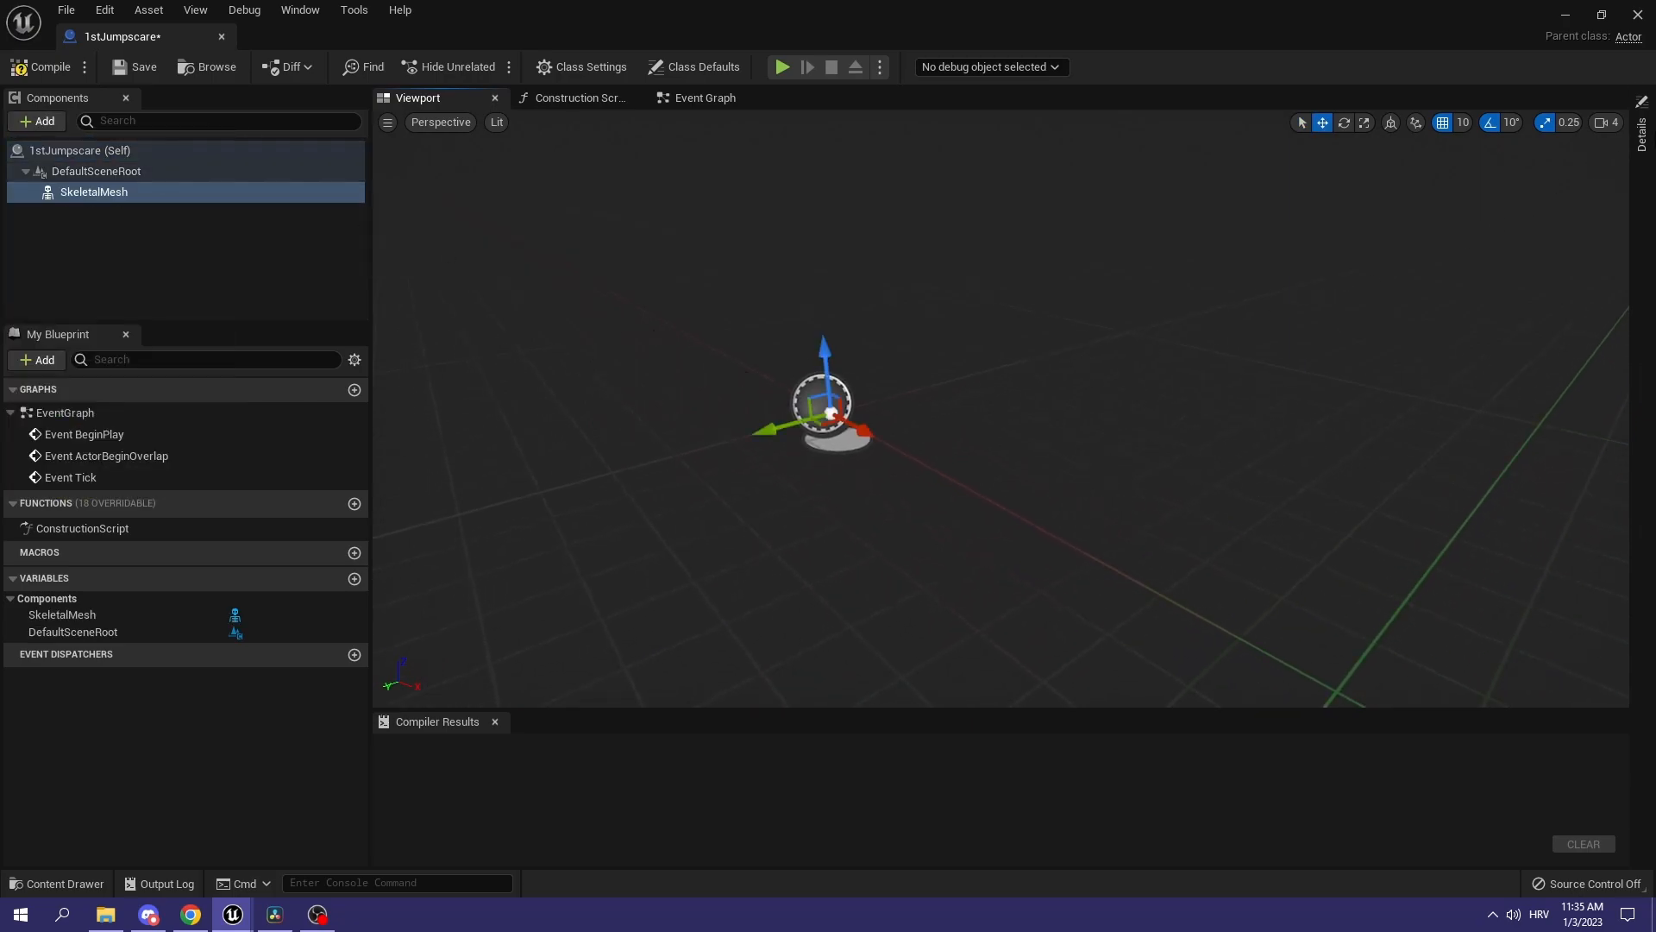
left_click(93, 191)
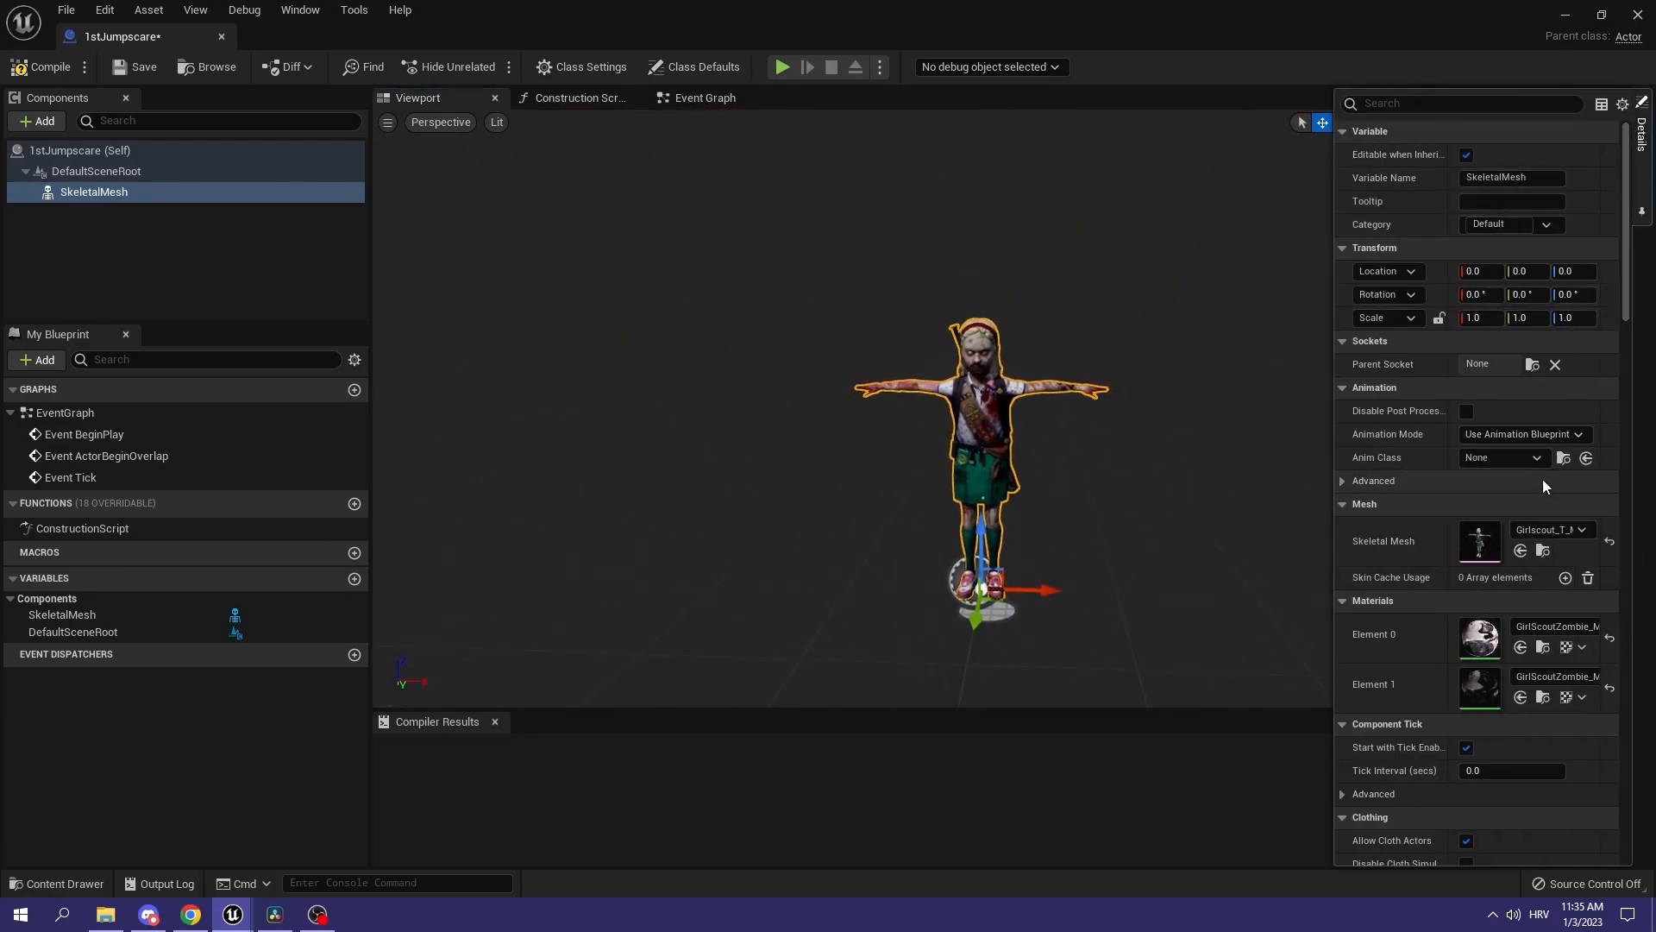
Step: Set Animation Mode to Use Animation Asset and assign the Running Crawl animation
left_click(1523, 433)
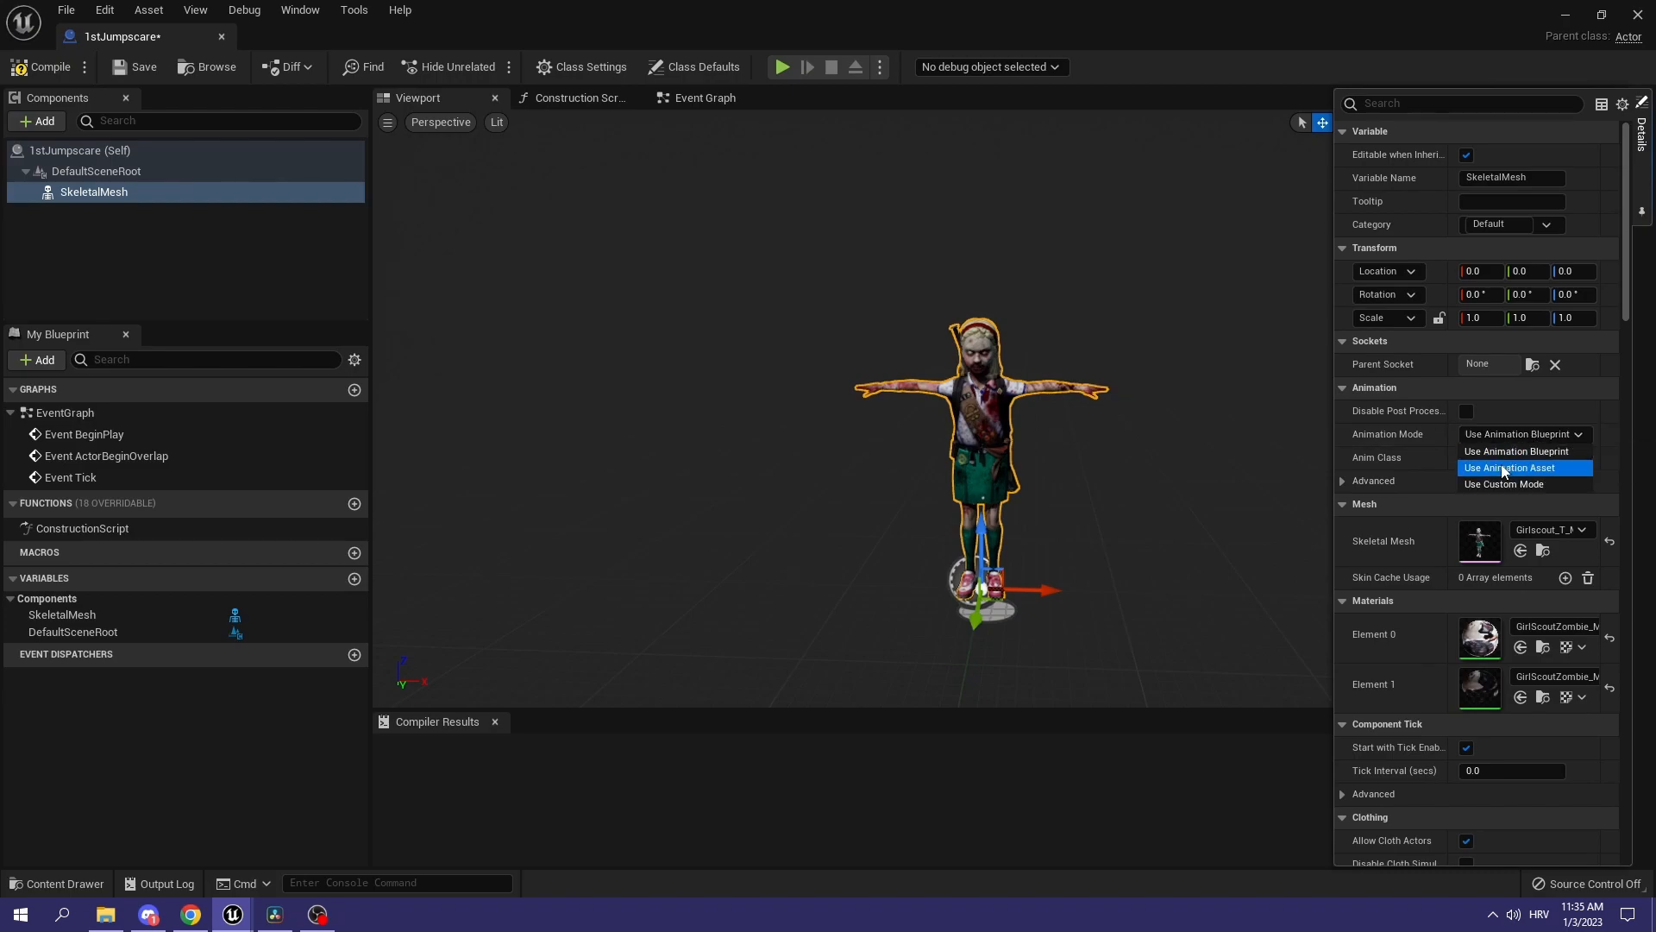
left_click(1508, 467)
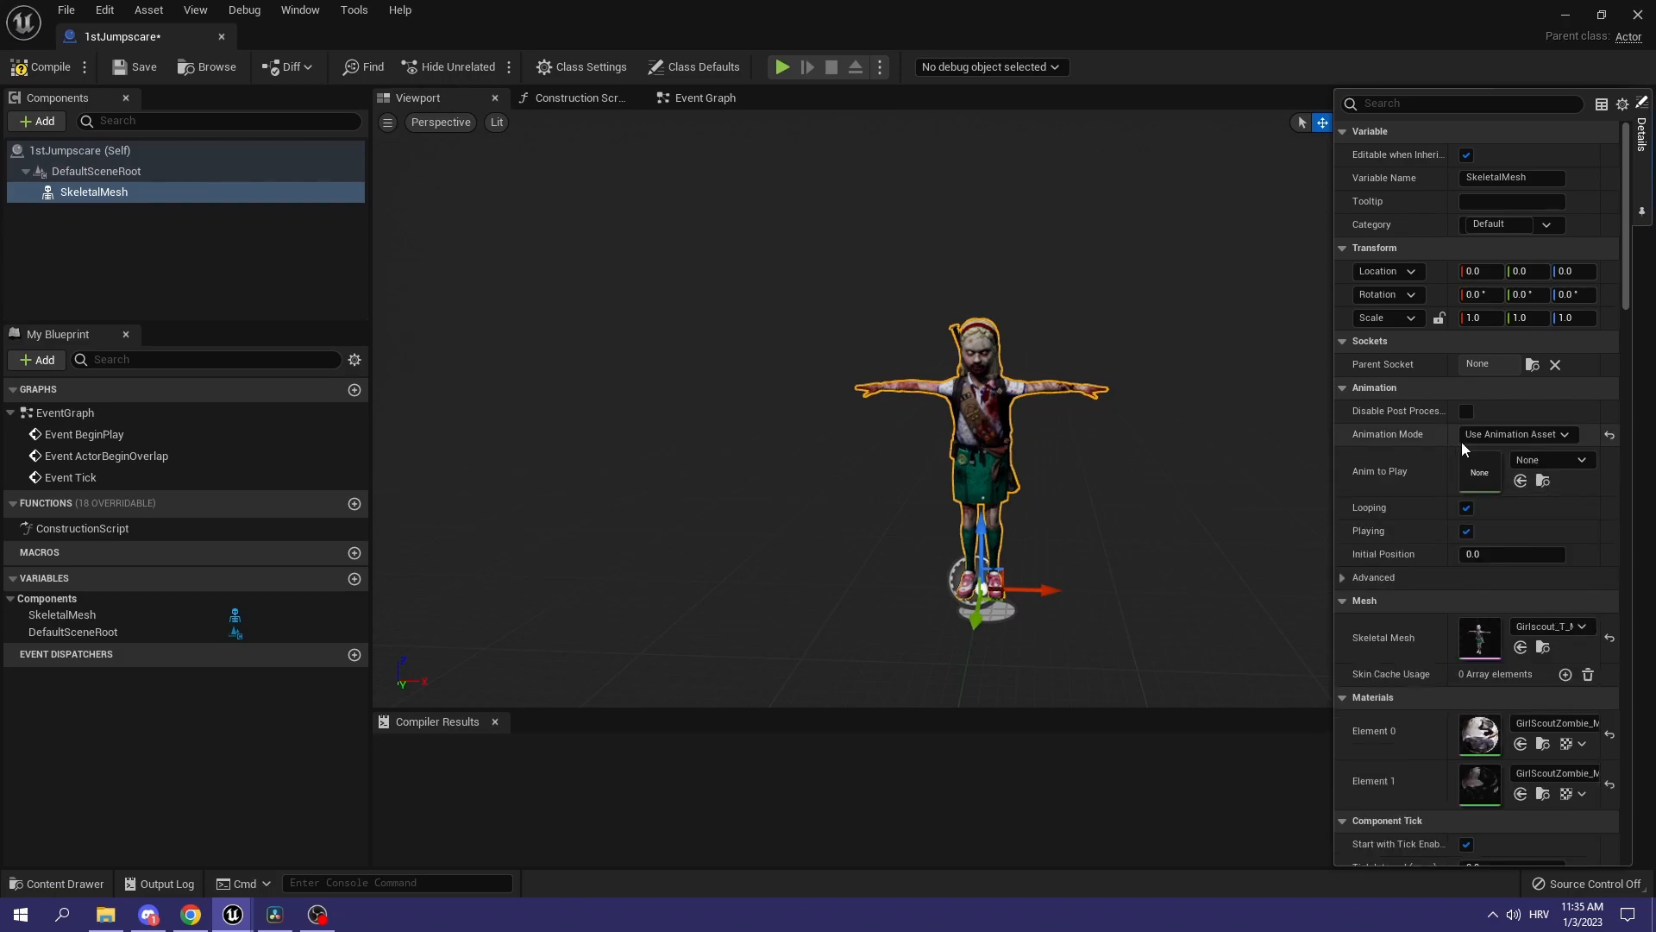
left_click(1579, 458)
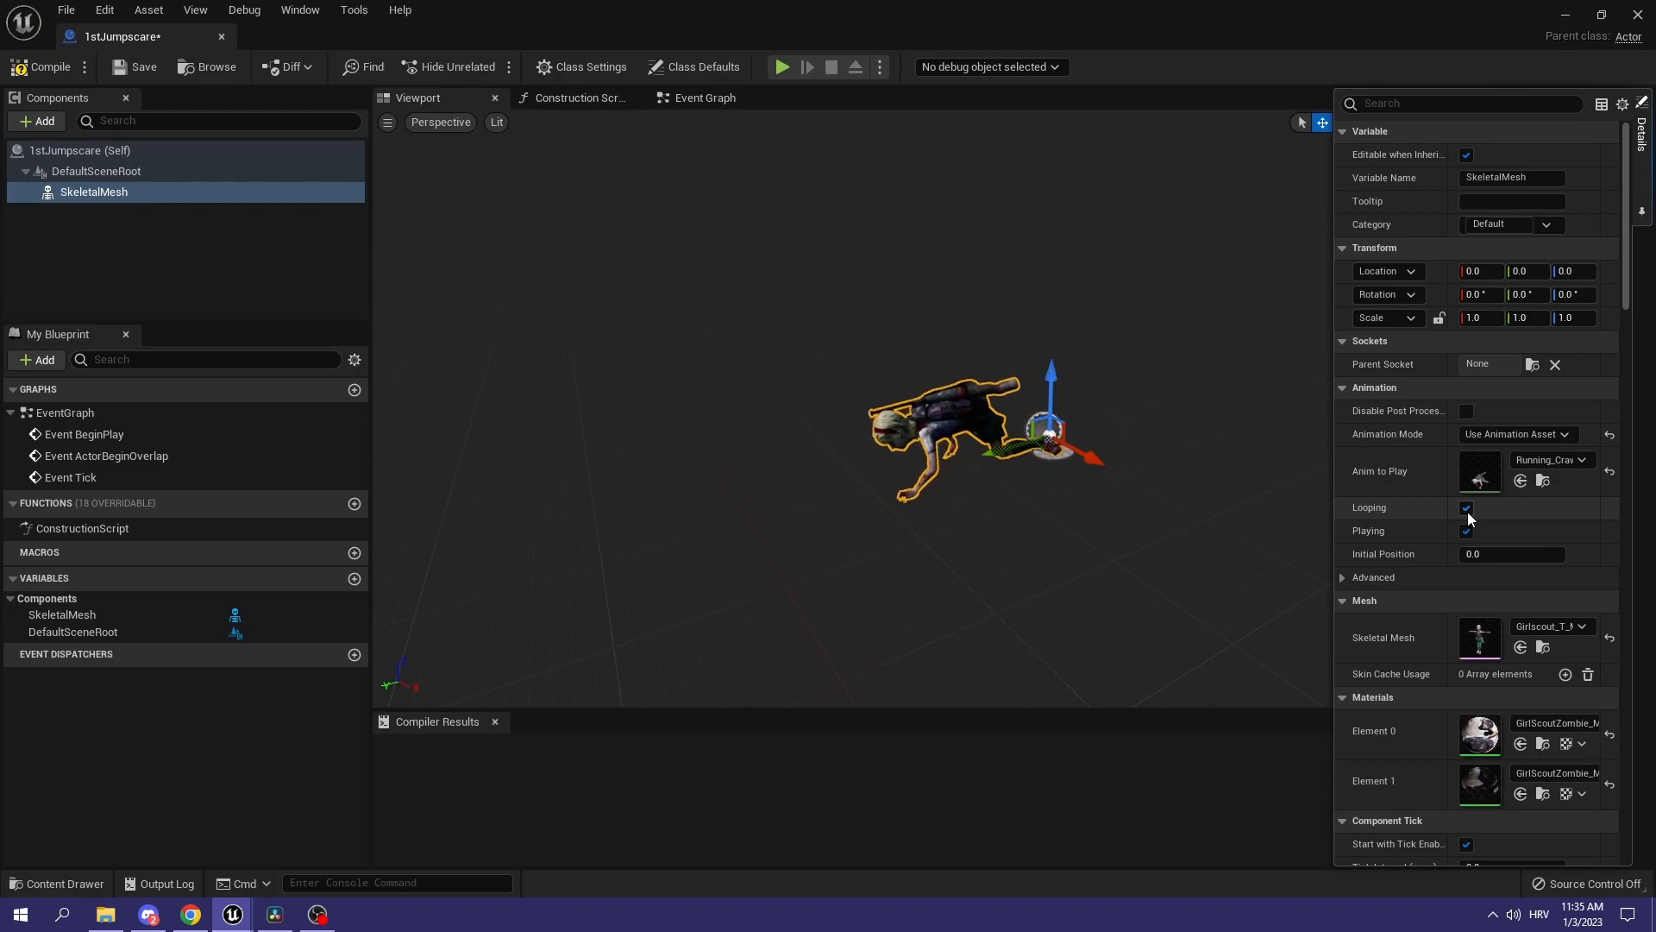
left_click(1466, 507)
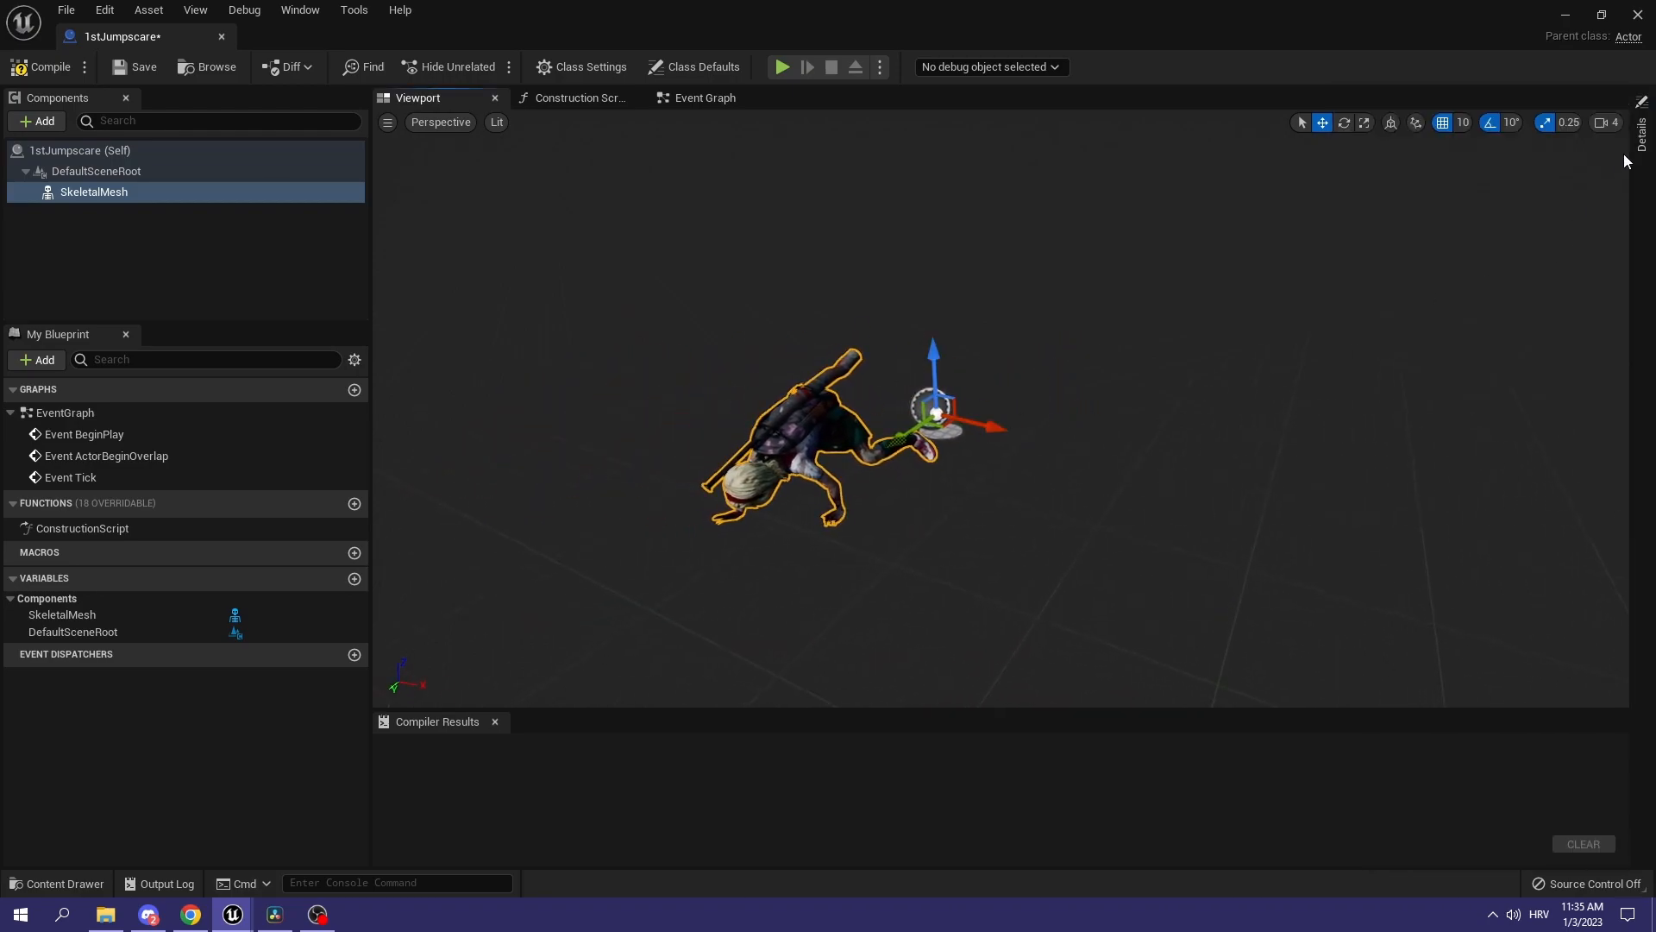
left_click(93, 192)
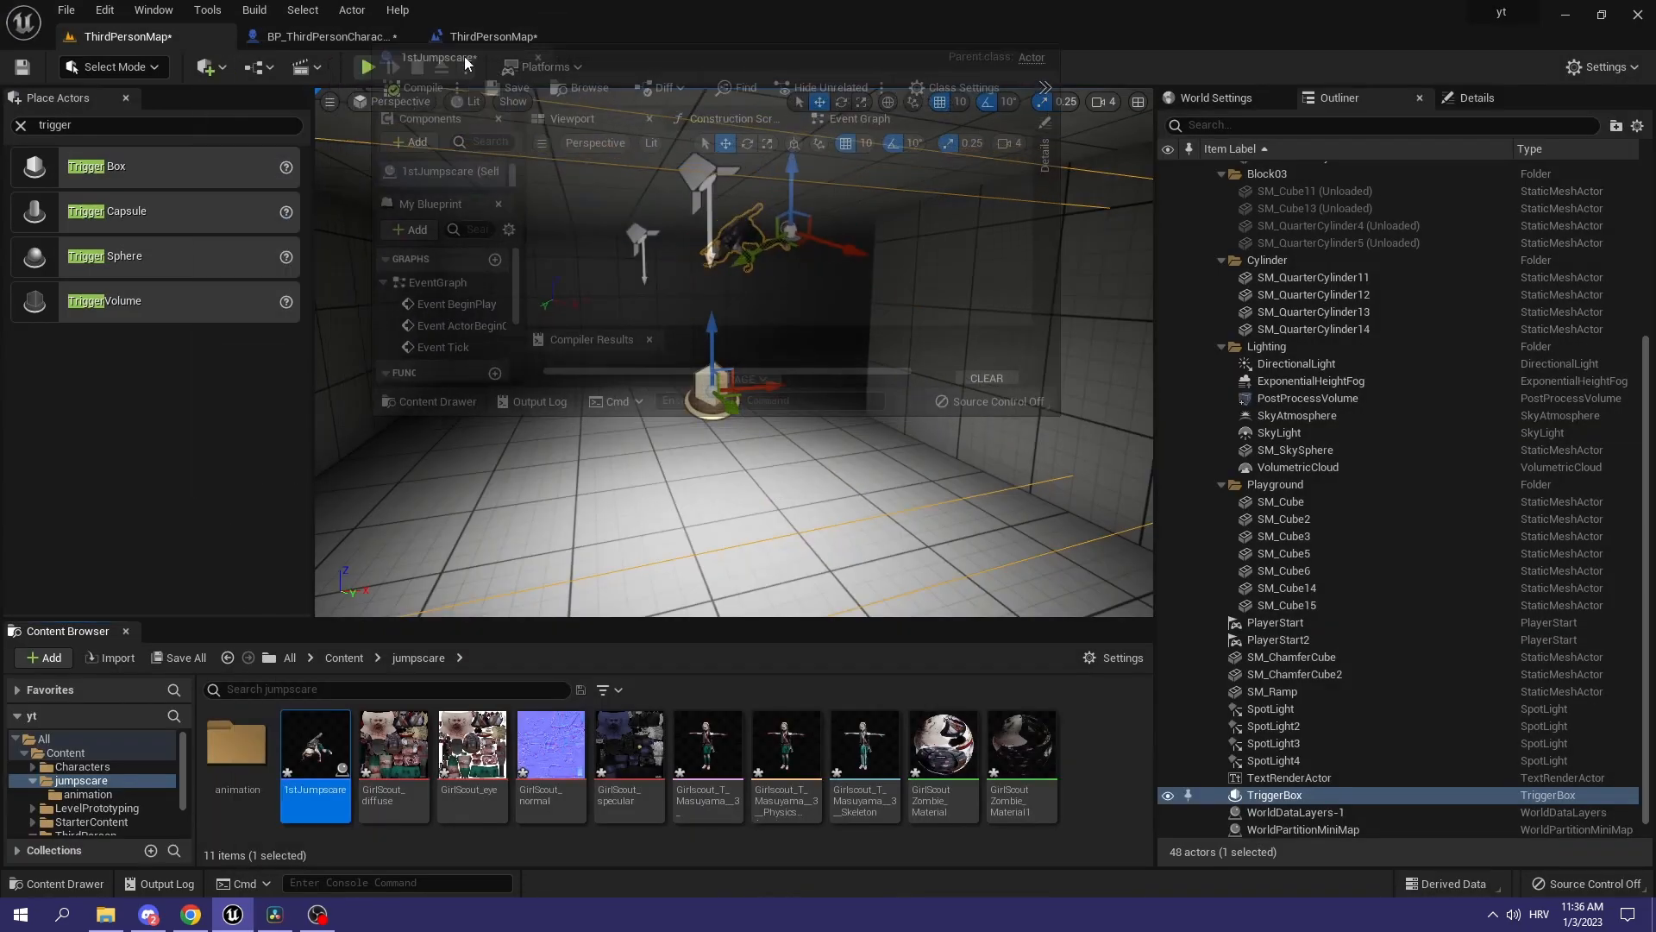
Step: Place the 1stJumpscare crawling zombie actor on the ThirdPersonMap corridor floor
left_click(495, 36)
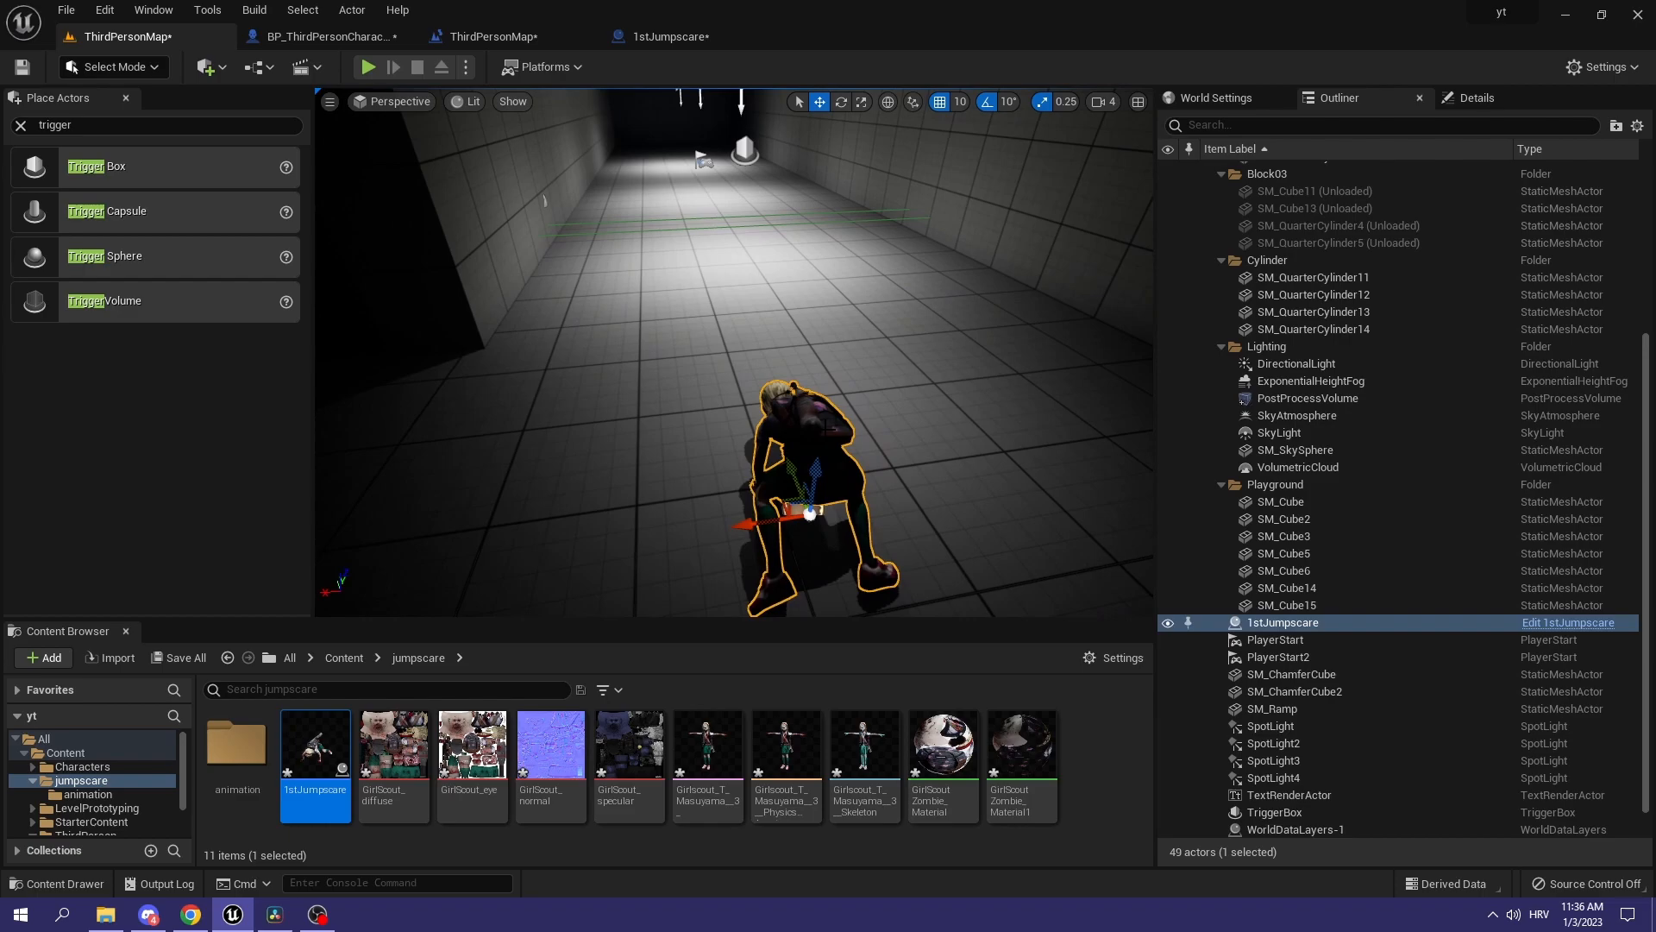
left_click(1471, 96)
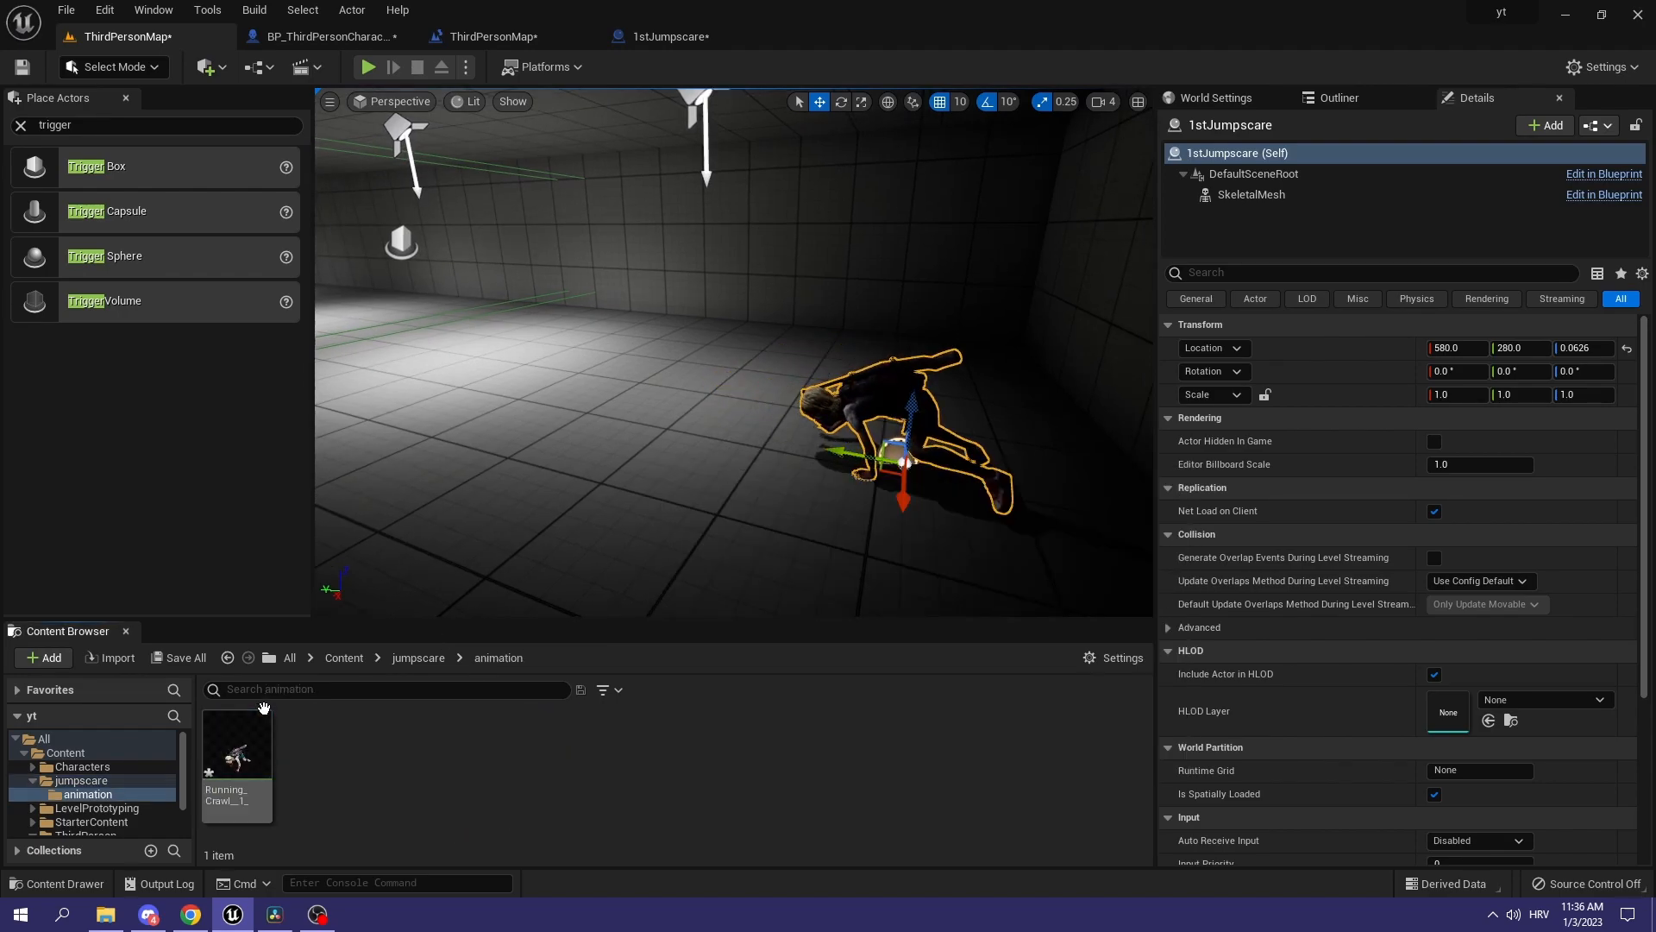
Step: Preview the Running_Crawl animation asset, pausing and scrubbing through its frames
double_click(236, 742)
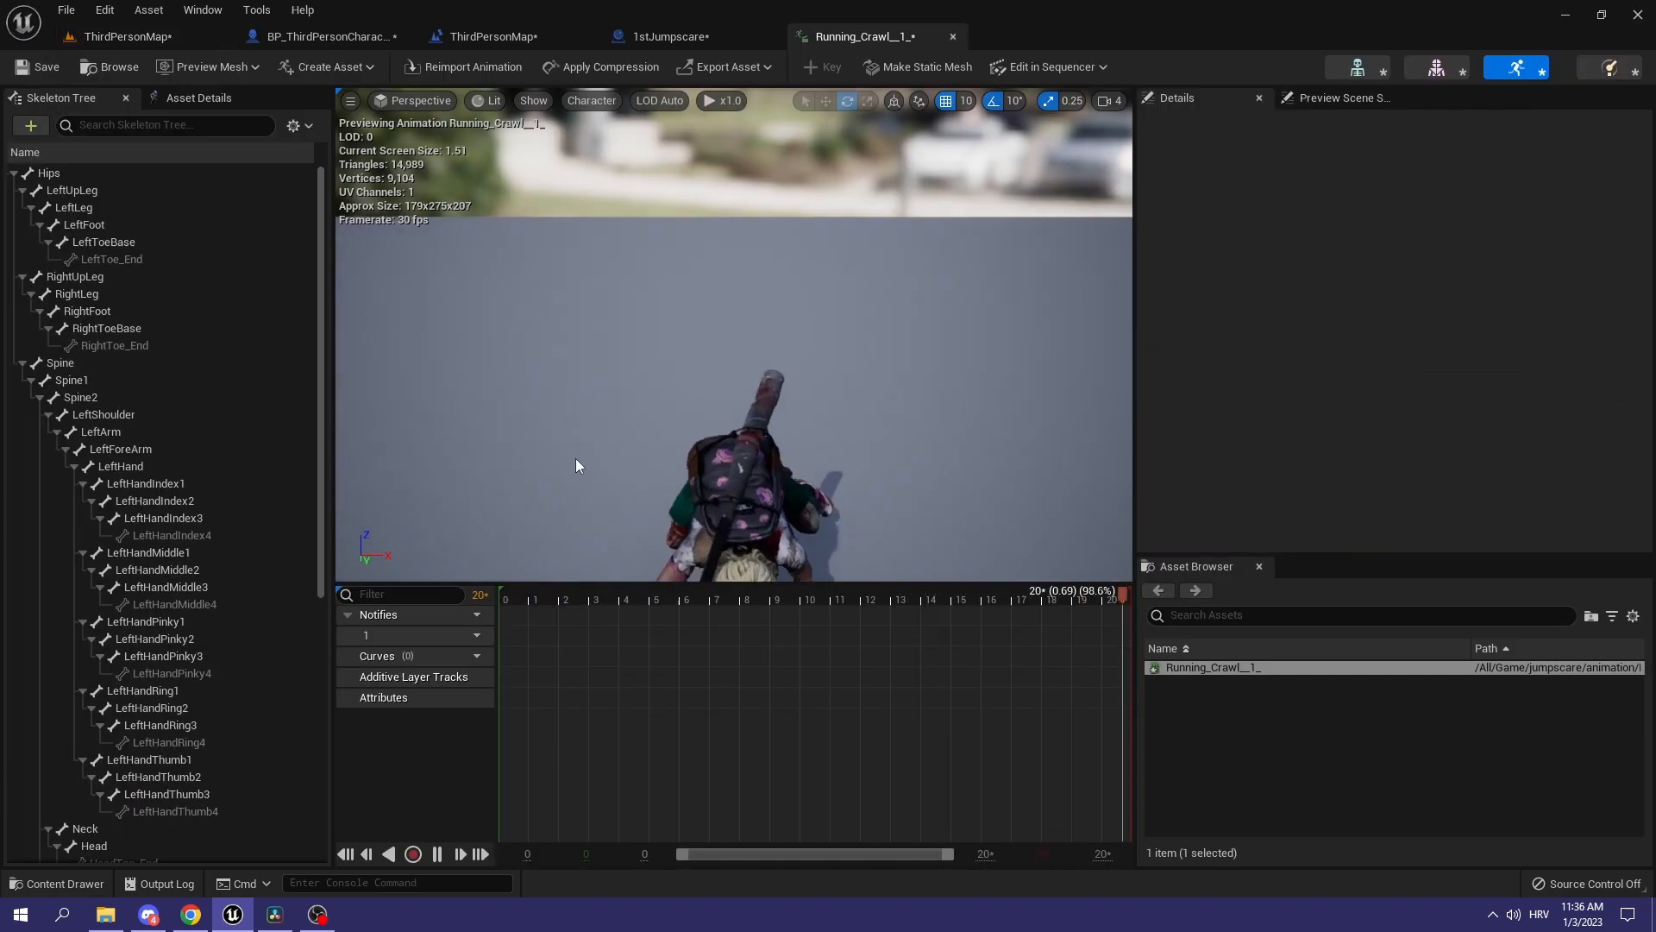
left_click(436, 854)
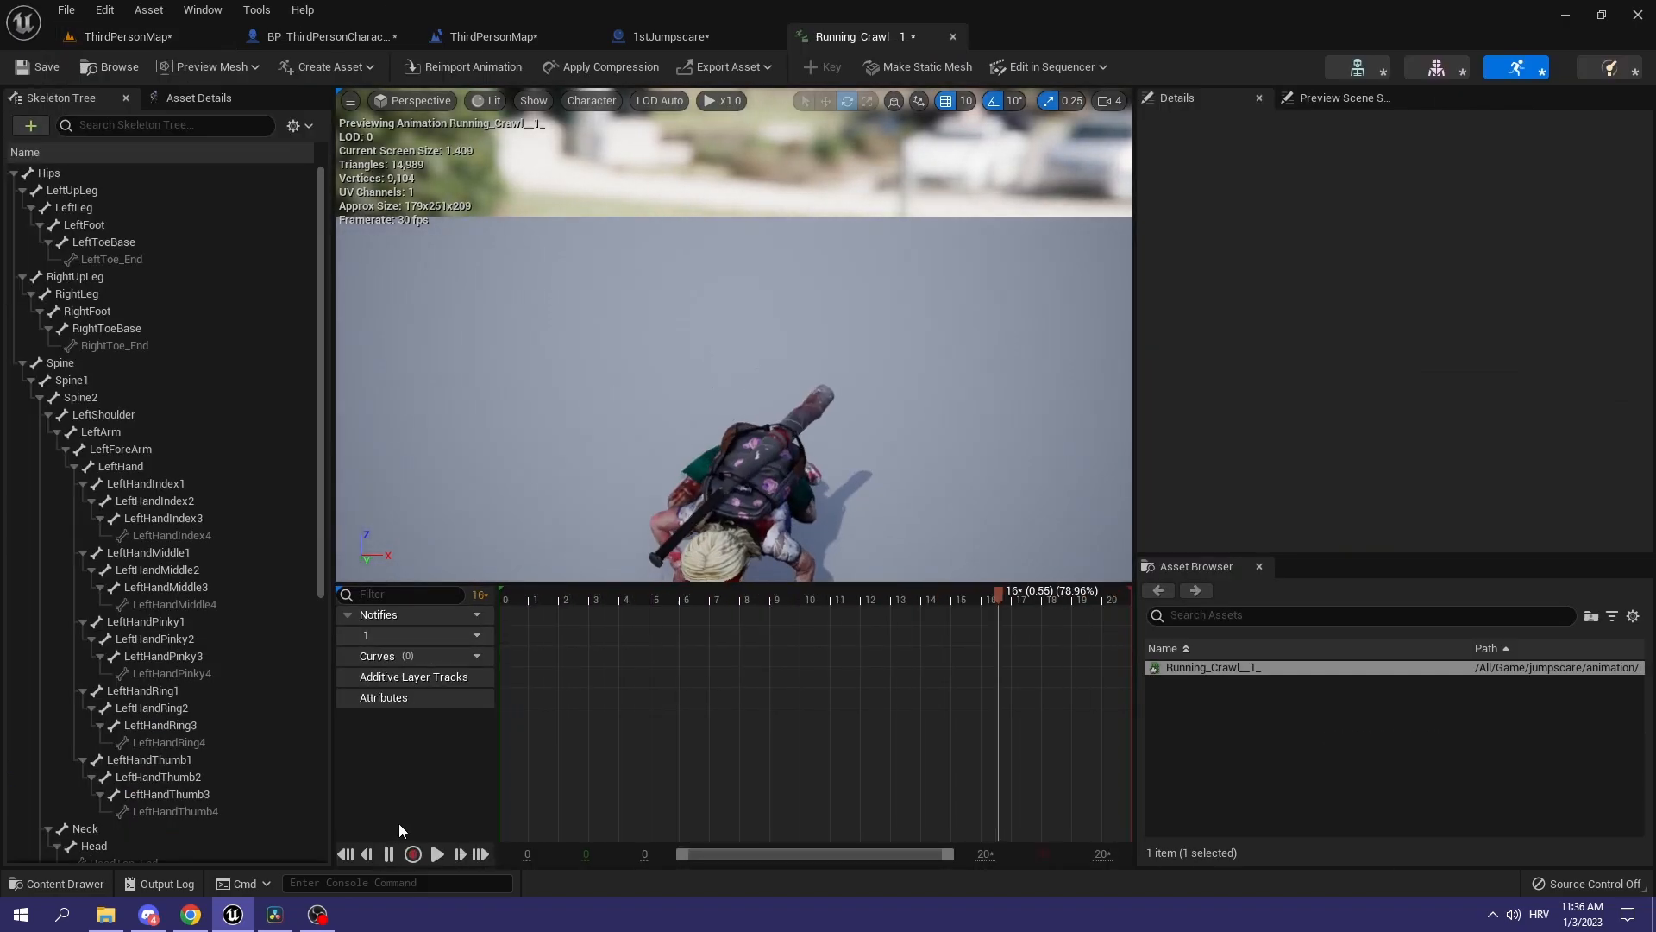
left_click(365, 854)
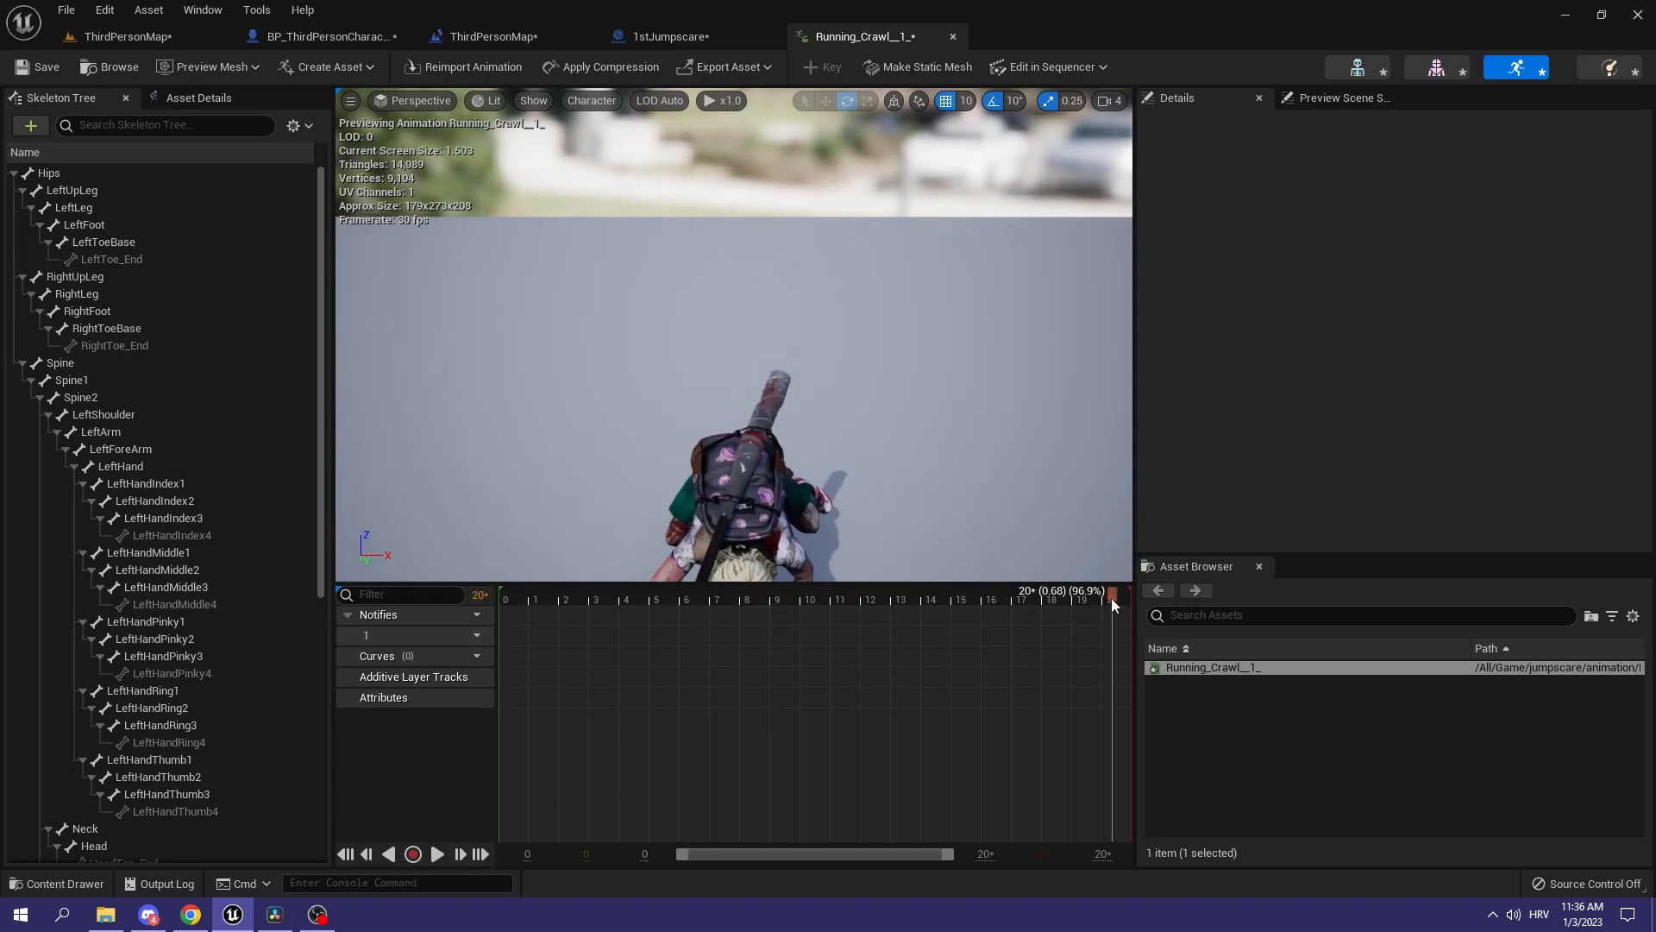
left_click_drag(1111, 602, 1099, 602)
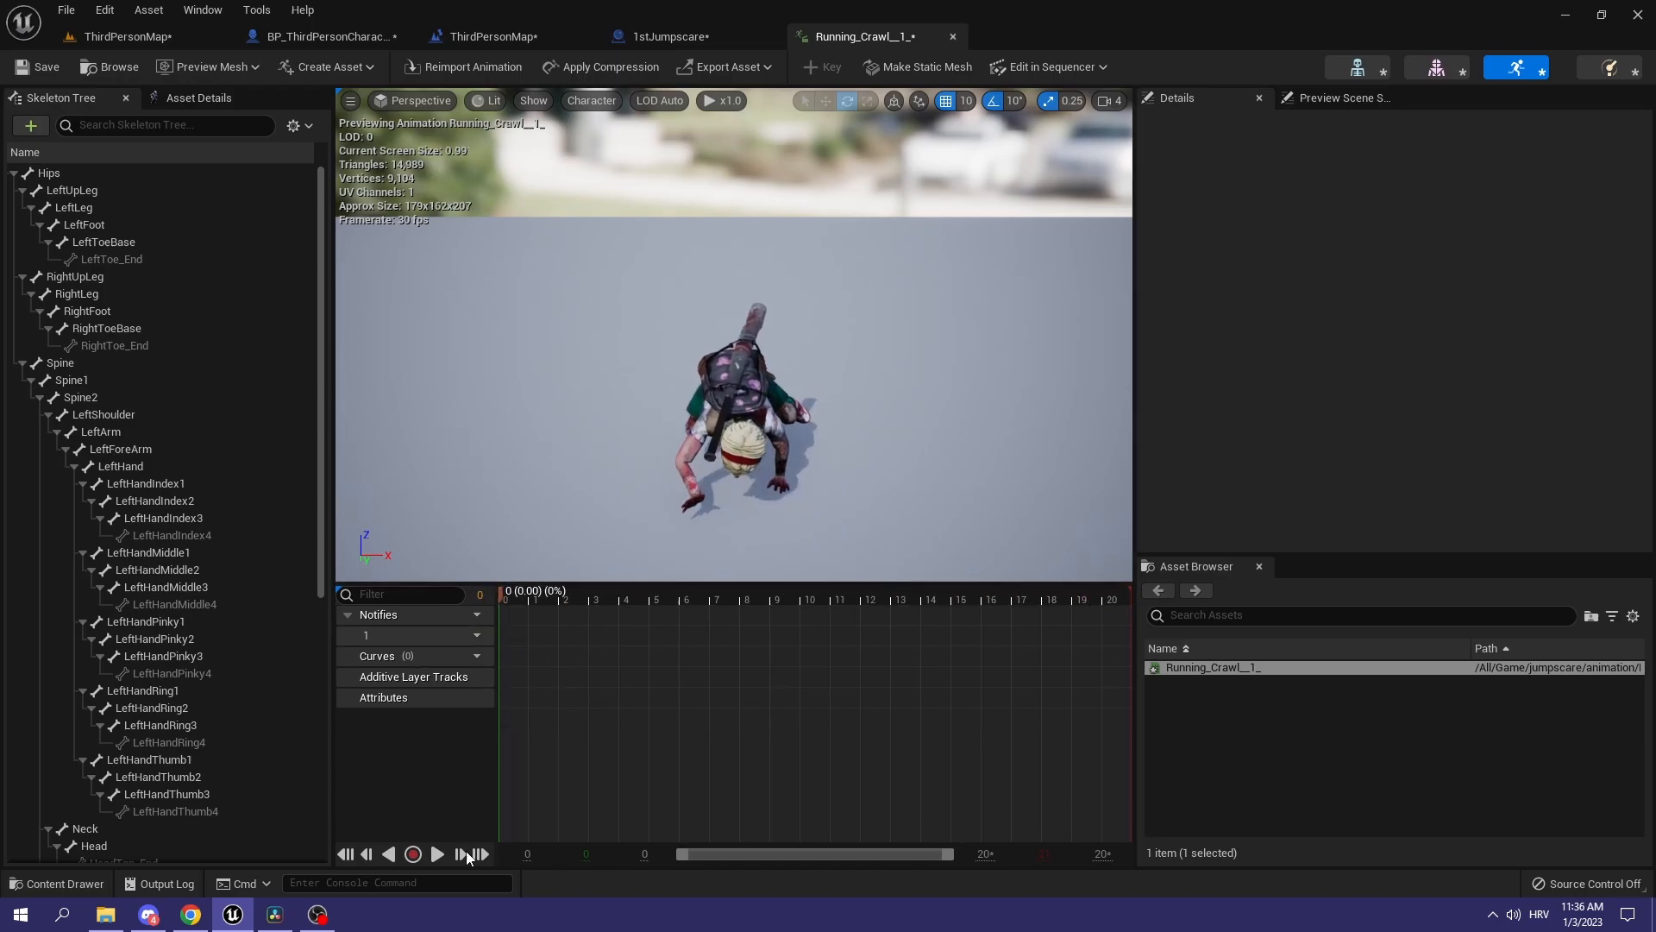
left_click(436, 854)
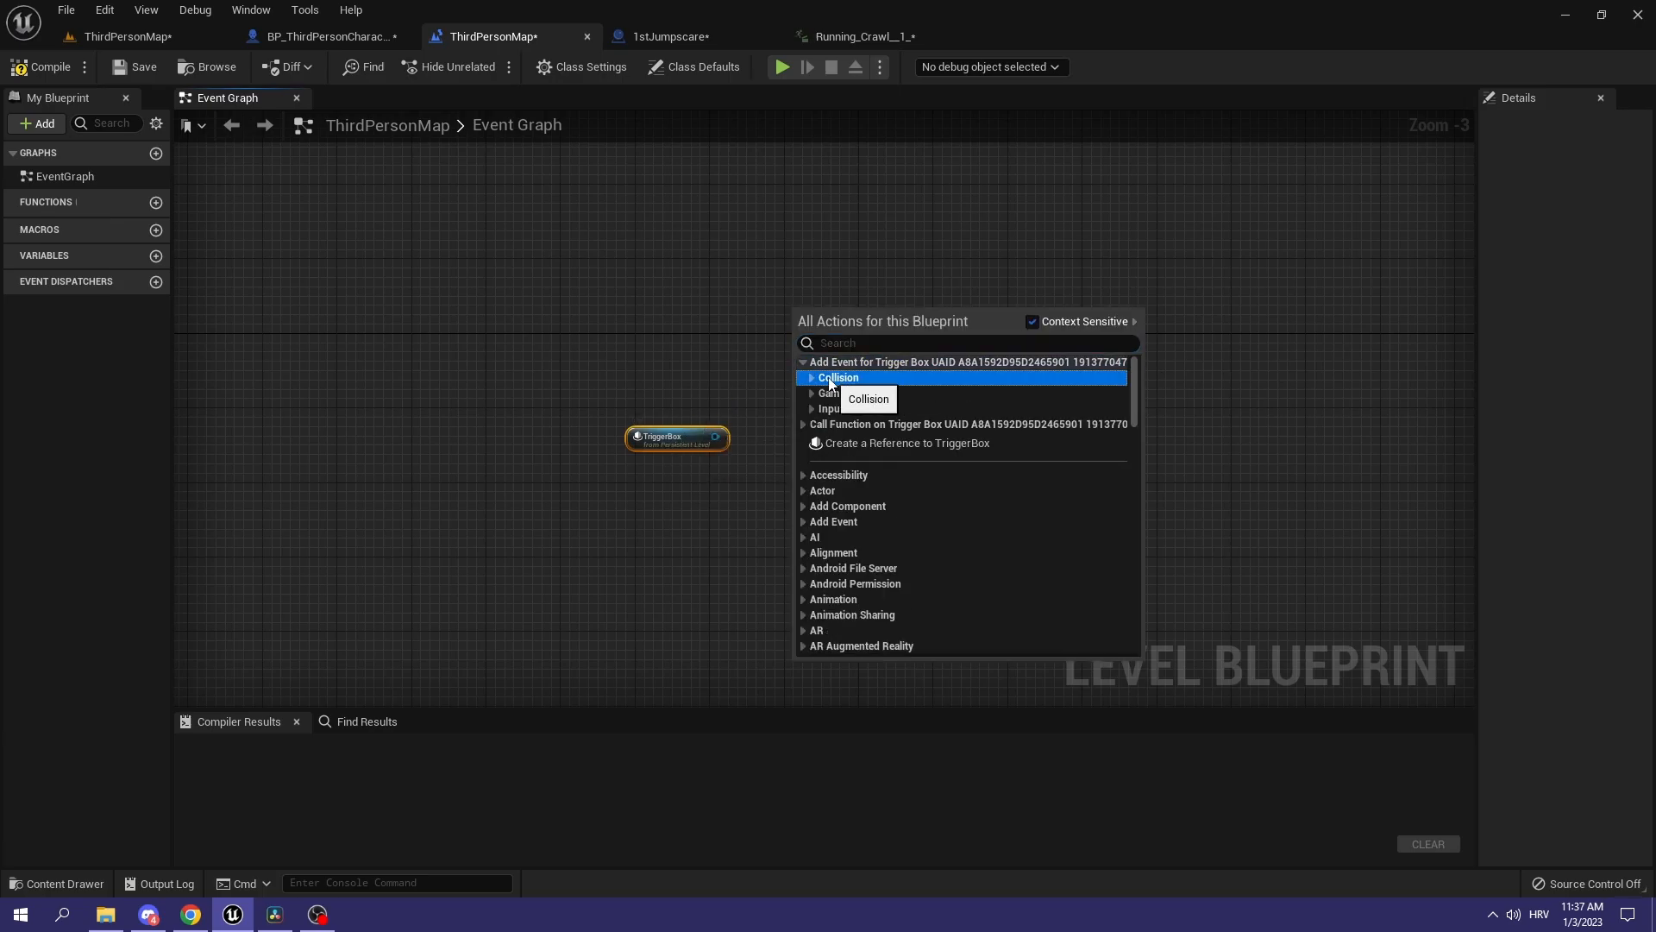
Step: Add the TriggerBox OnActorBeginOverlap event and pull out its execution output
left_click(838, 378)
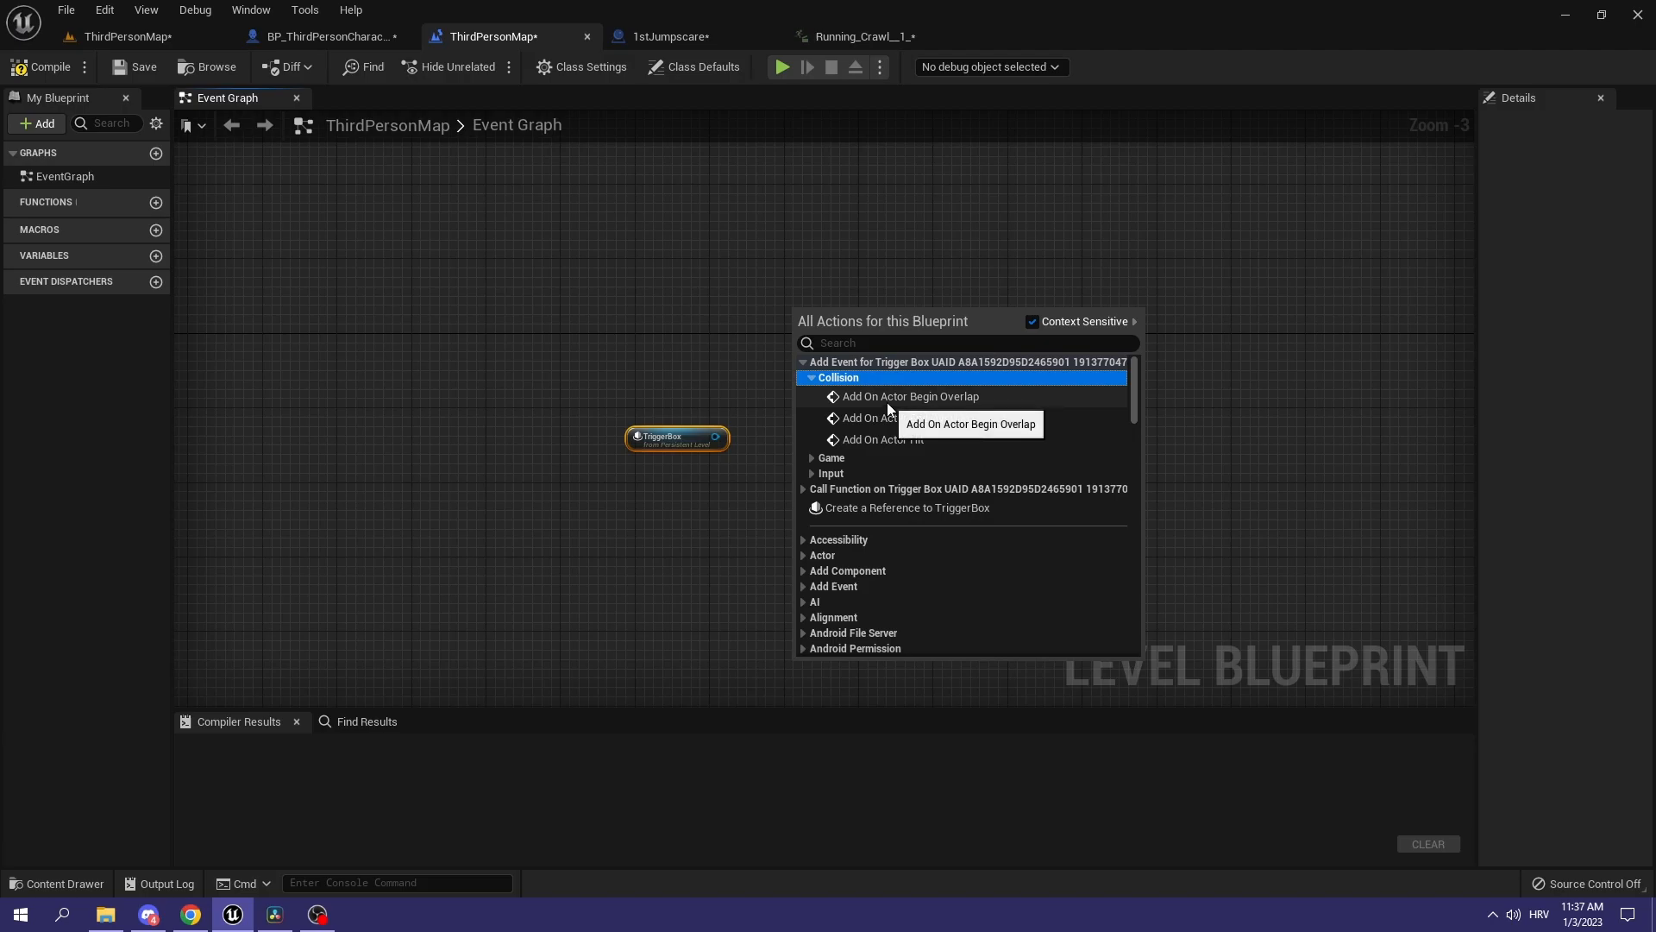
left_click(909, 397)
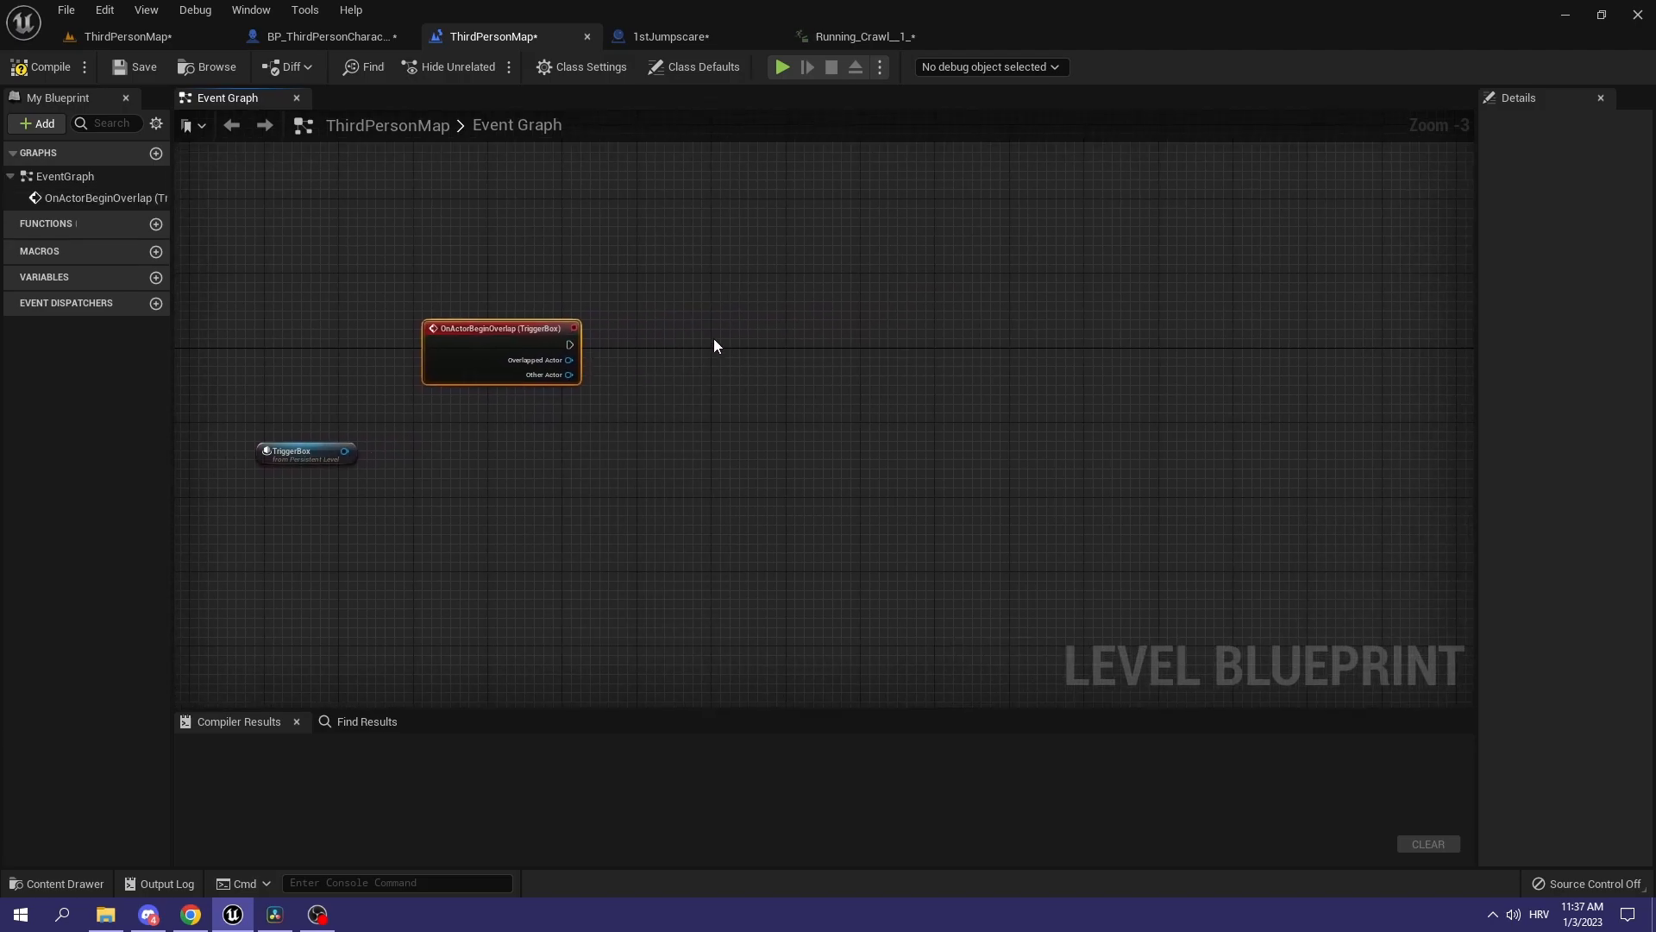
mouse_move(488, 327)
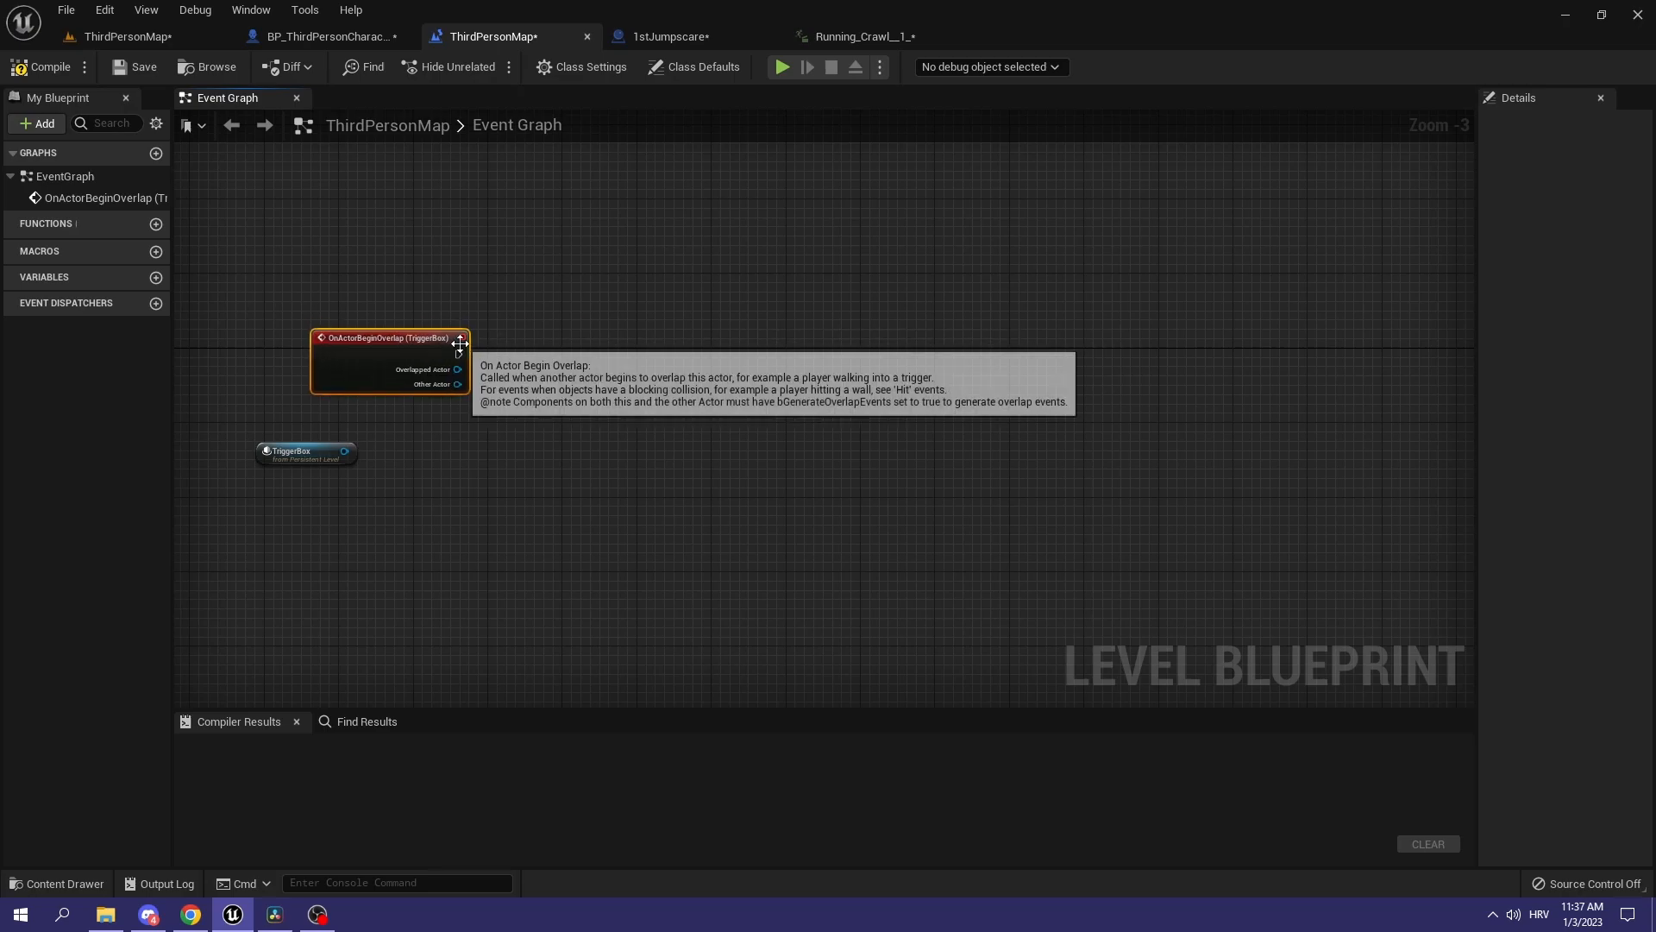
left_click_drag(459, 339, 740, 379)
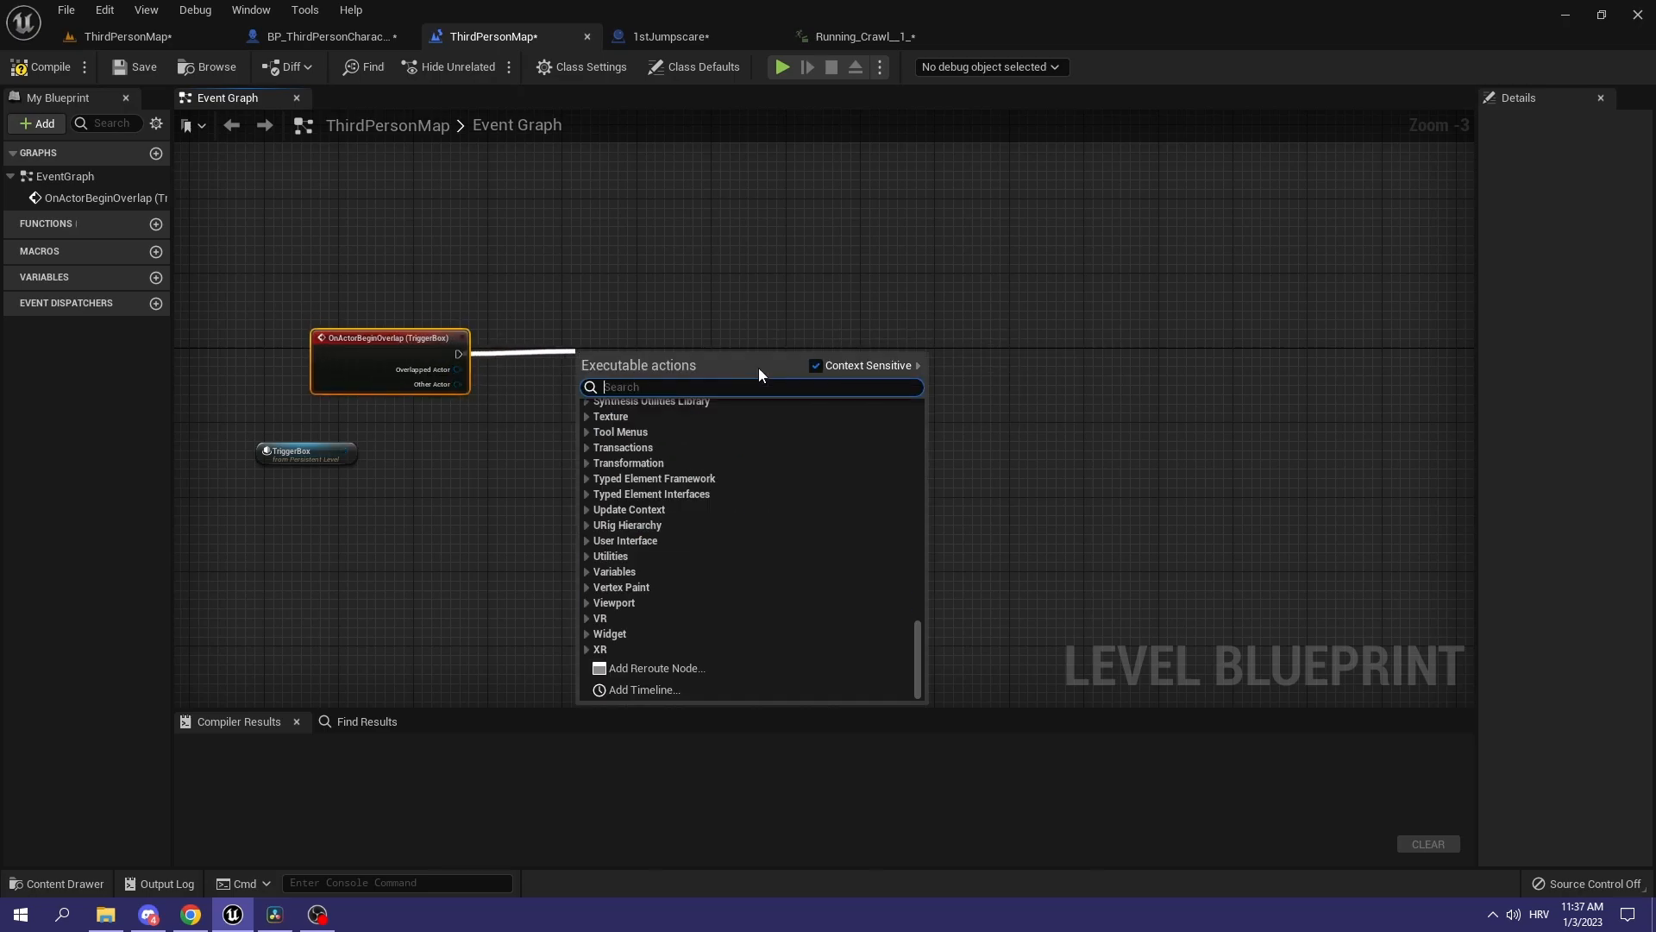
Step: Wire in a Spawn Actor from Class node and position it to the right
type("spawn act")
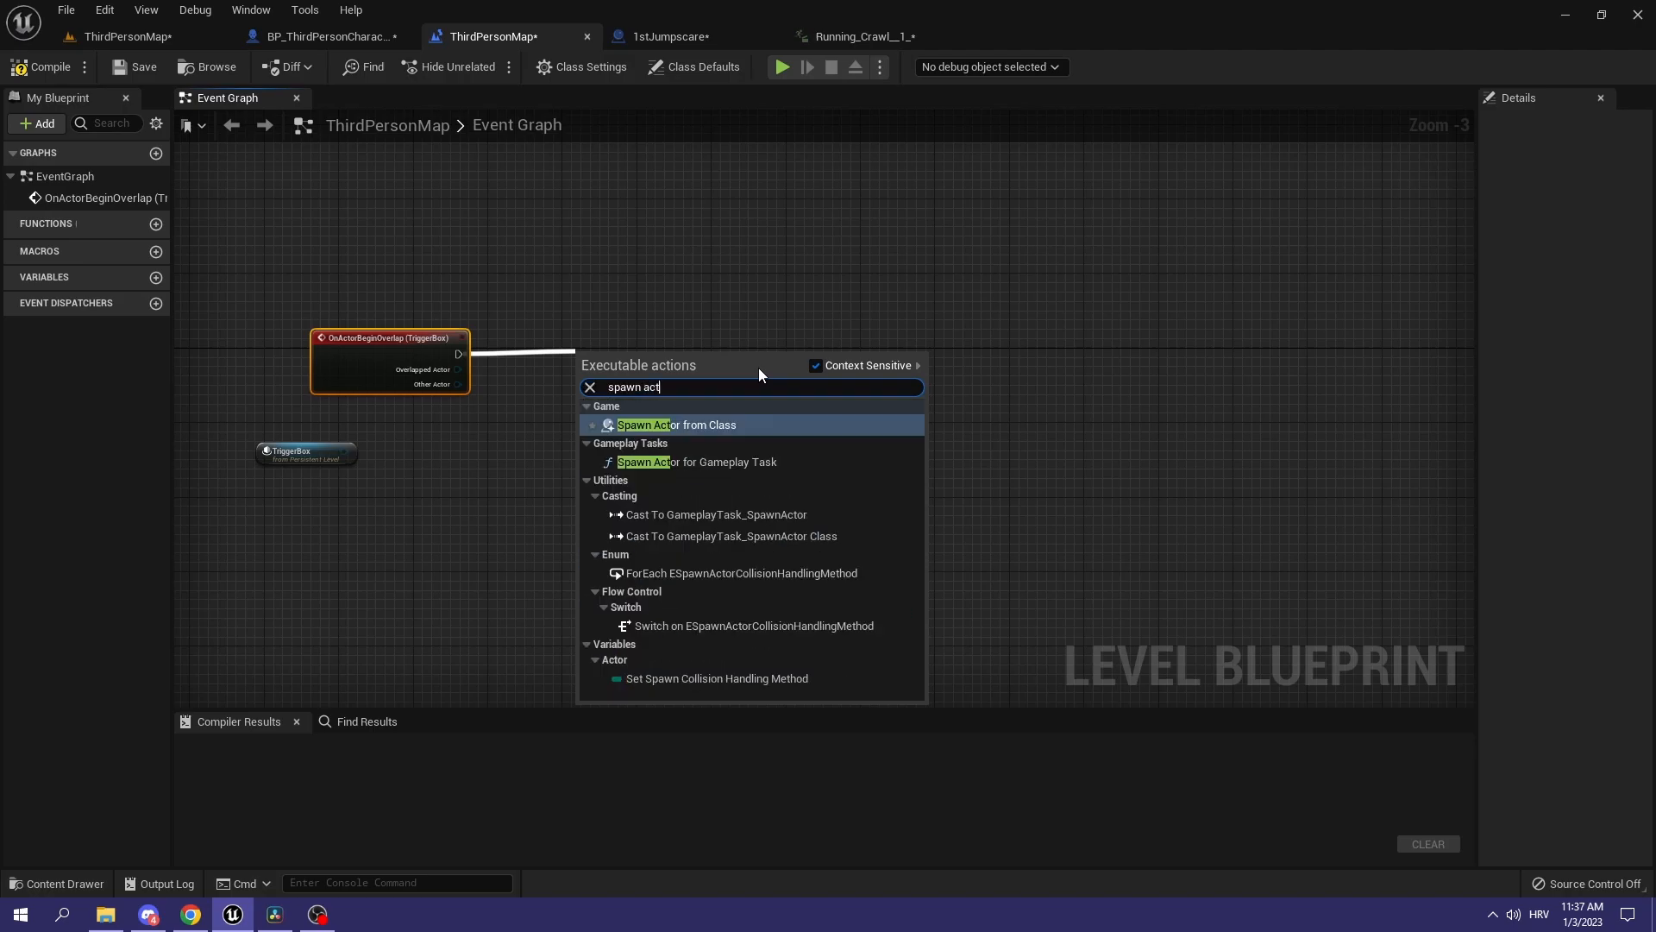
left_click(676, 424)
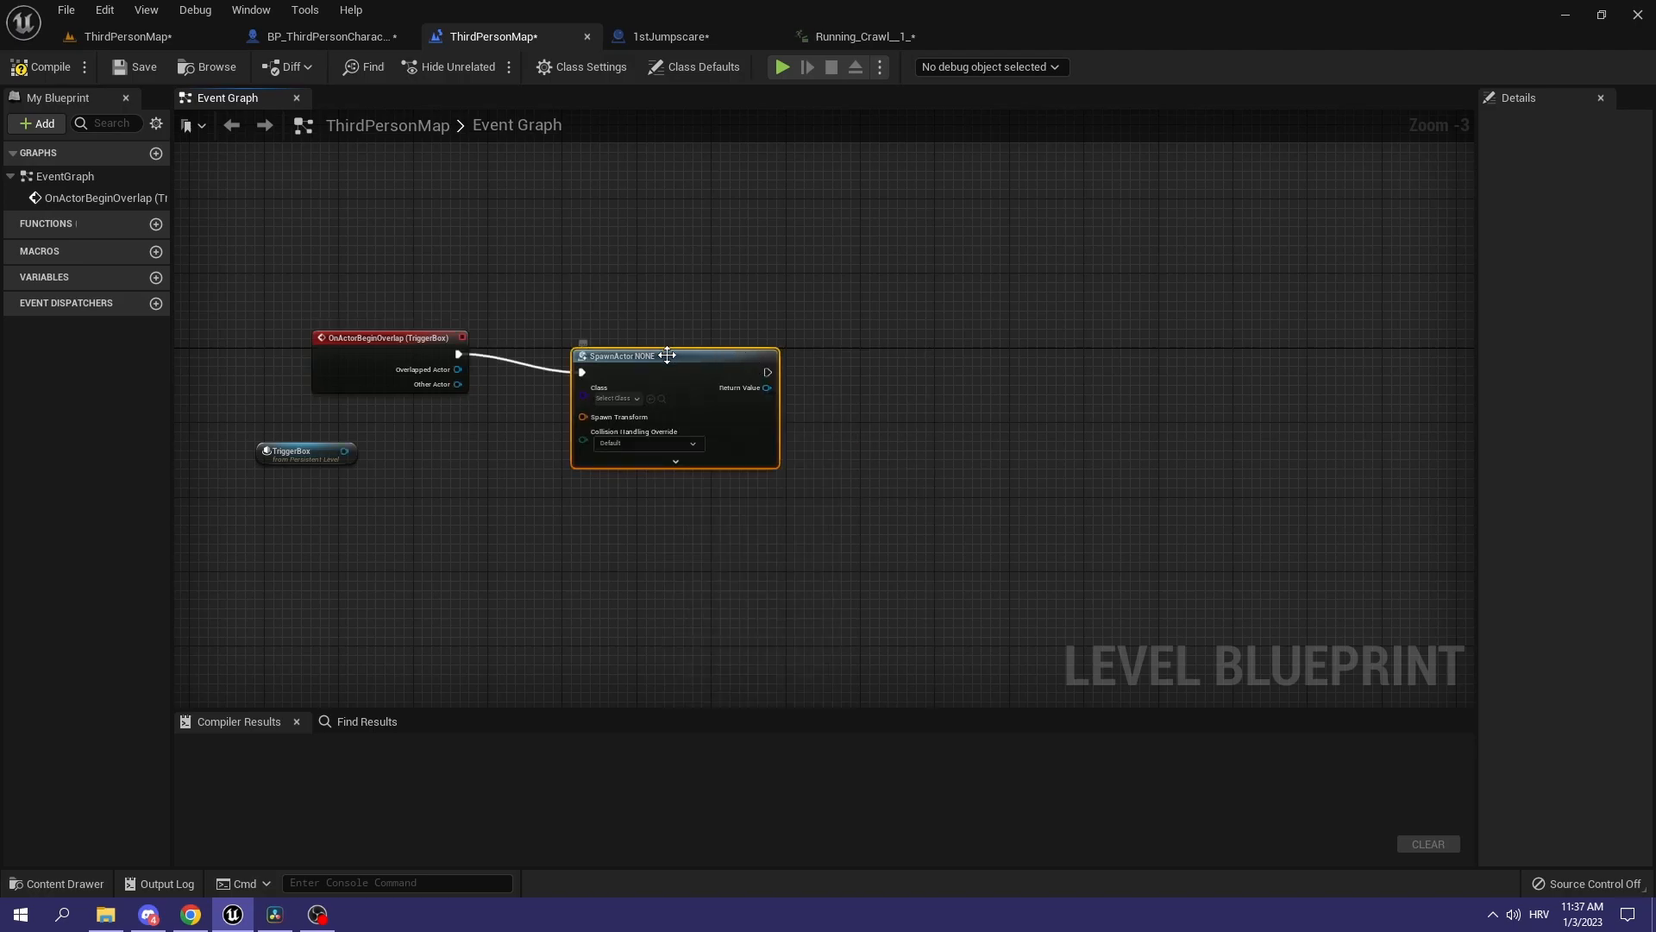
left_click_drag(621, 355, 780, 328)
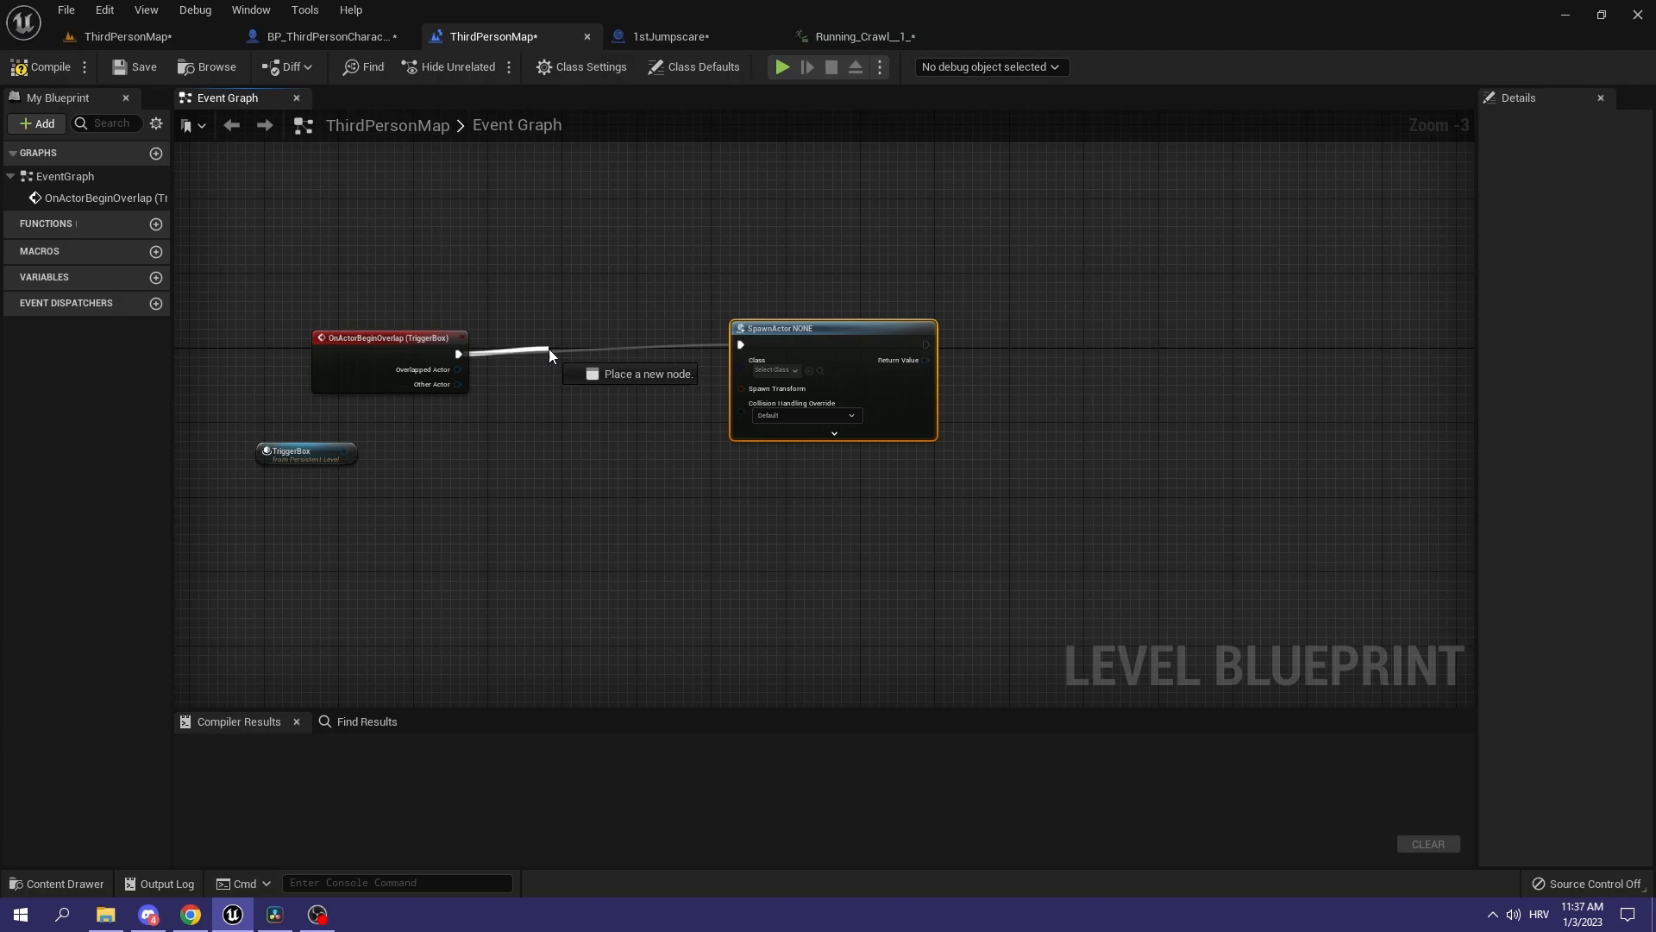
type("do")
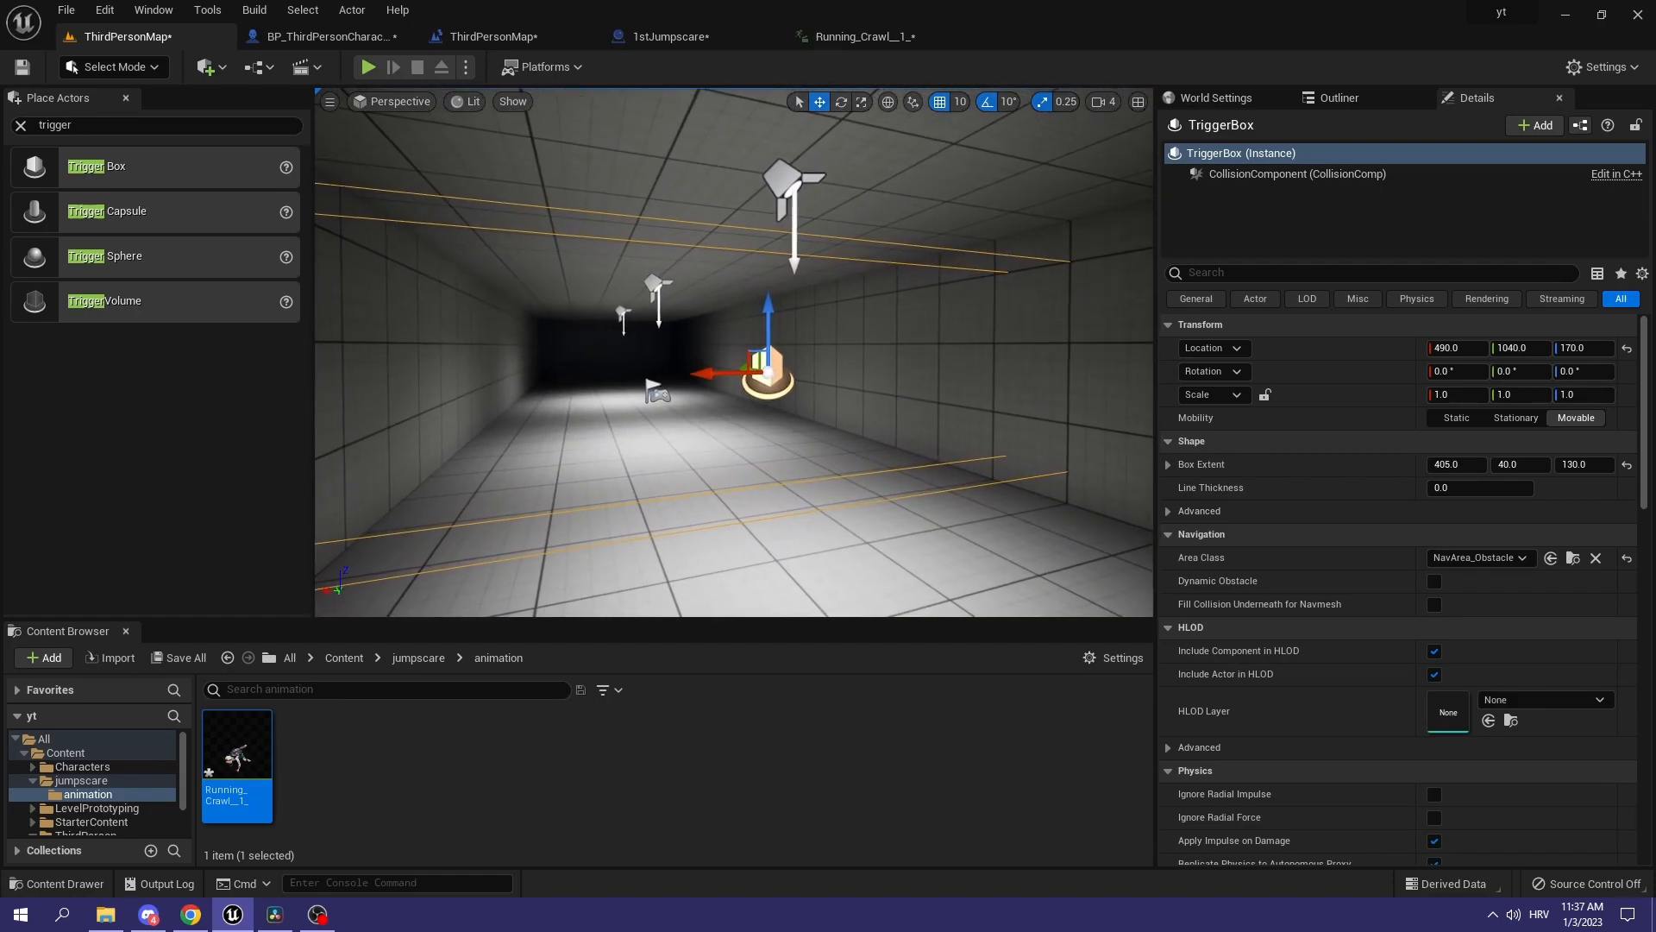
Step: Split the SpawnActor node's Spawn Transform pin into location, rotation and scale
left_click(670, 36)
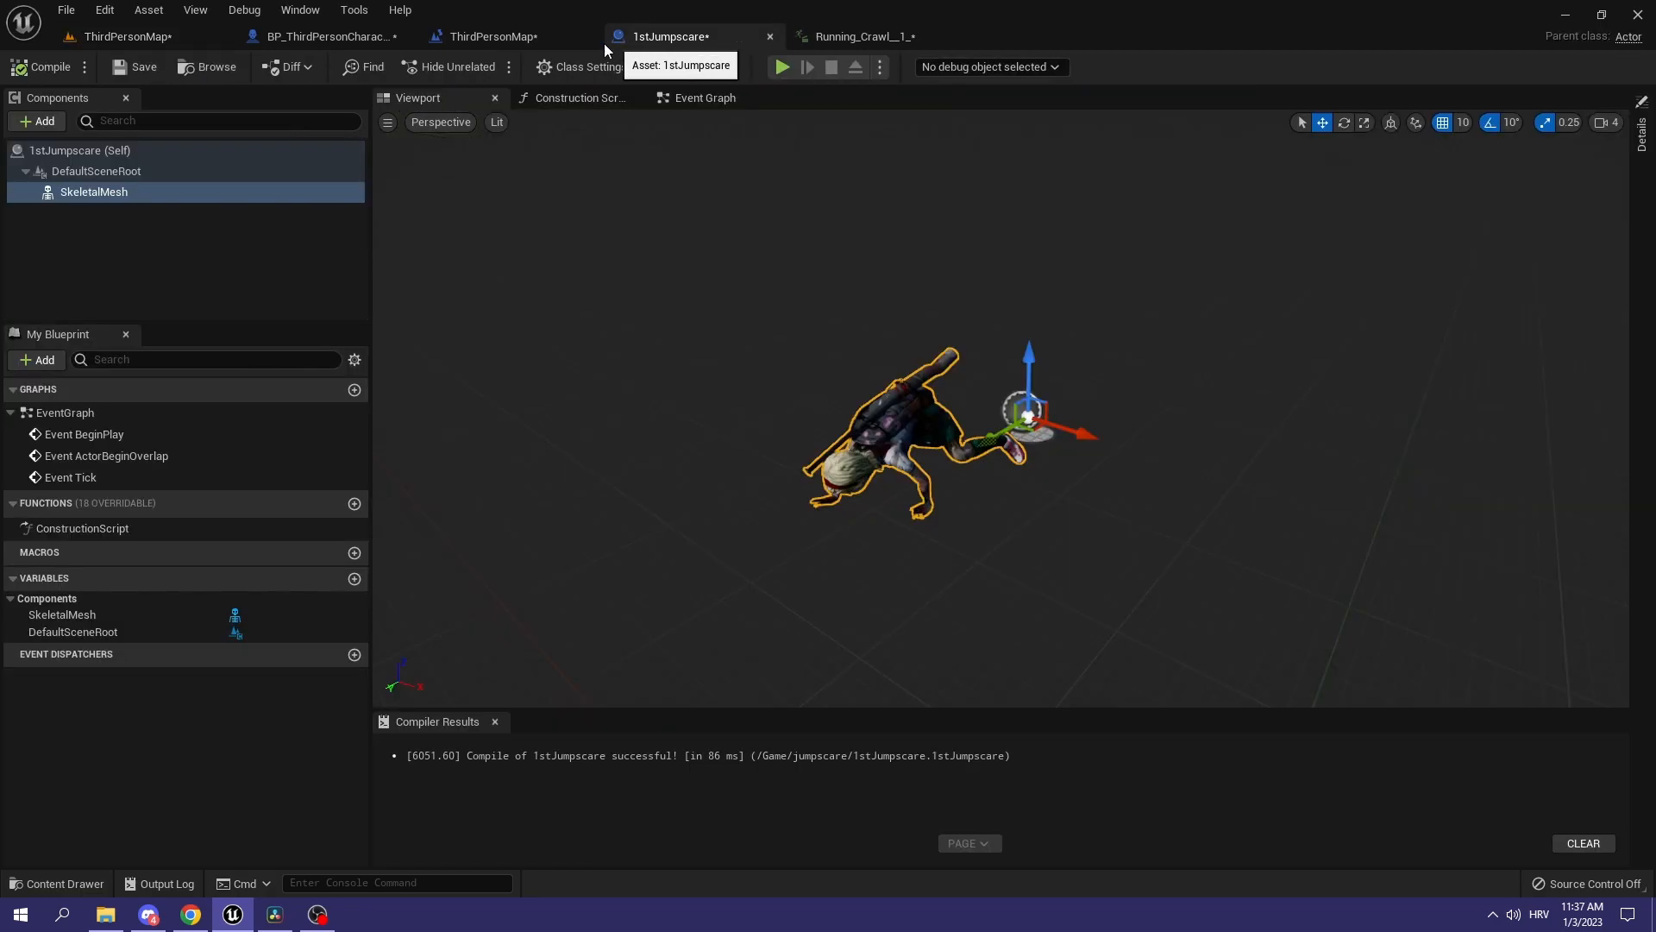
left_click(488, 37)
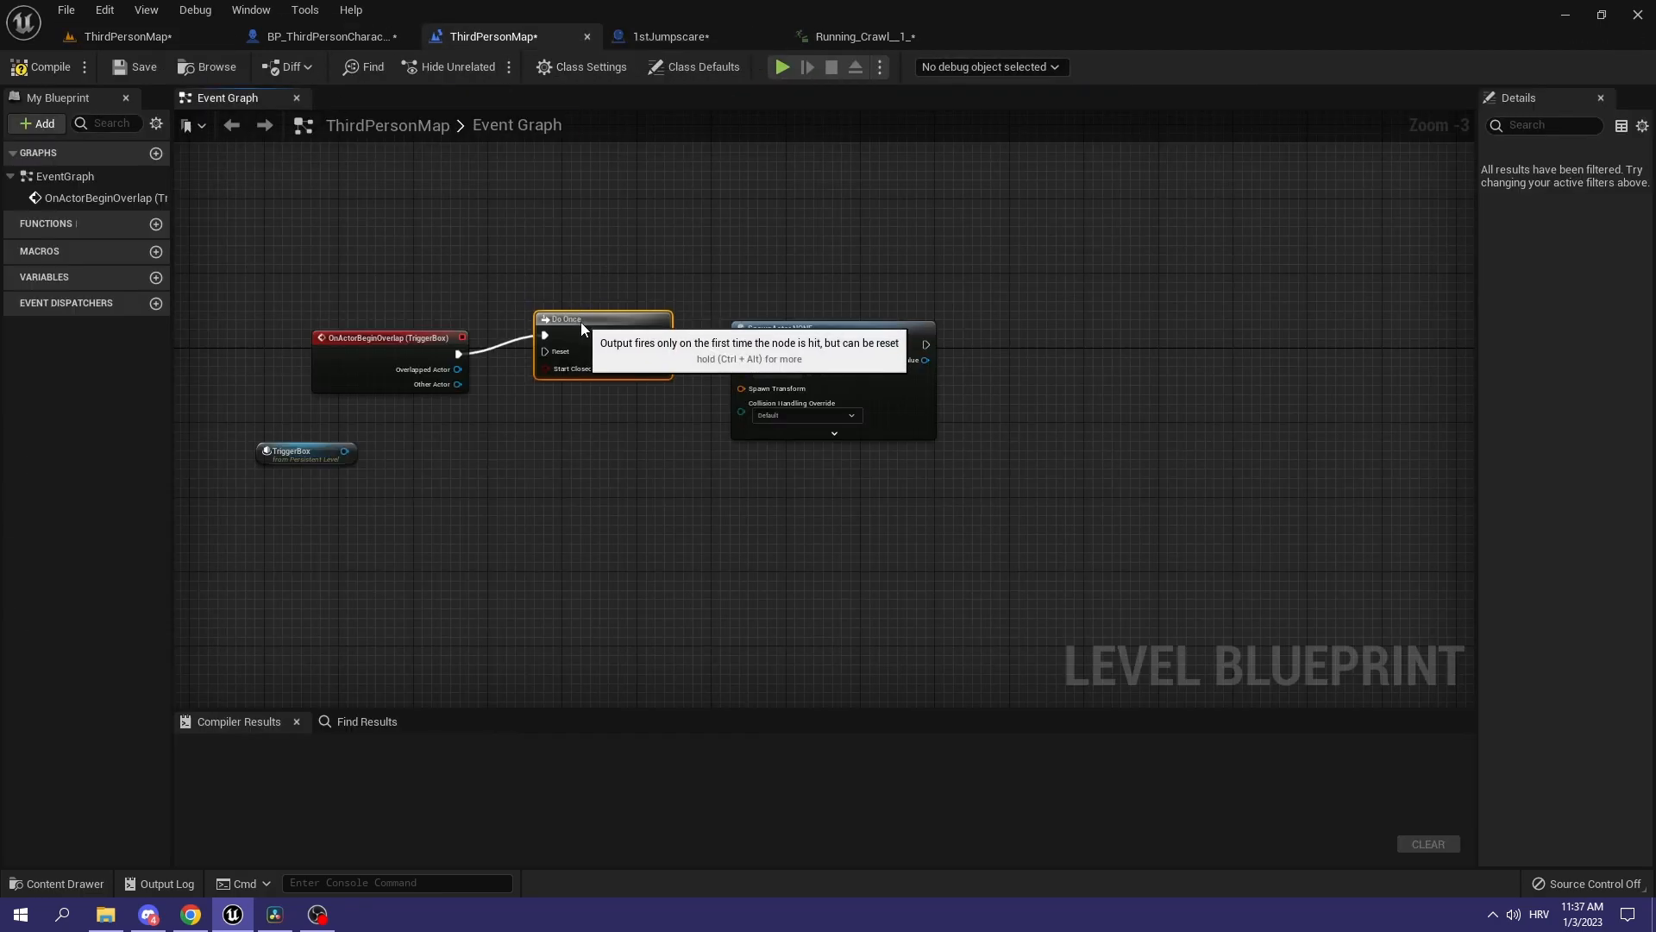
right_click(787, 380)
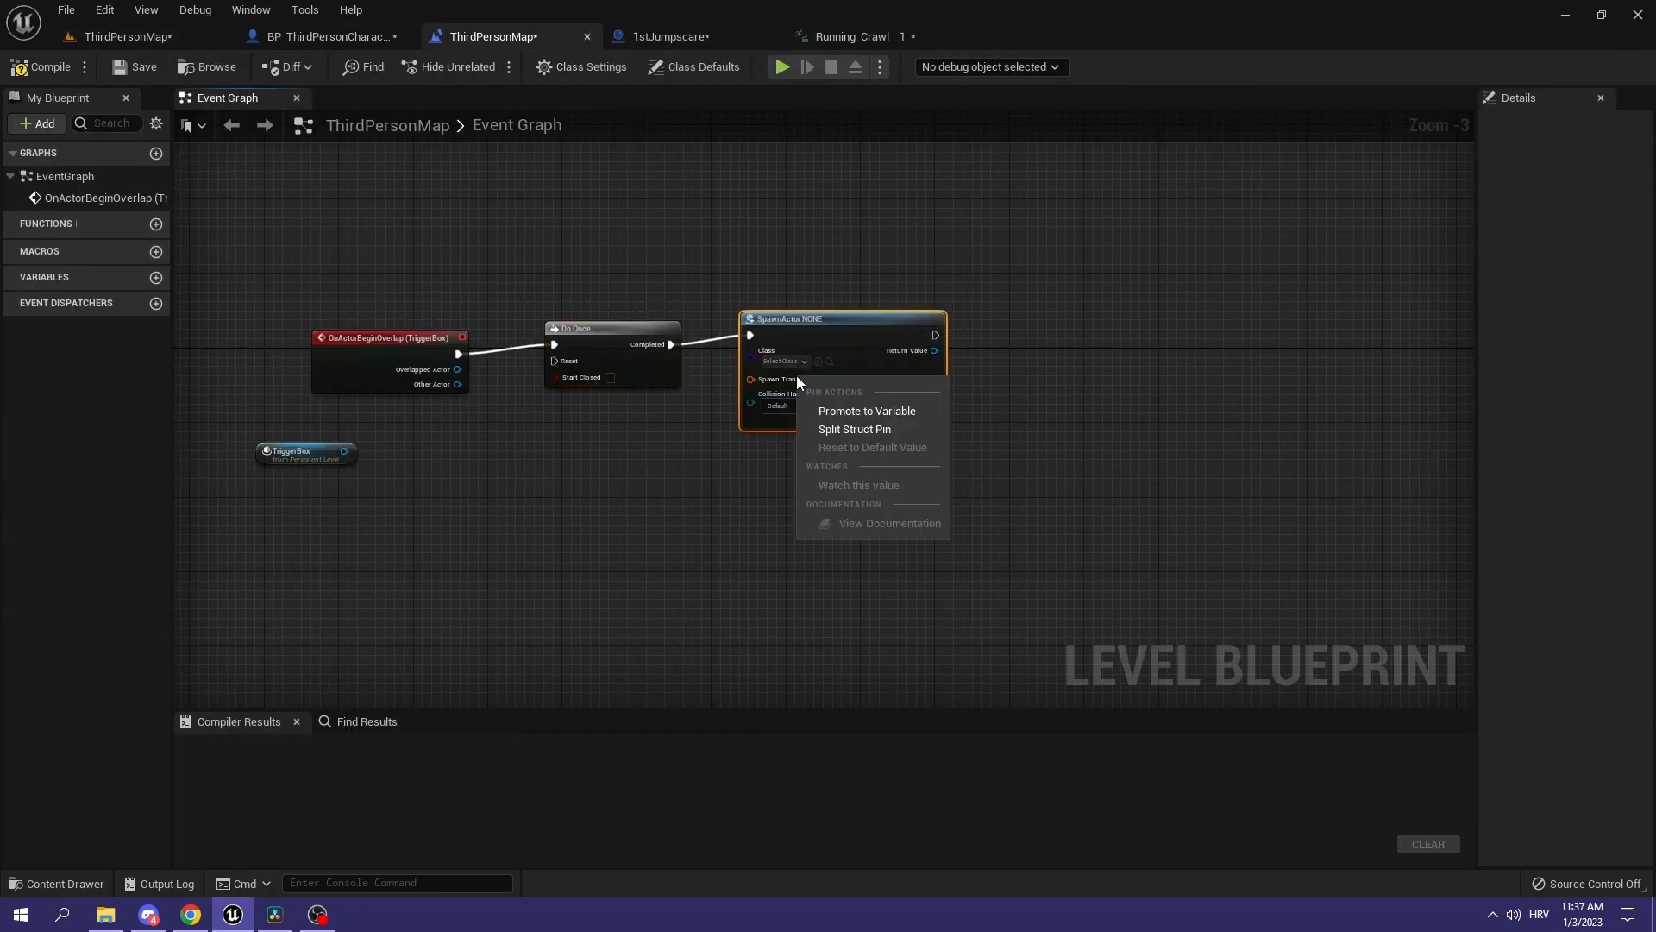
left_click(854, 430)
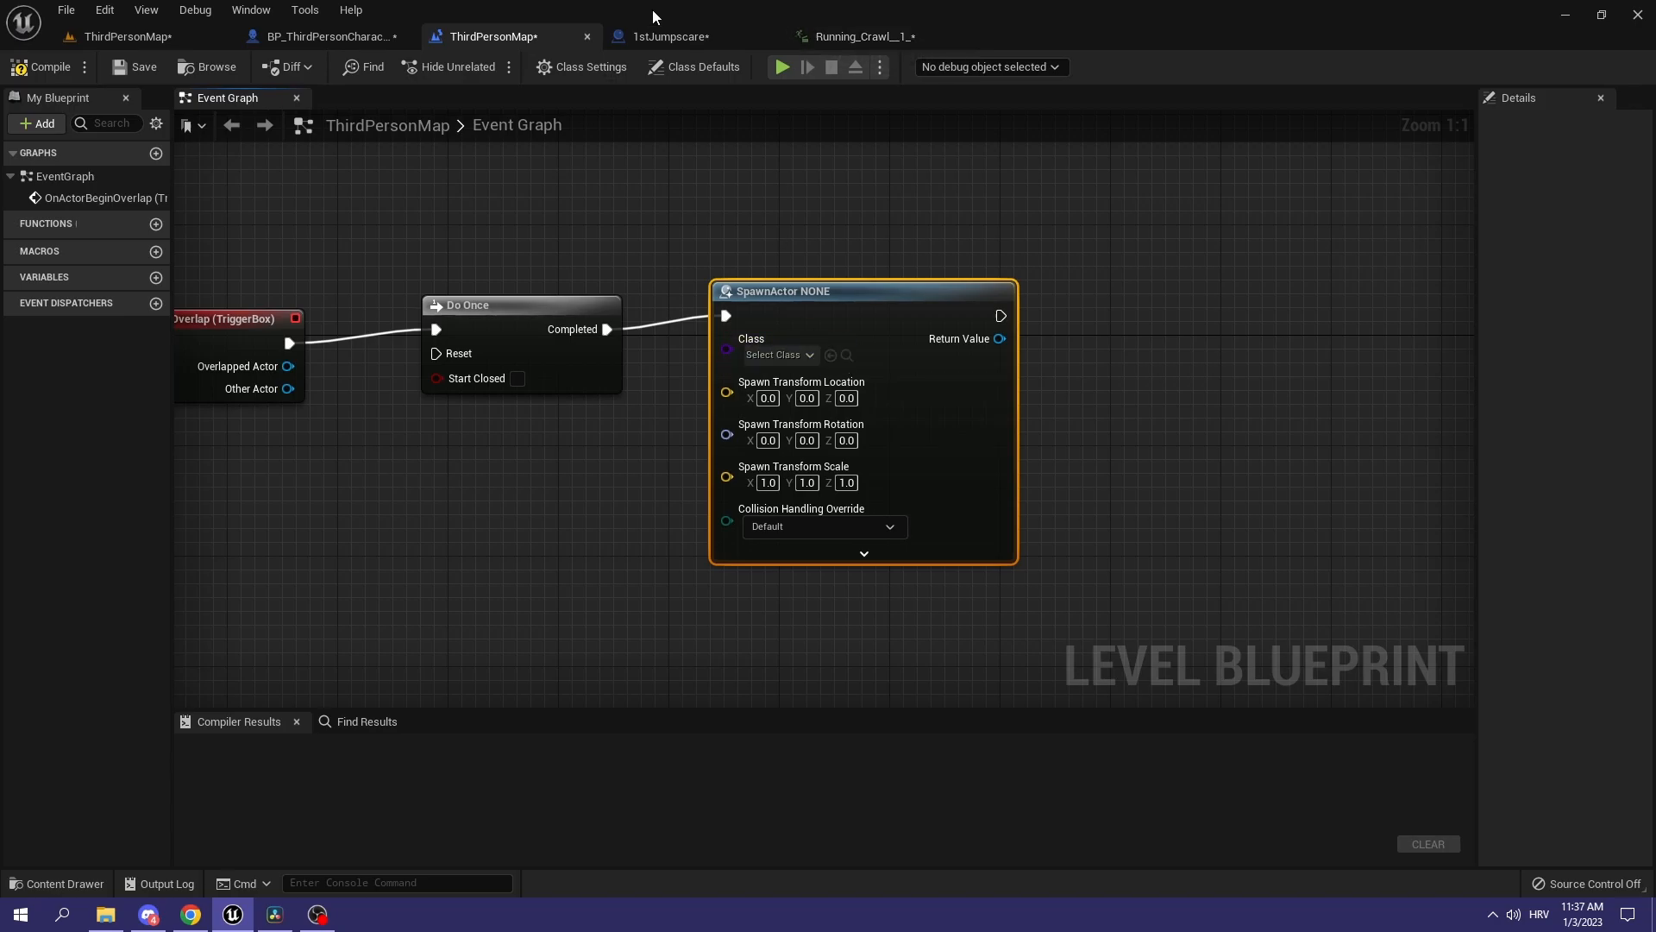
Step: Set the spawn location to the placed zombie's coordinates 580, 280, 0.0626
left_click(326, 36)
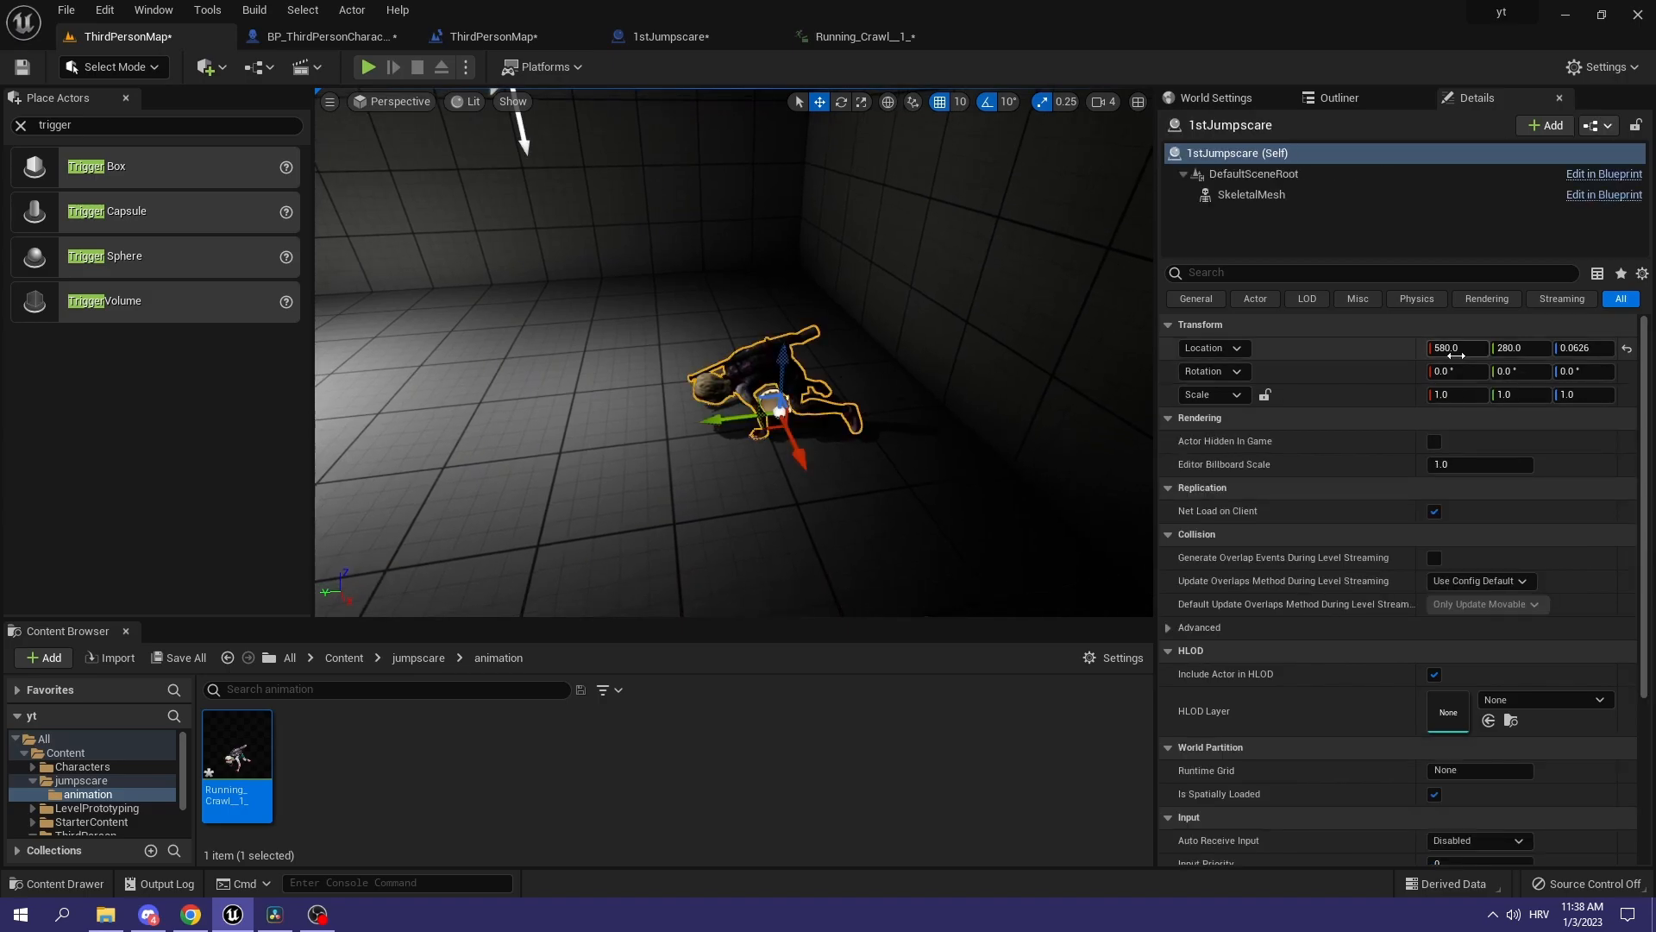
left_click(488, 36)
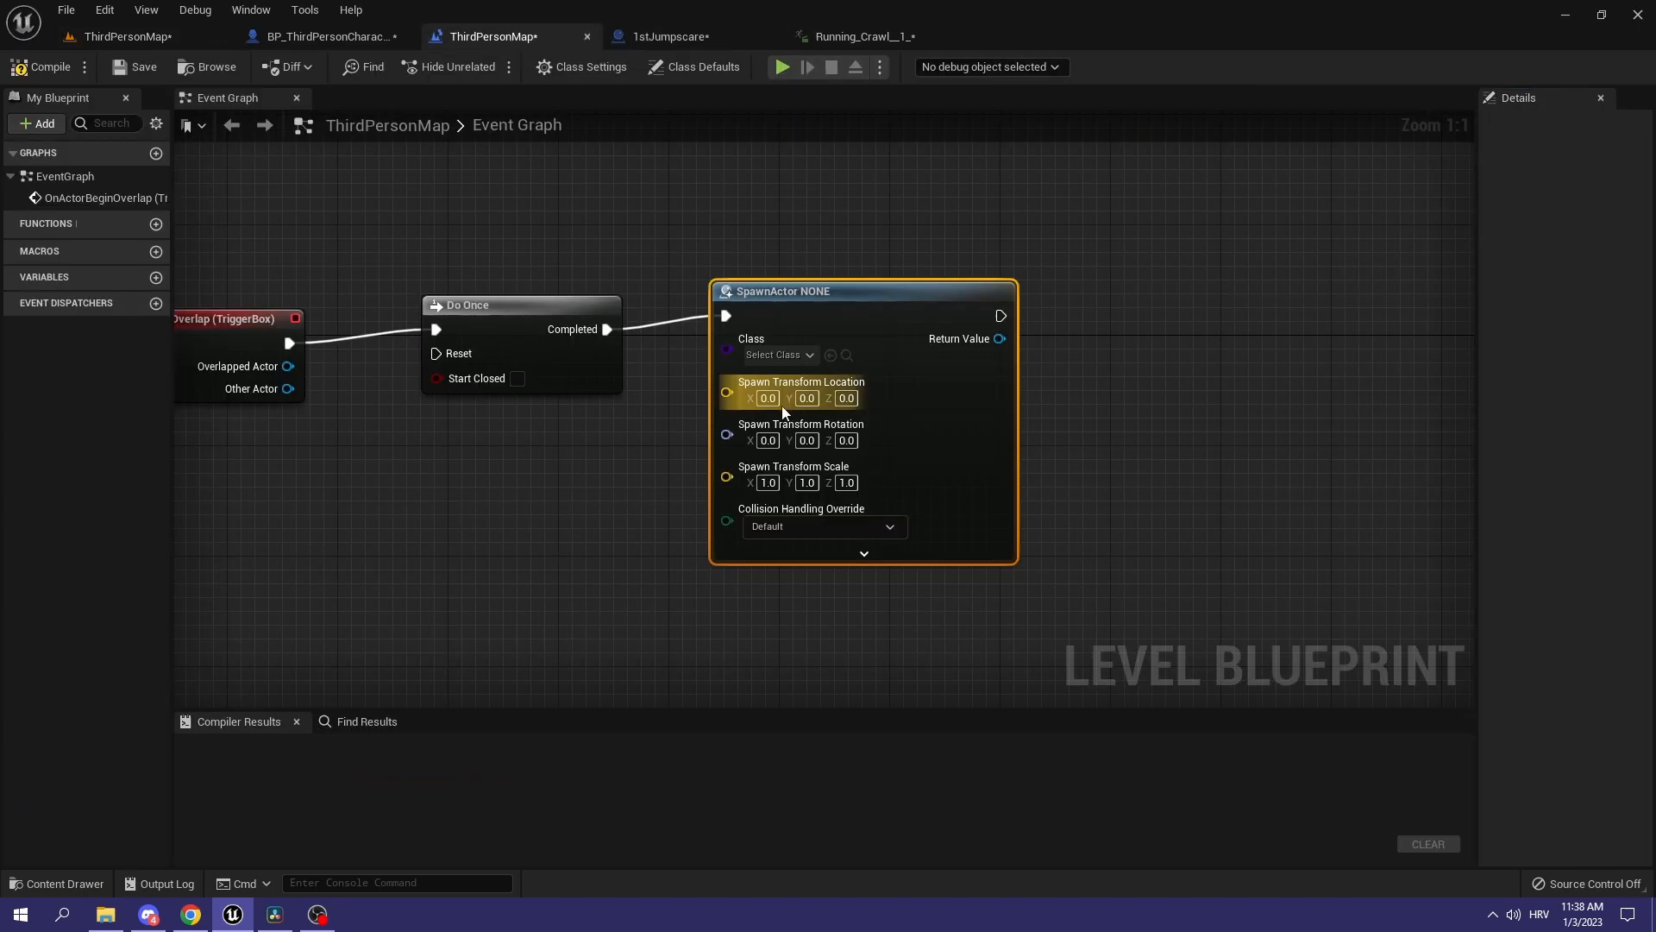
left_click(323, 36)
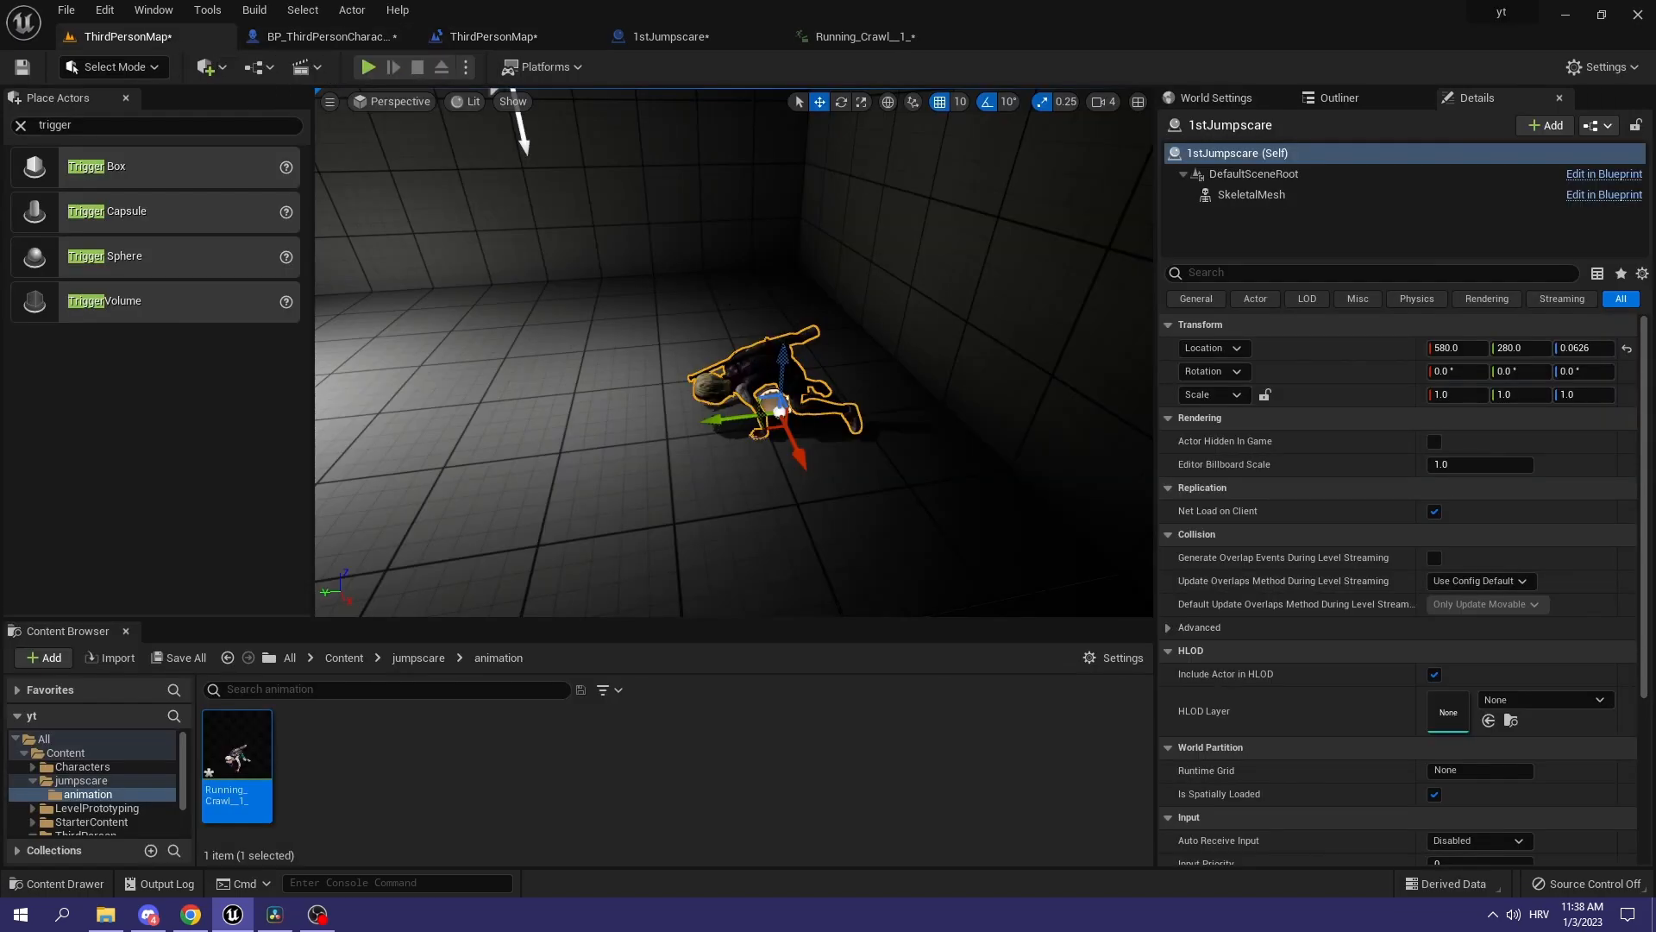
left_click(671, 36)
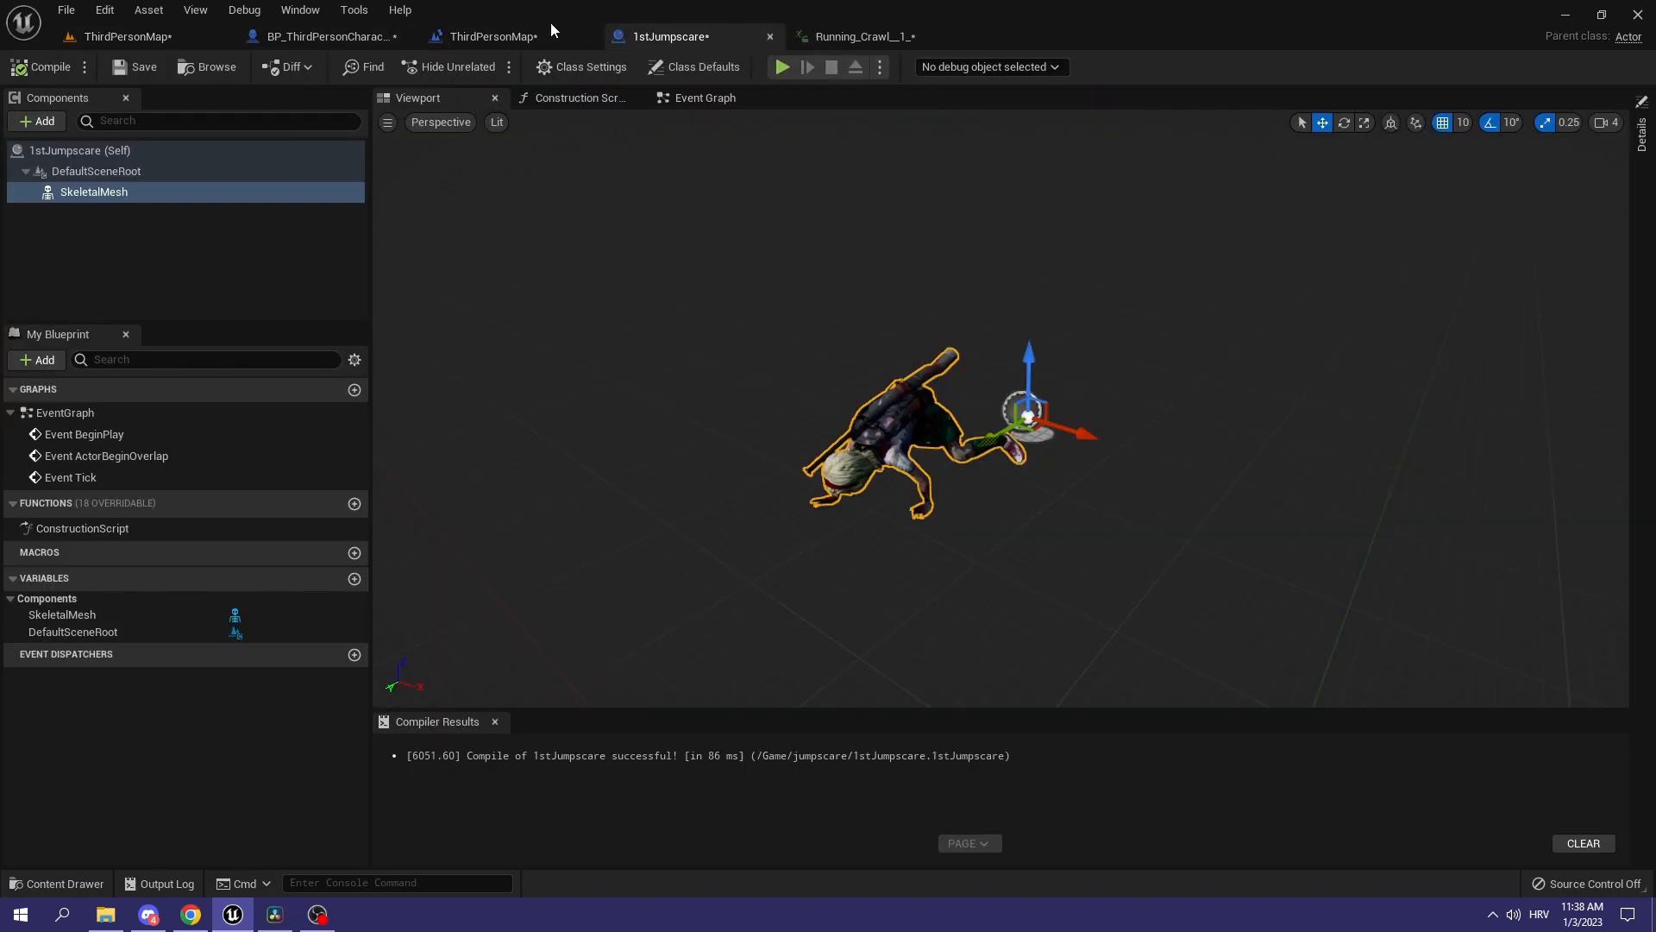
left_click(490, 37)
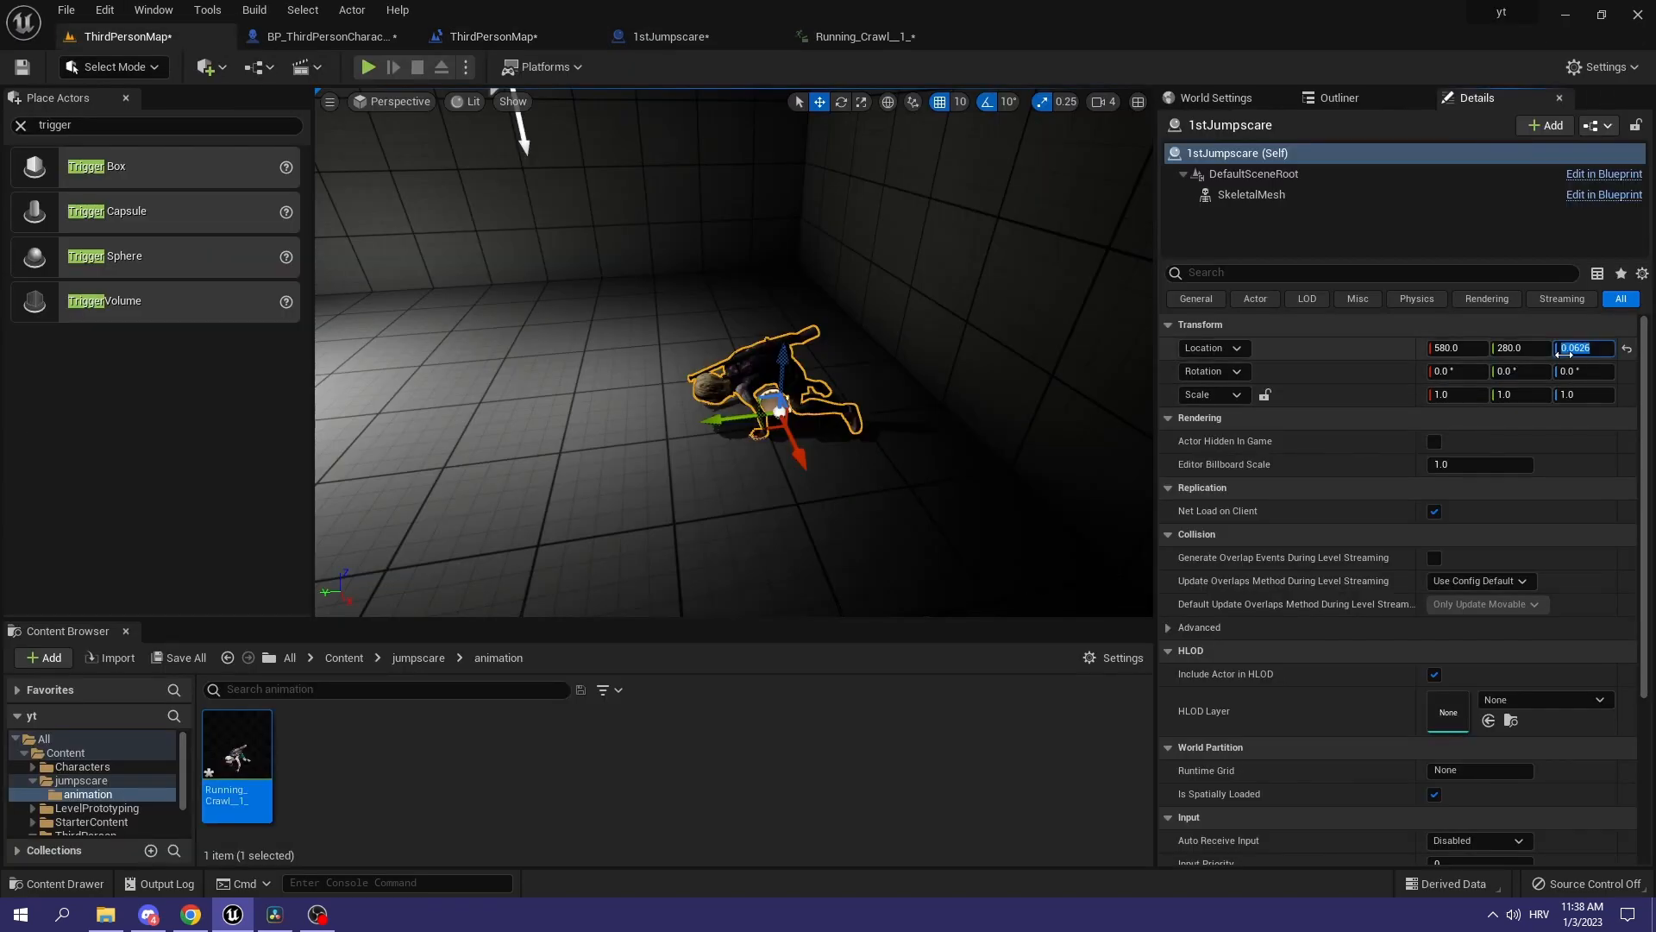
left_click(487, 36)
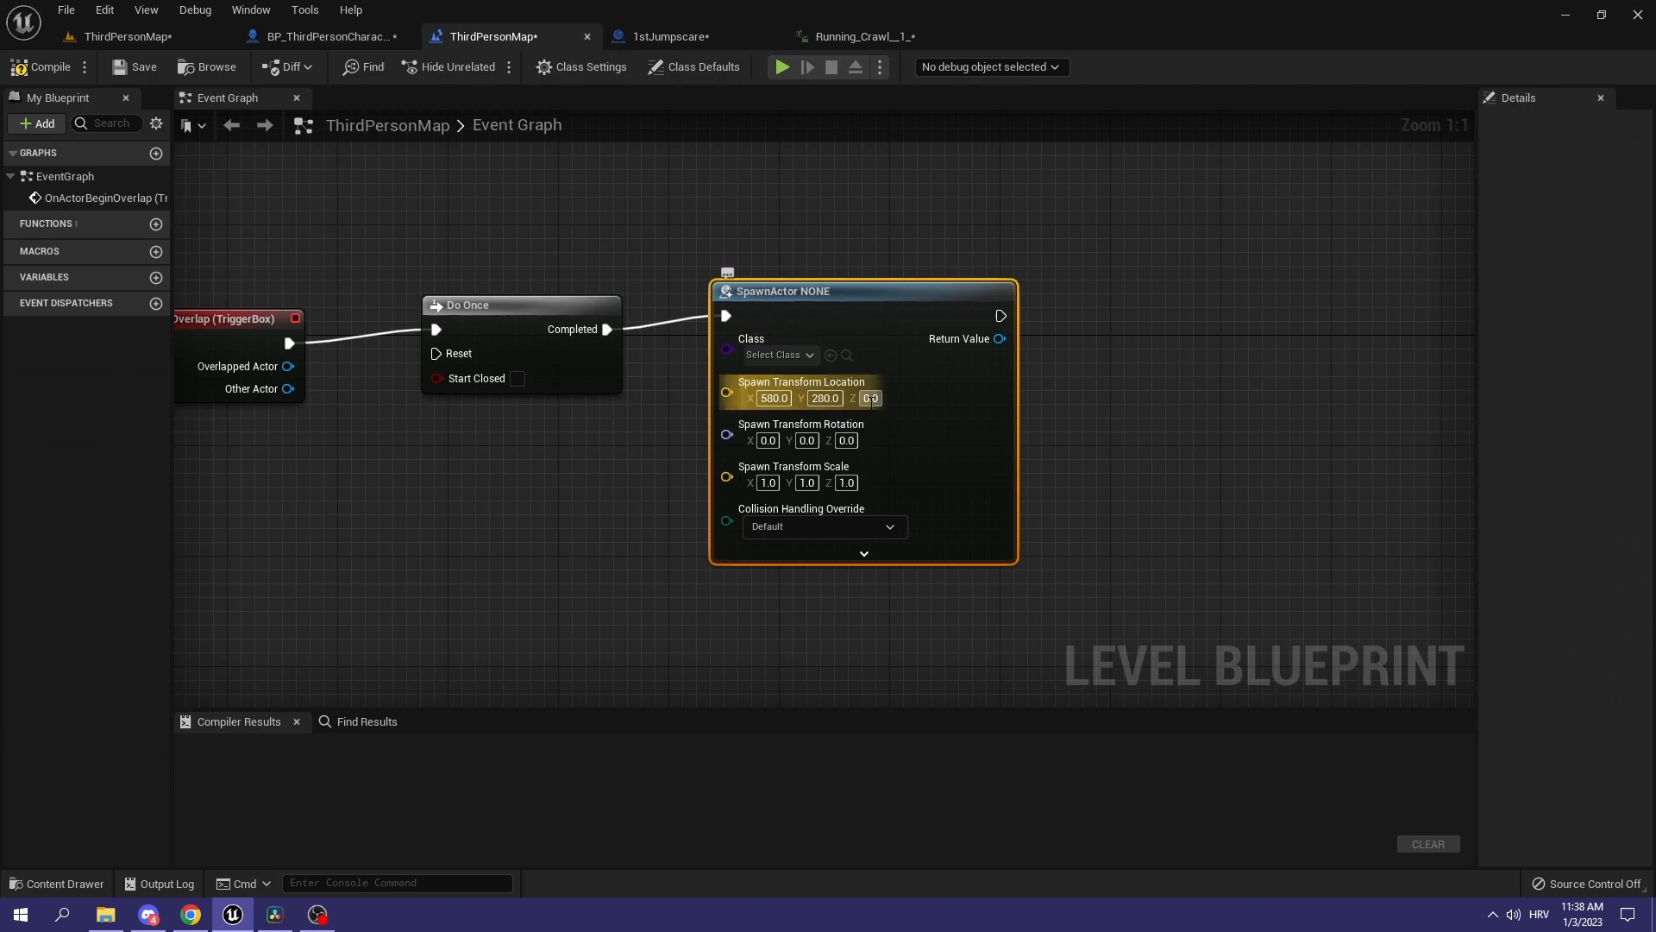
left_click(868, 396)
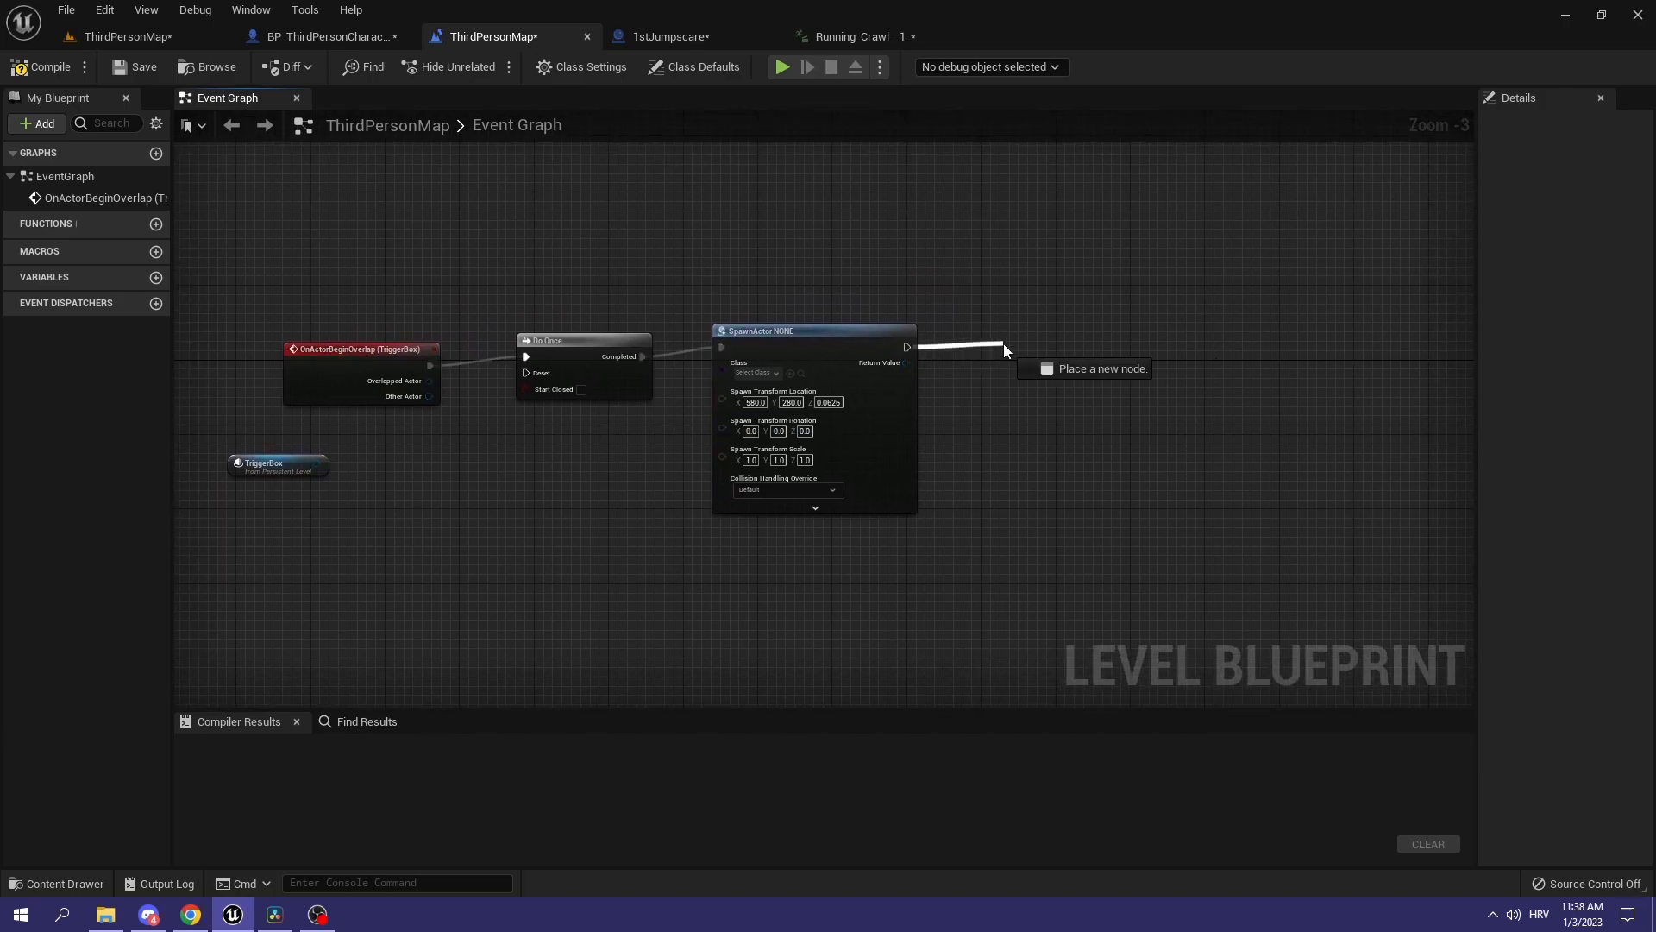
Step: Chain a 0.67-second Delay then Destroy Actor after SpawnActor, targeting the spawned actor
type("delay")
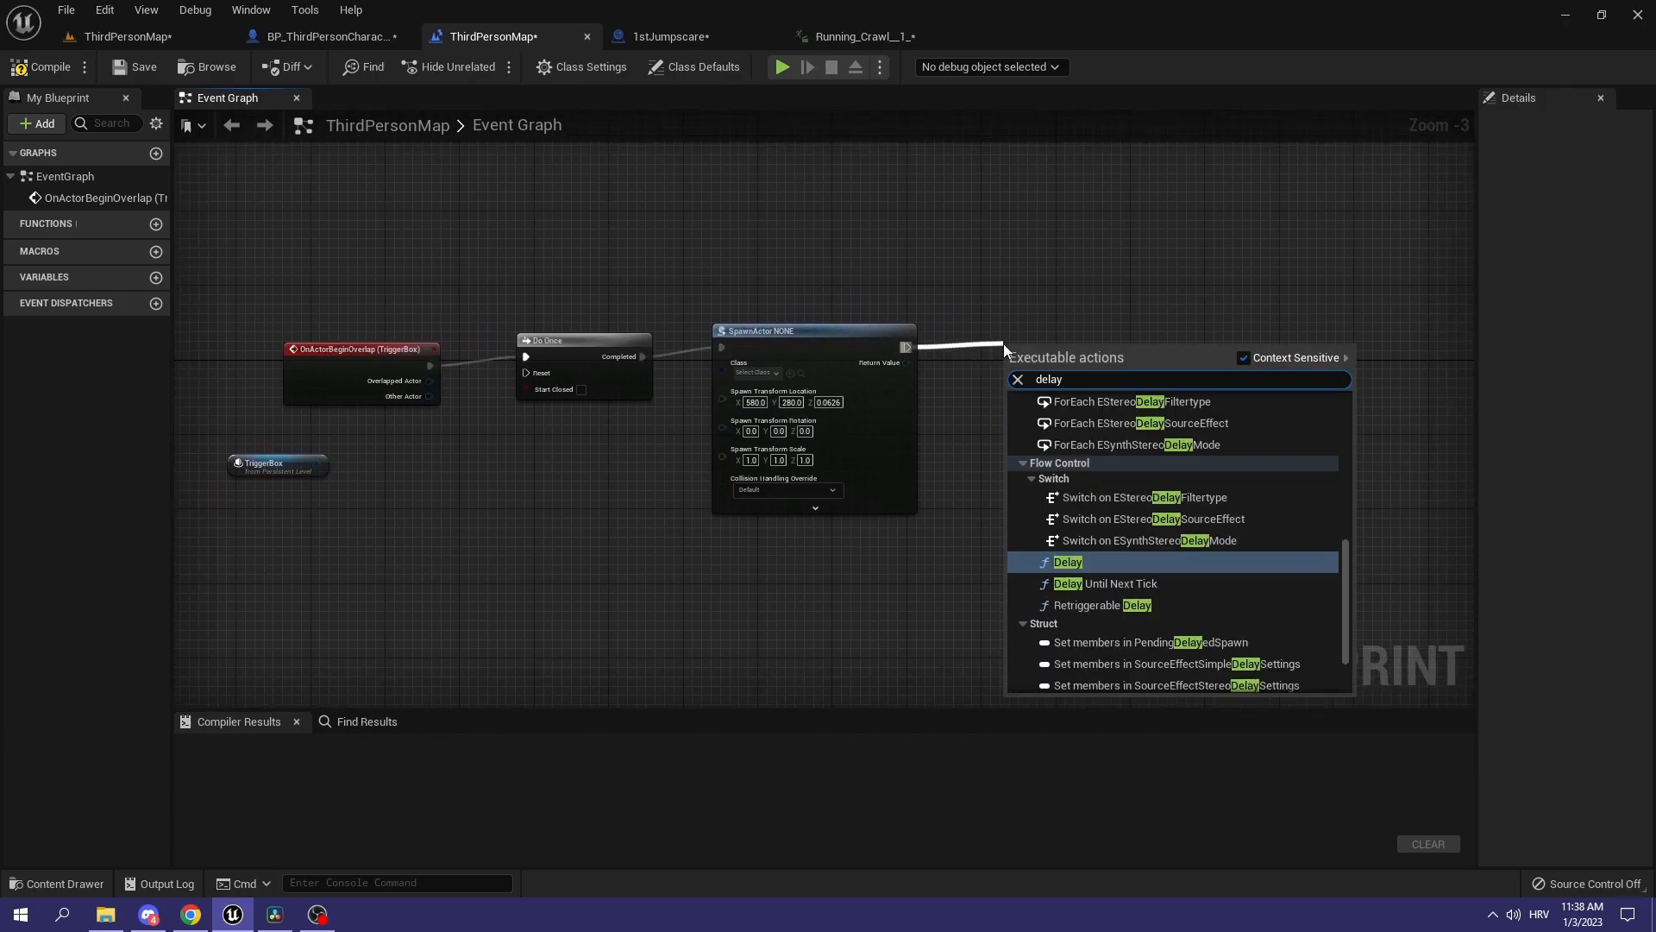
left_click(1068, 561)
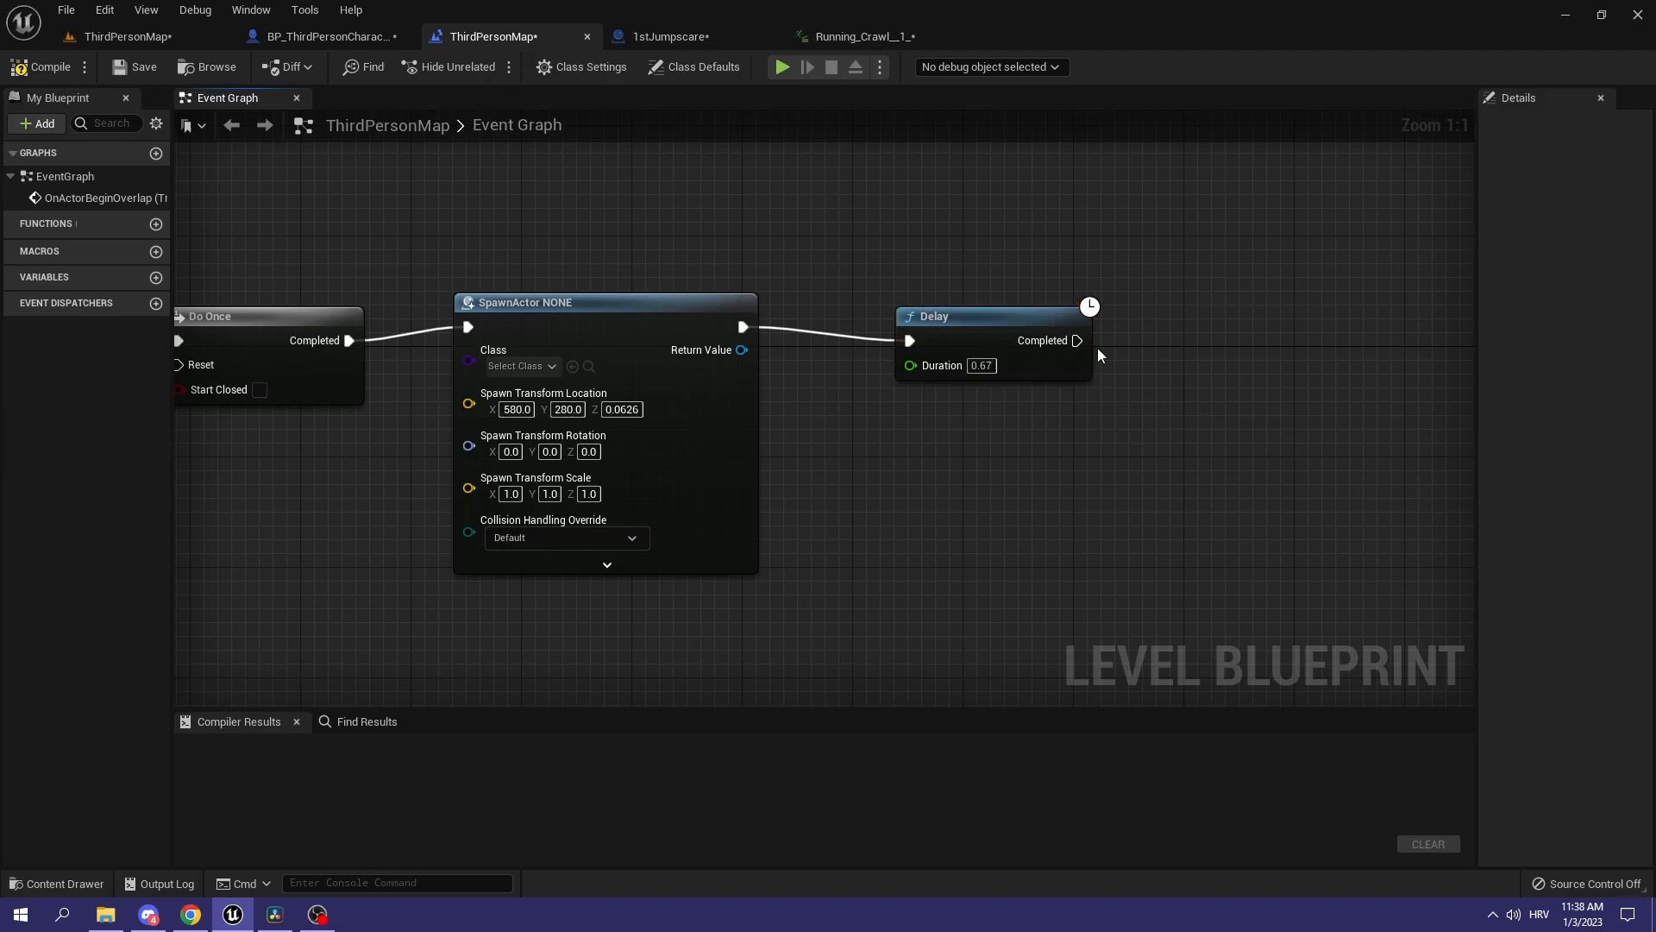
mouse_move(989, 293)
type("dest")
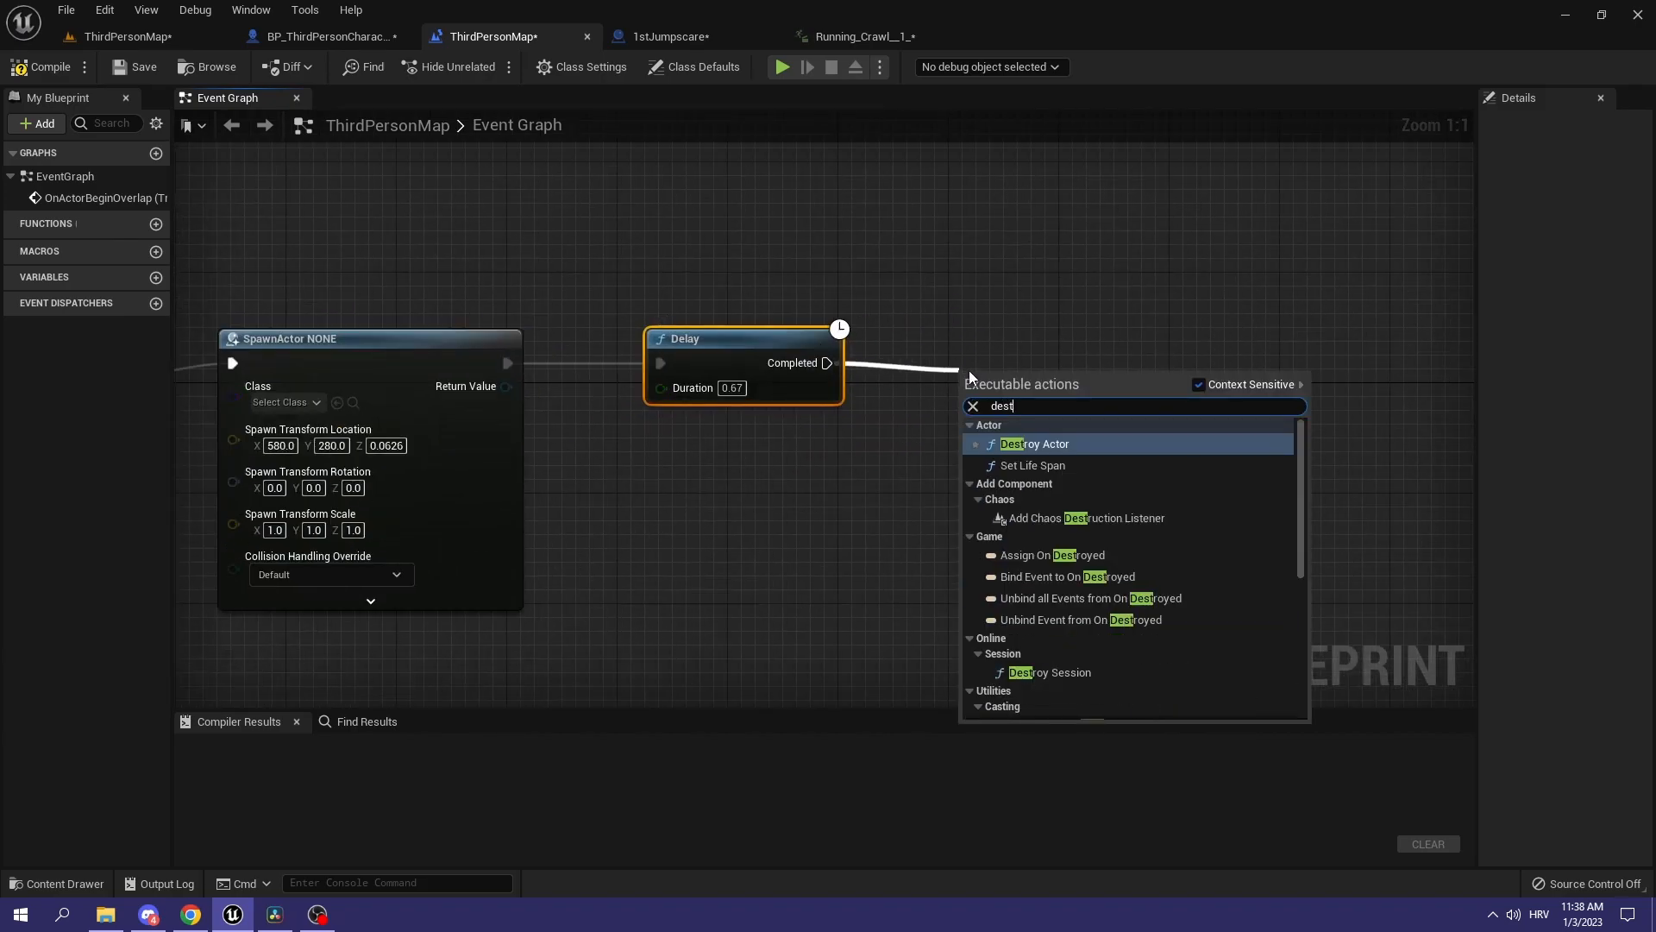
left_click(1034, 443)
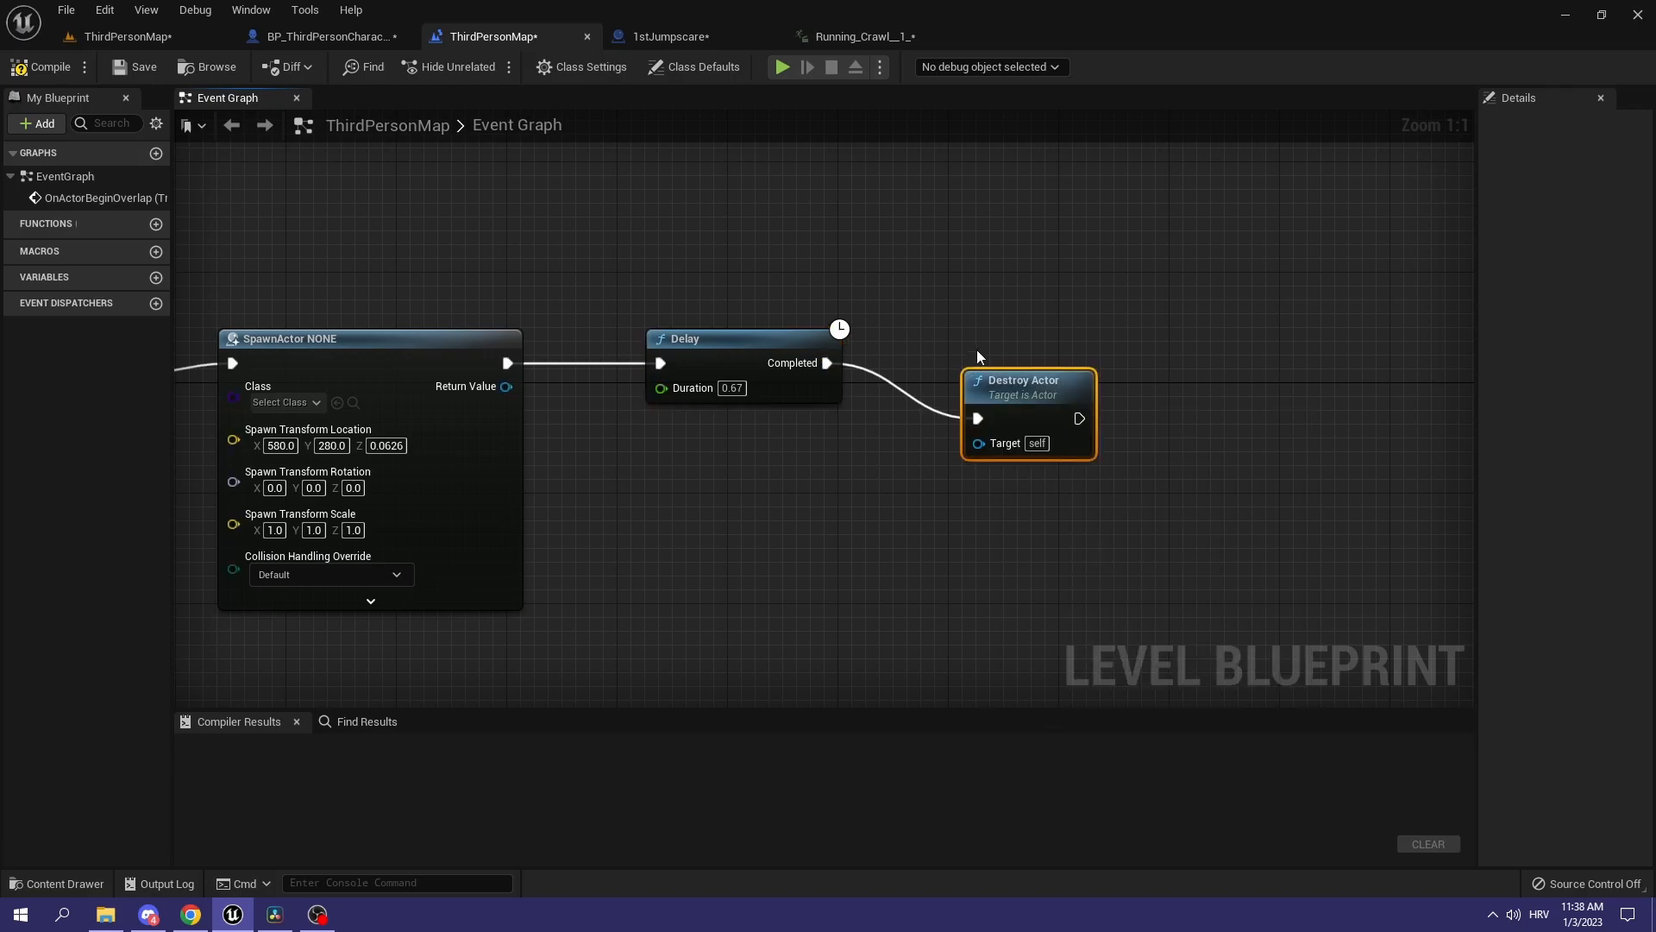
left_click_drag(977, 357, 797, 478)
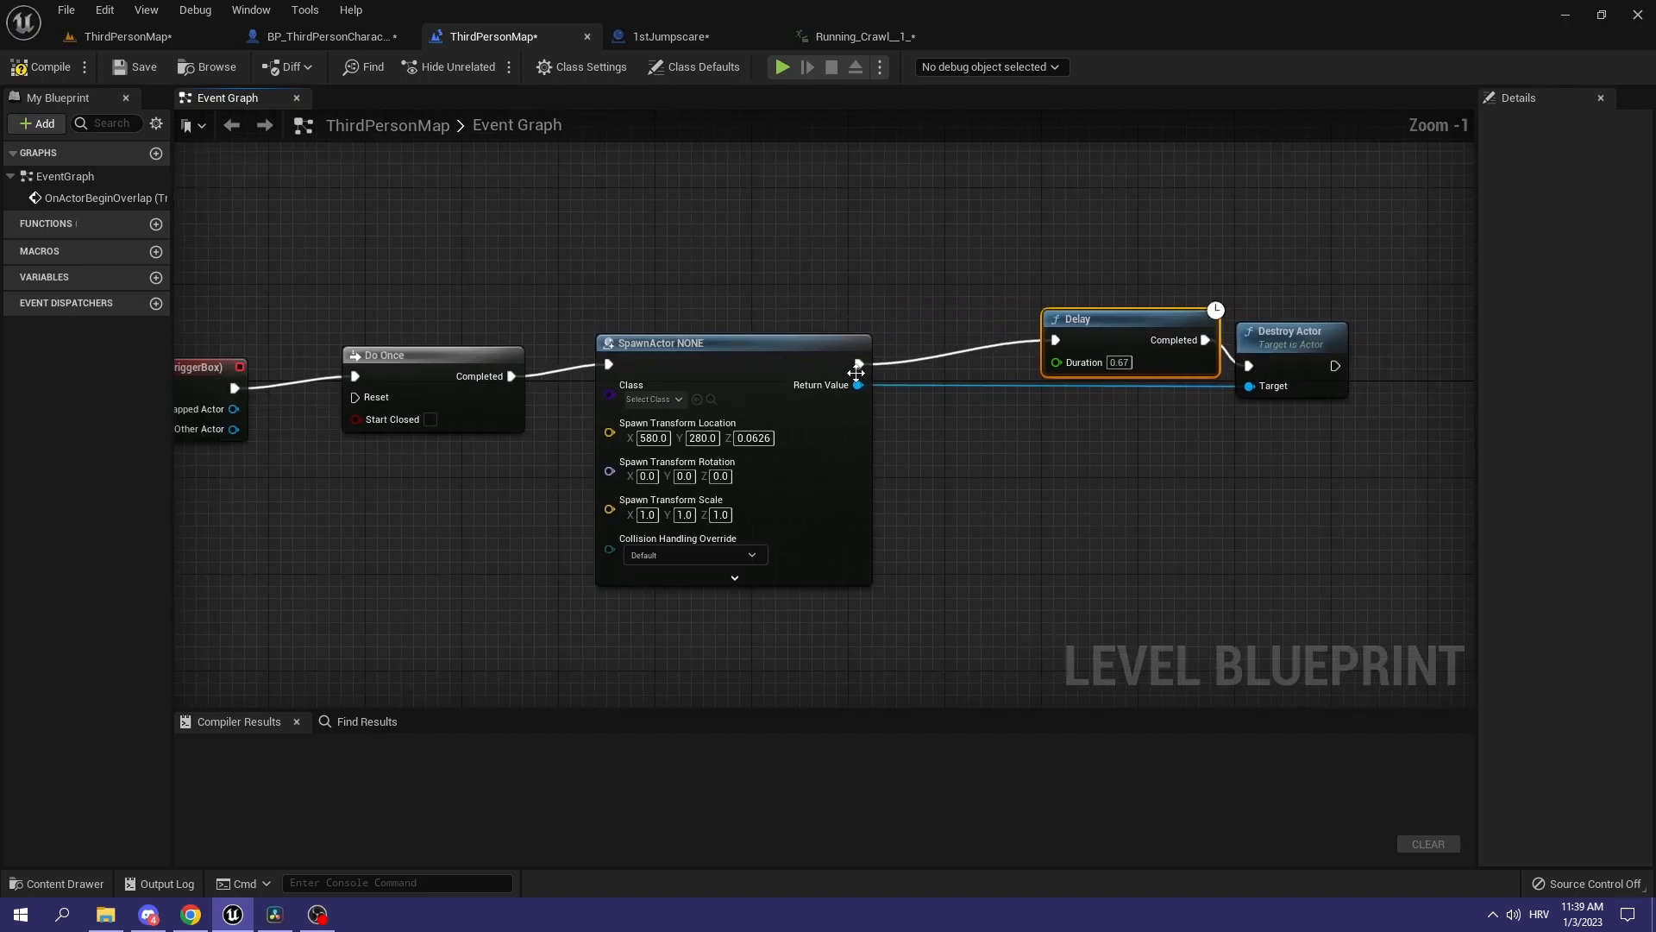
Step: Insert a Play Sound 2D node with the EndSimulate cue between SpawnActor and the Delay
type("pla")
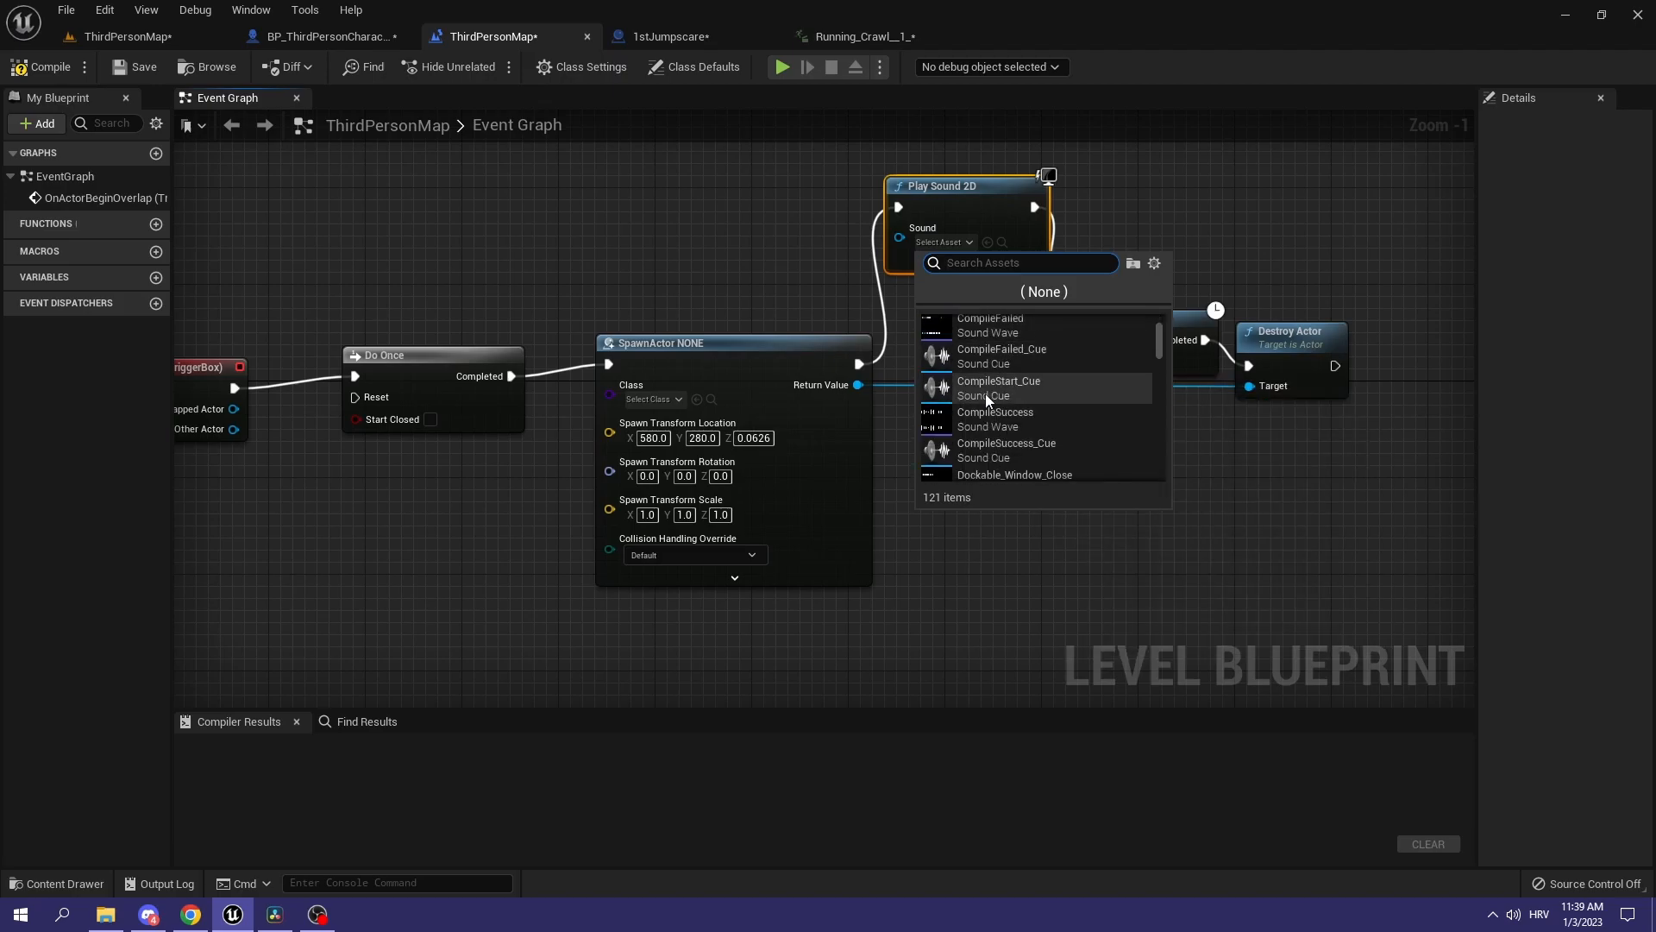
scroll("down", 3)
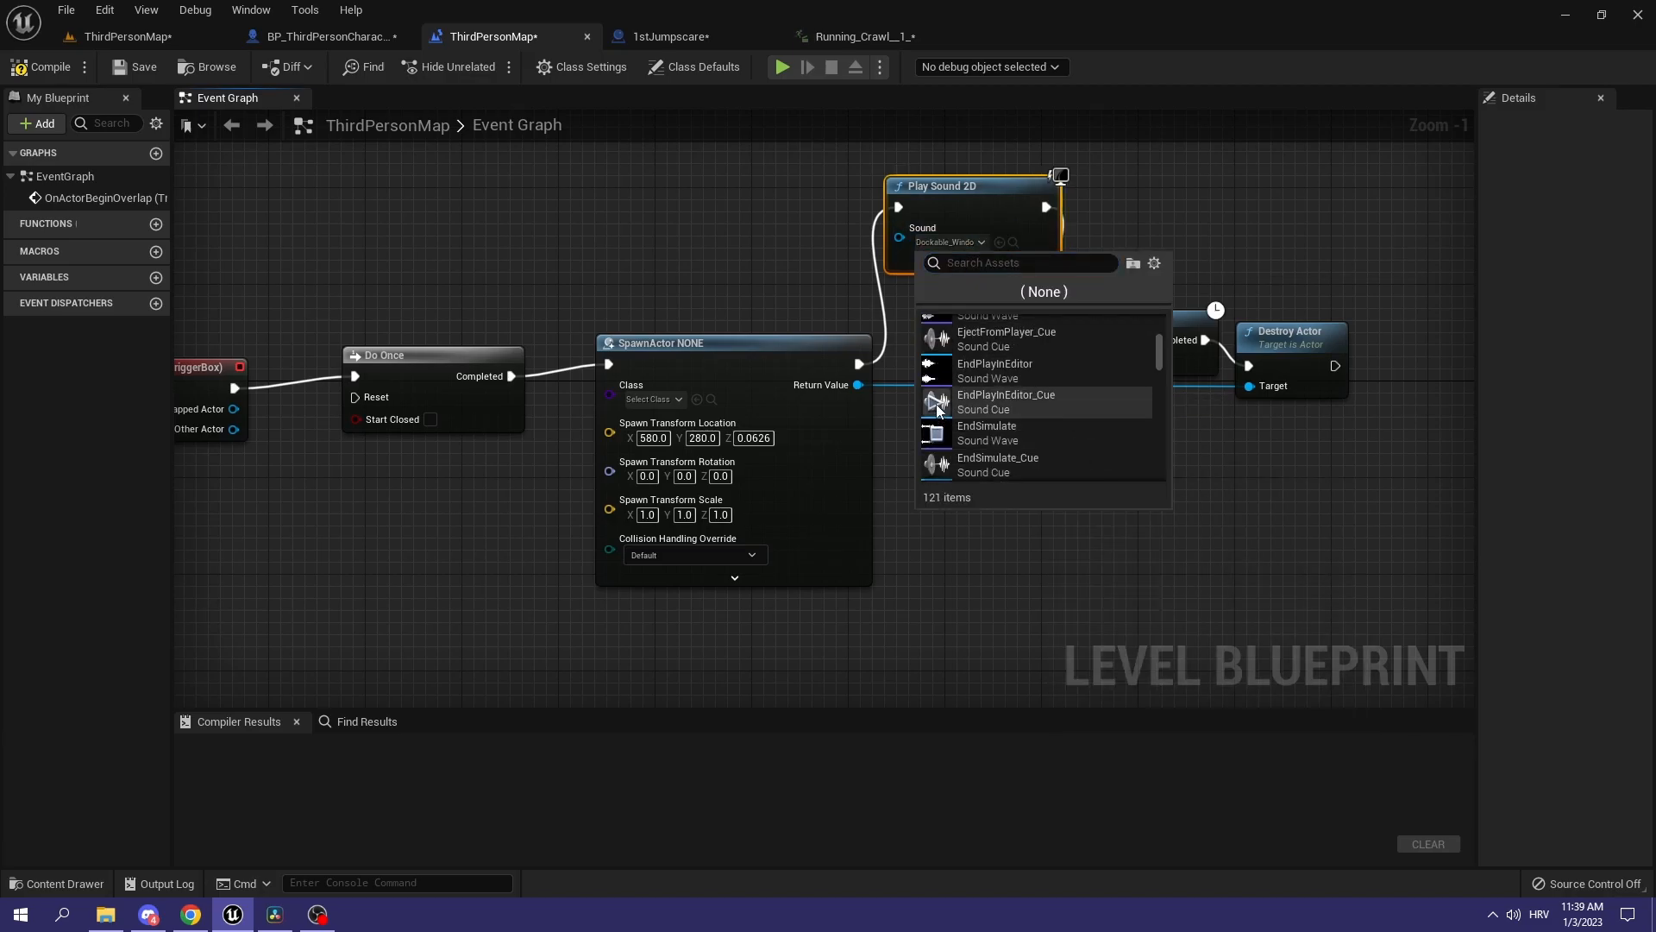
mouse_move(946, 473)
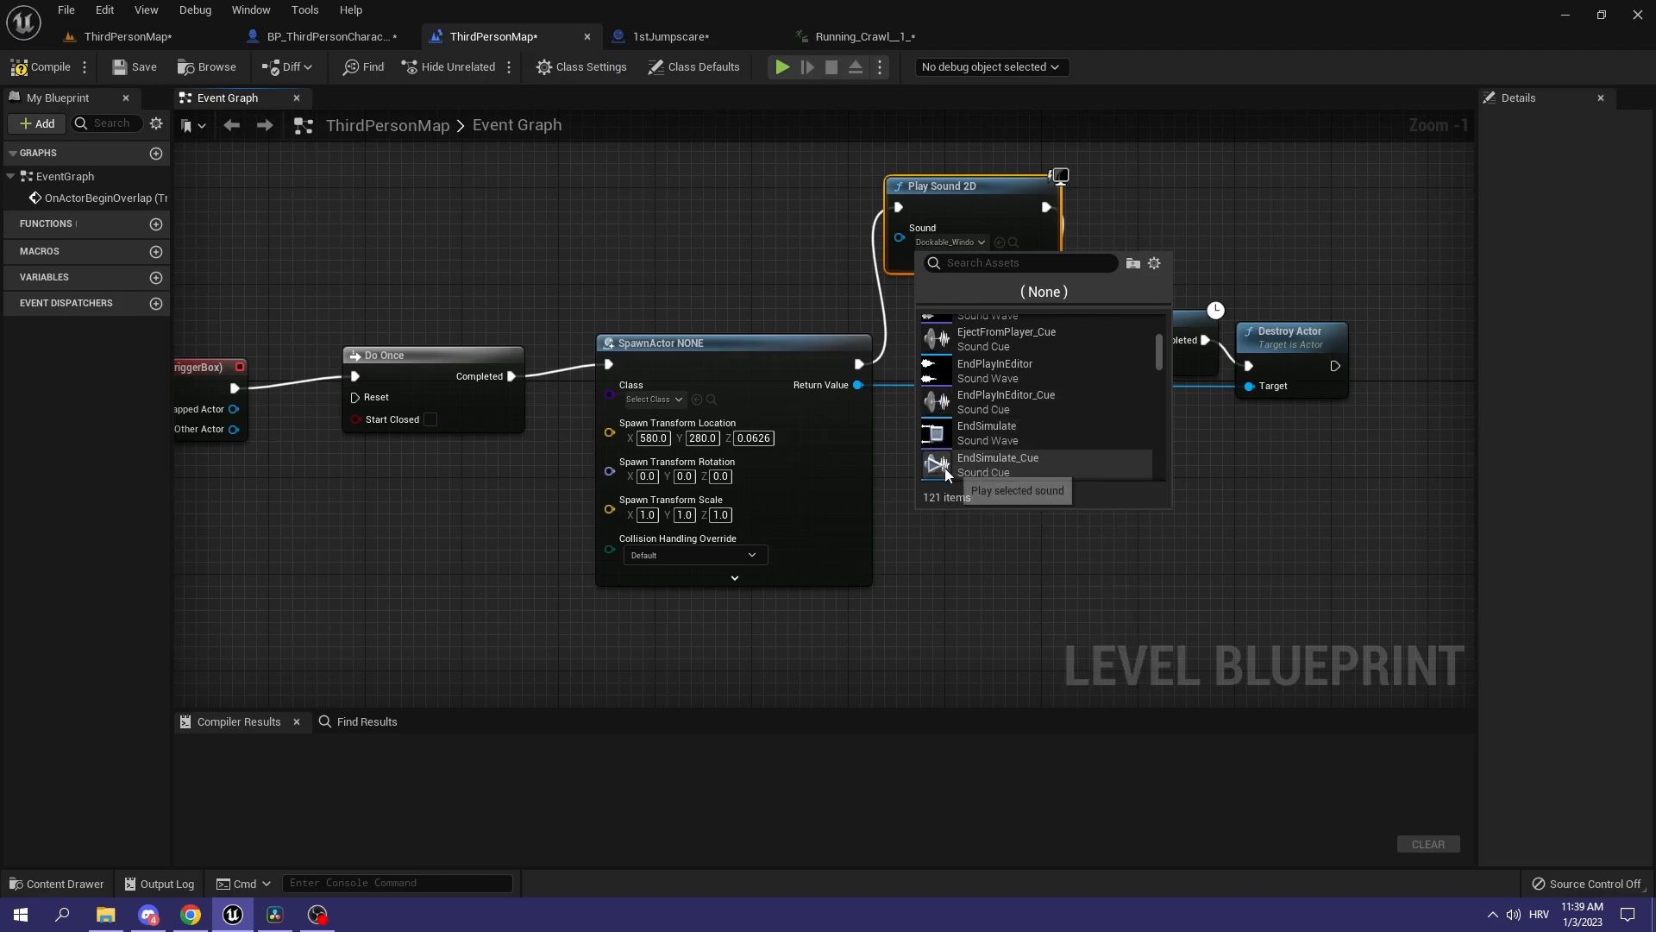
mouse_move(1110, 290)
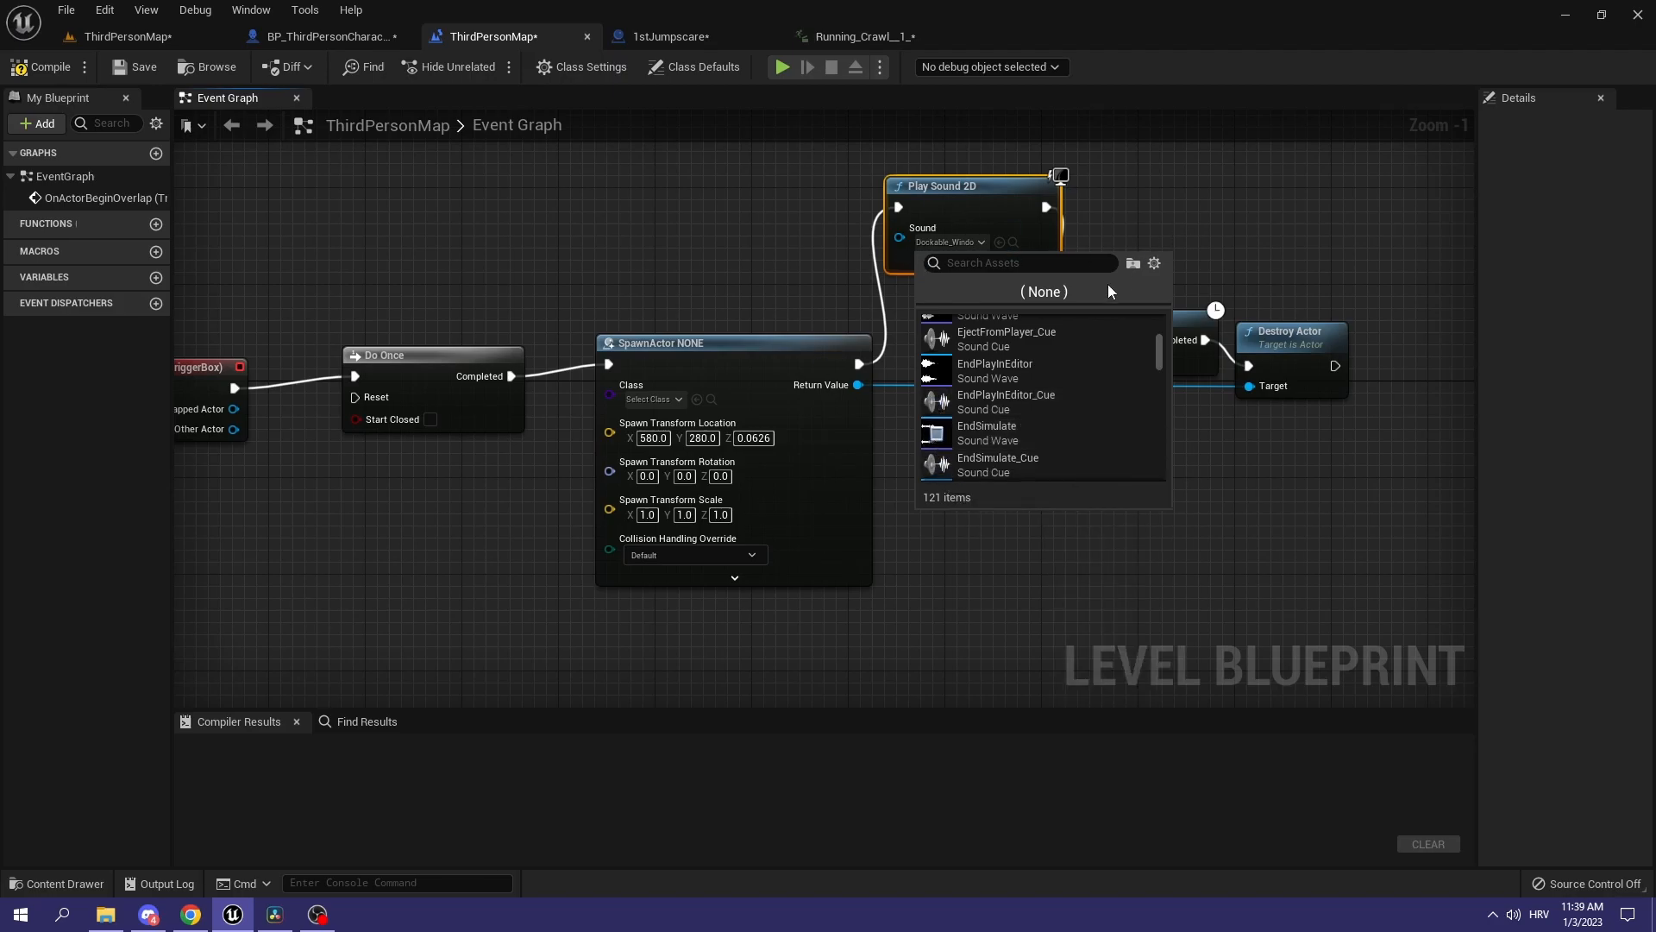
left_click(987, 431)
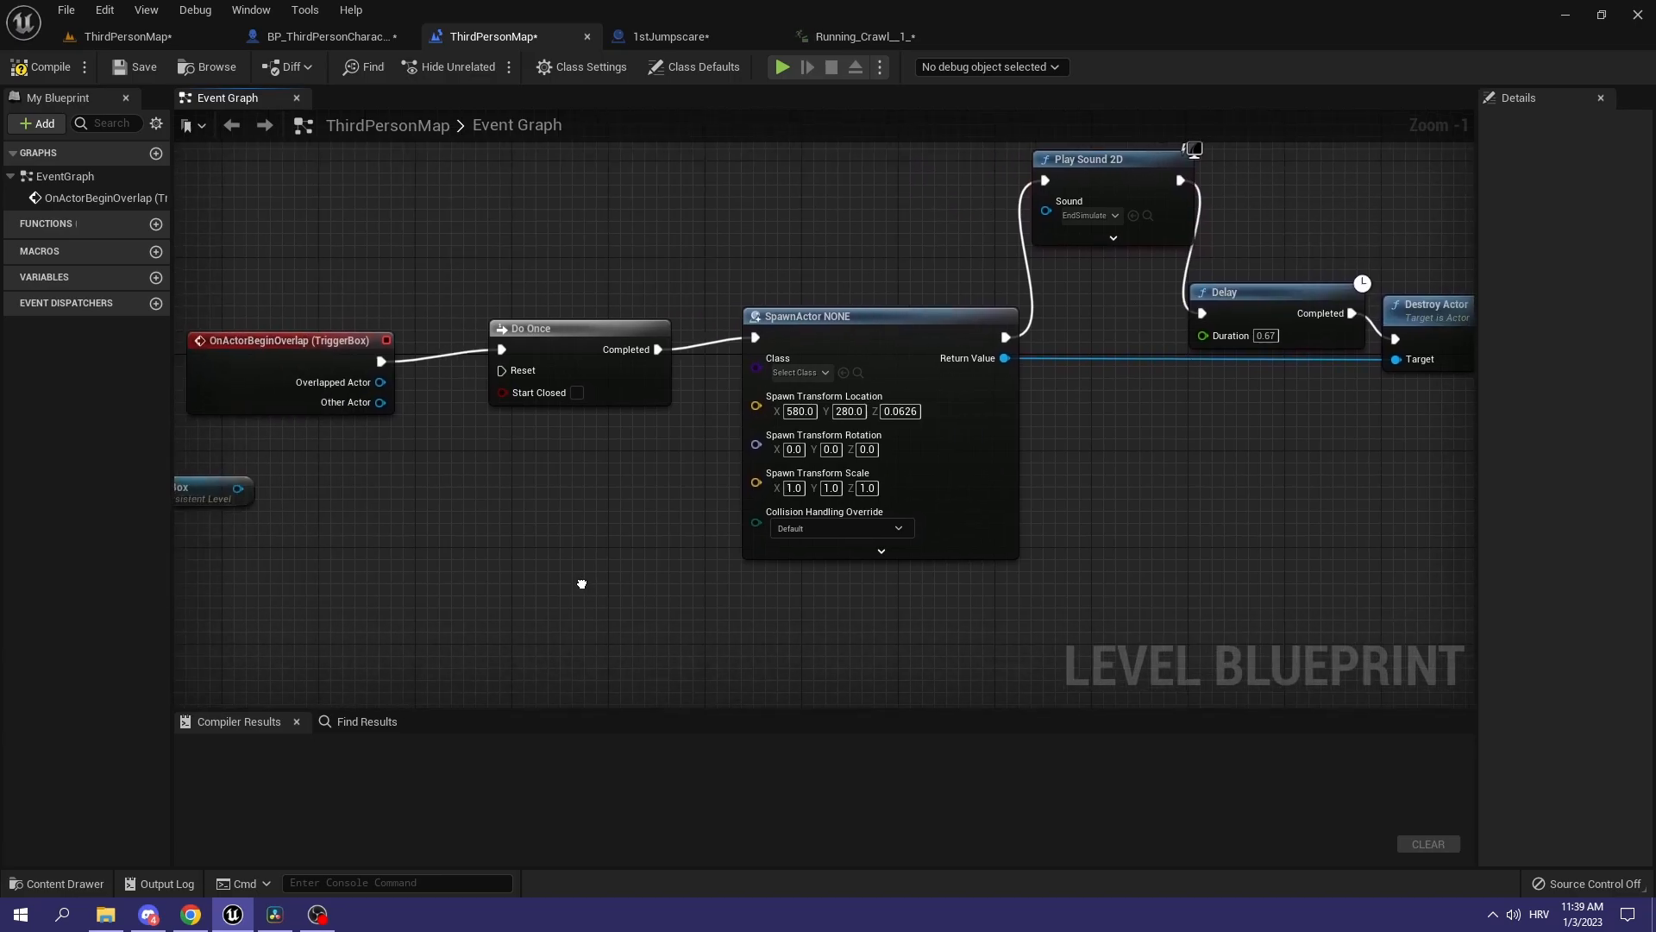
scroll("down", 3)
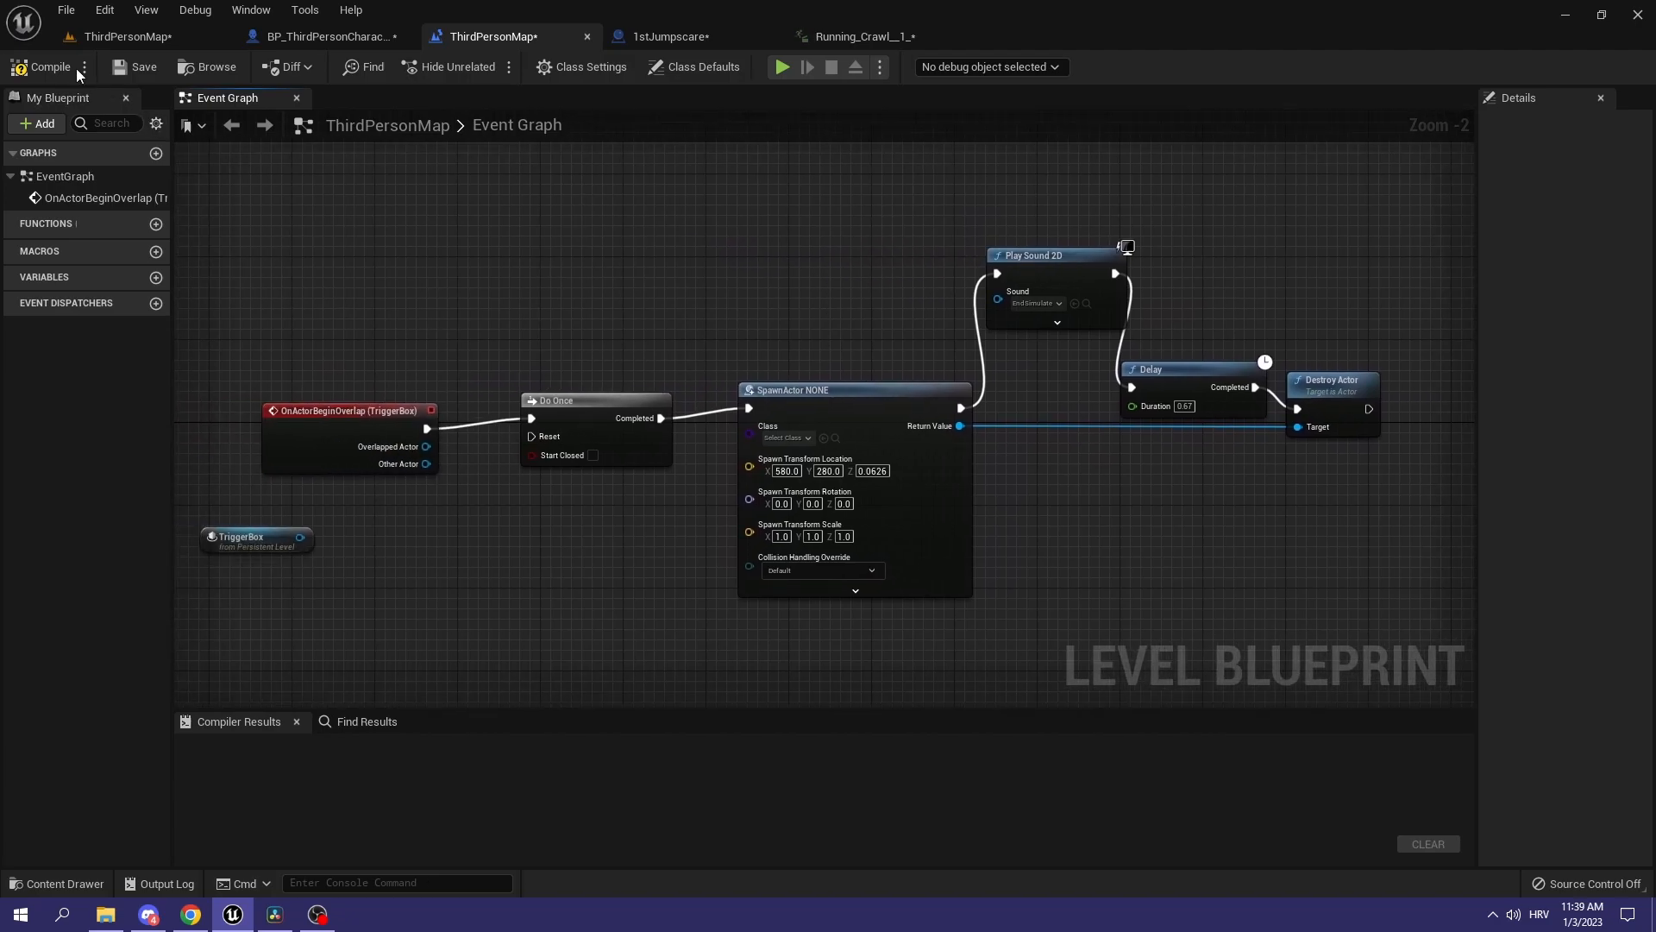
Step: Compile, then set SpawnActor's class to 1stJumpscare to fix the missing-class error
left_click(48, 68)
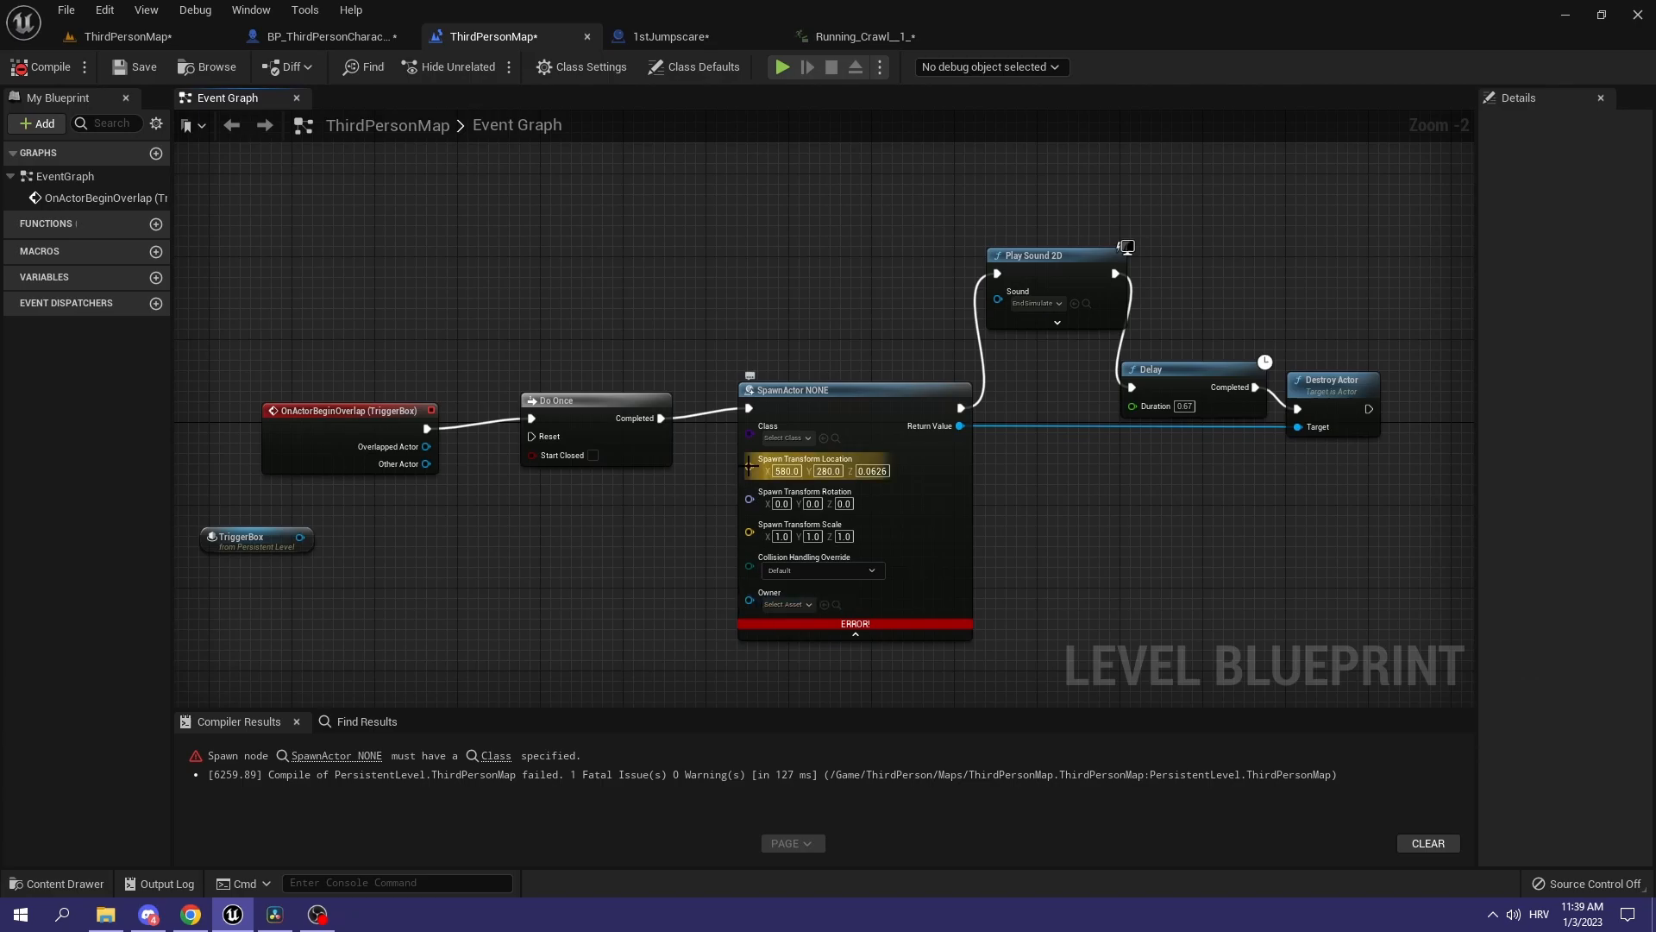
left_click(787, 437)
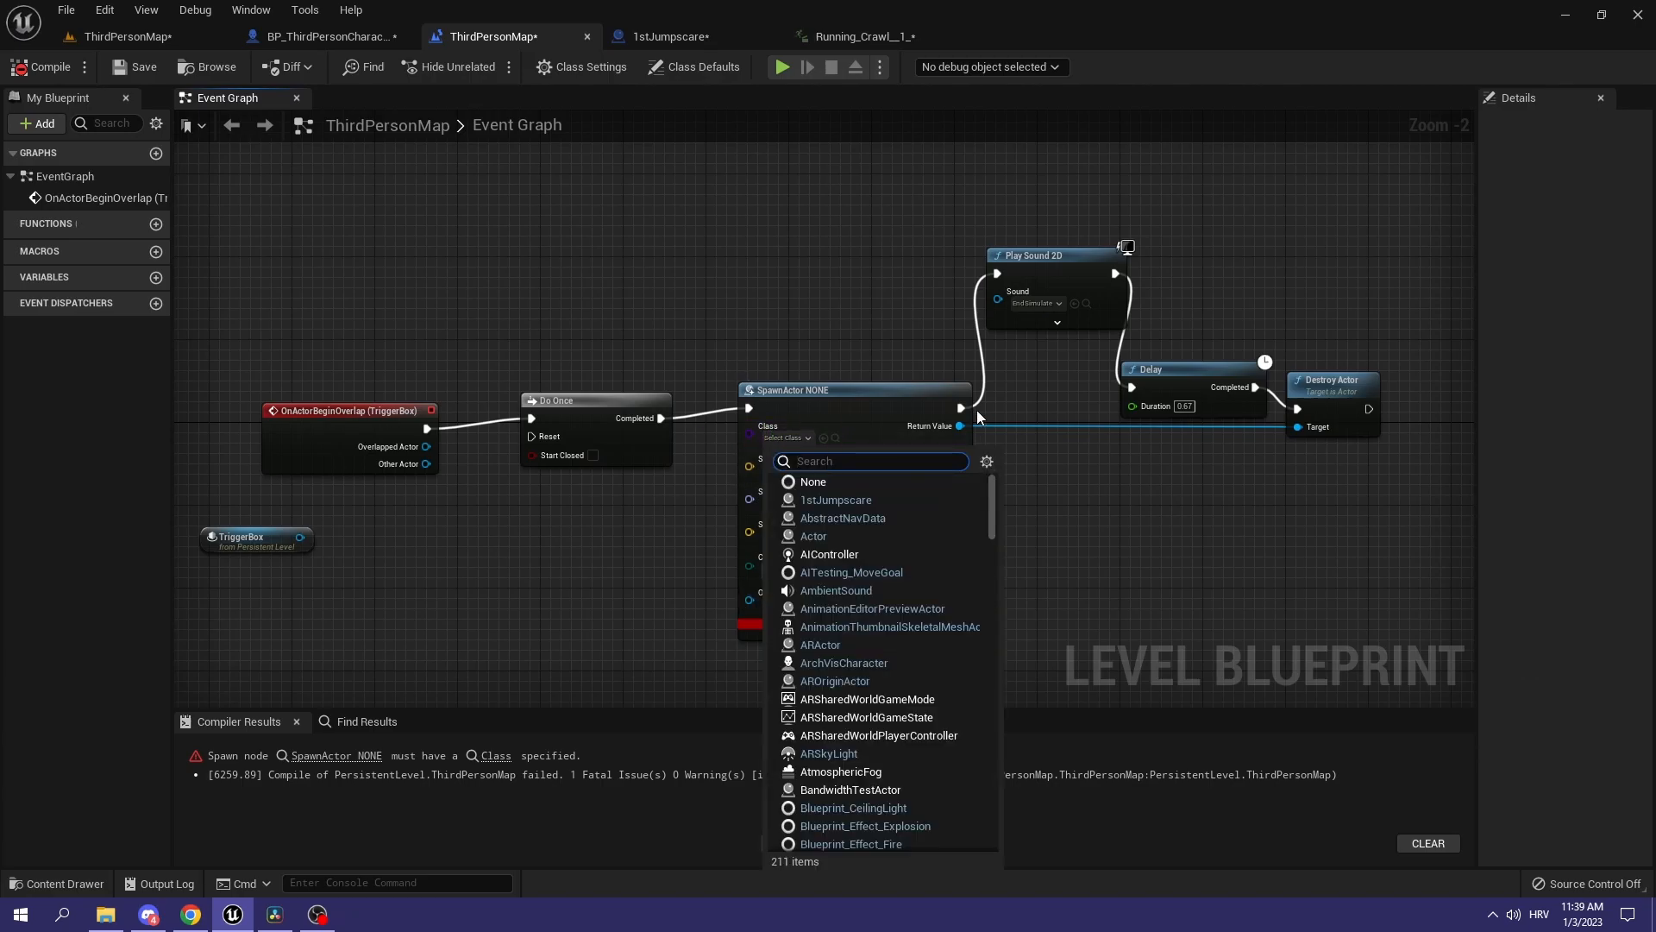
type("1st")
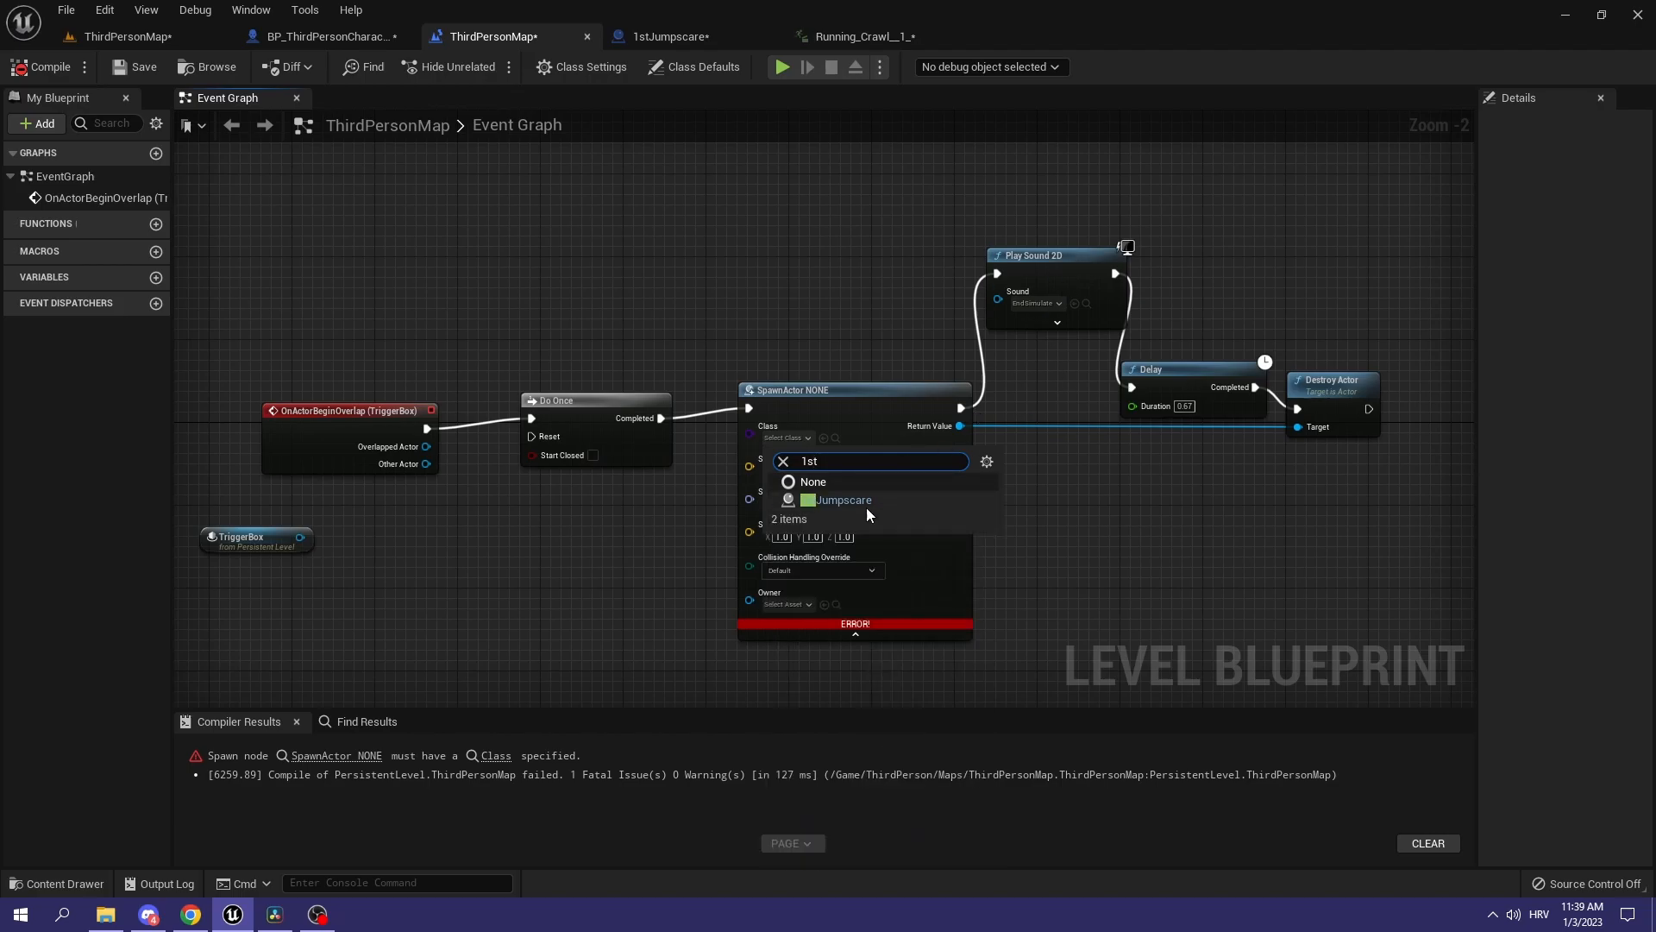
left_click(844, 500)
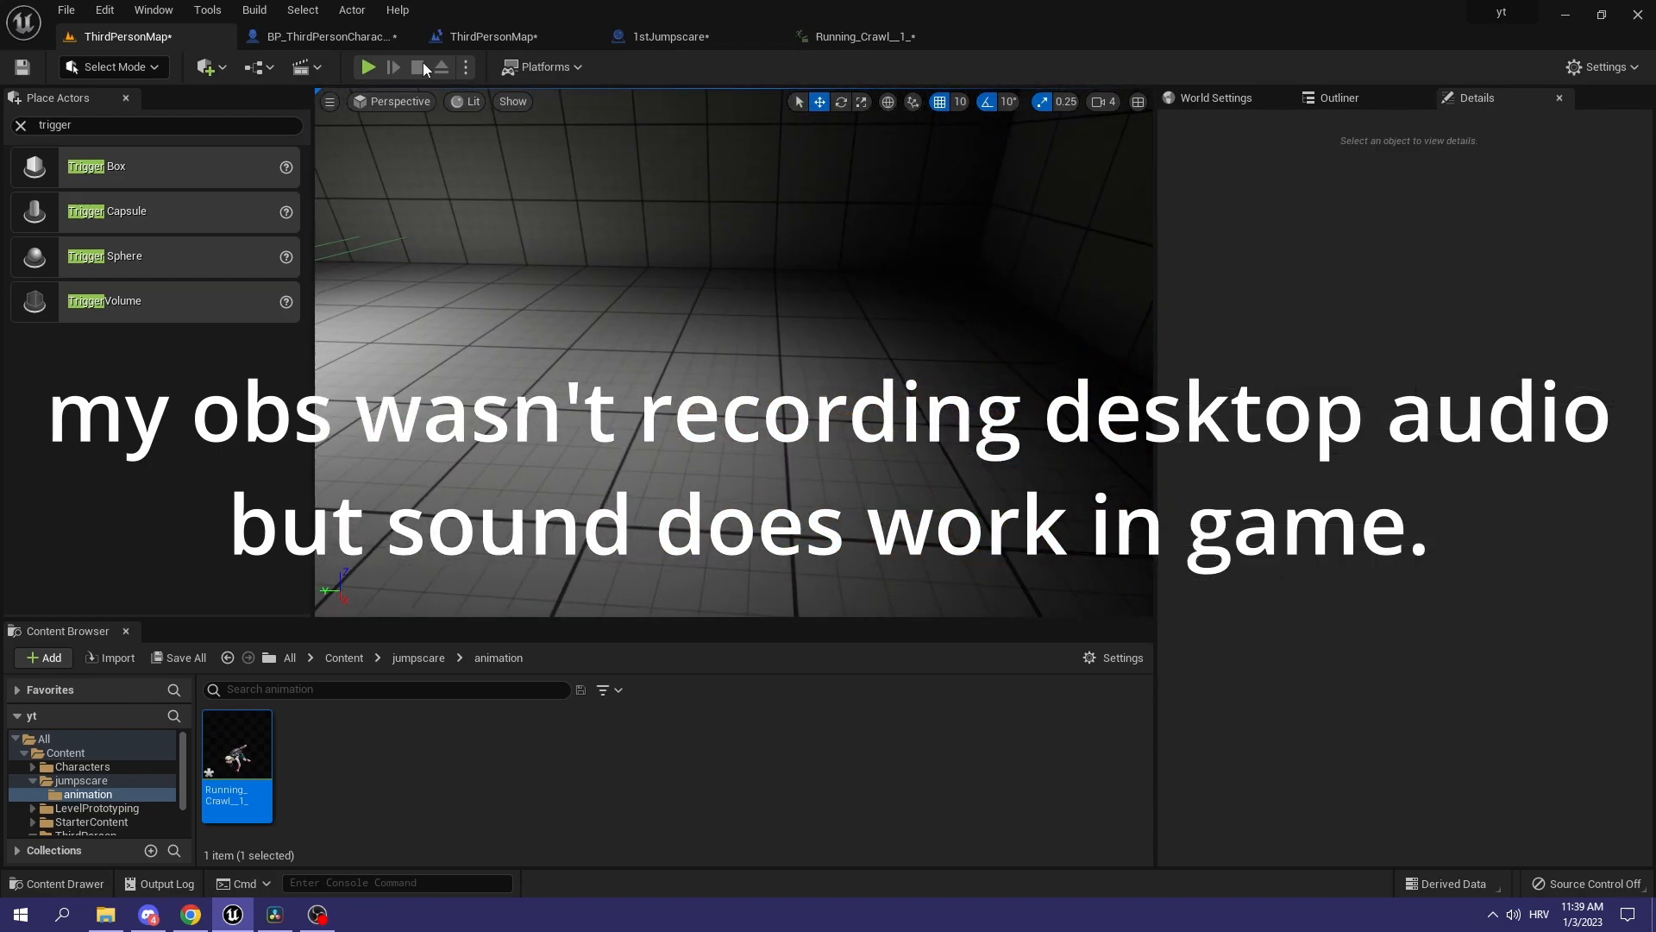
Step: Run the level in Play mode to test the jumpscare trigger
left_click(367, 67)
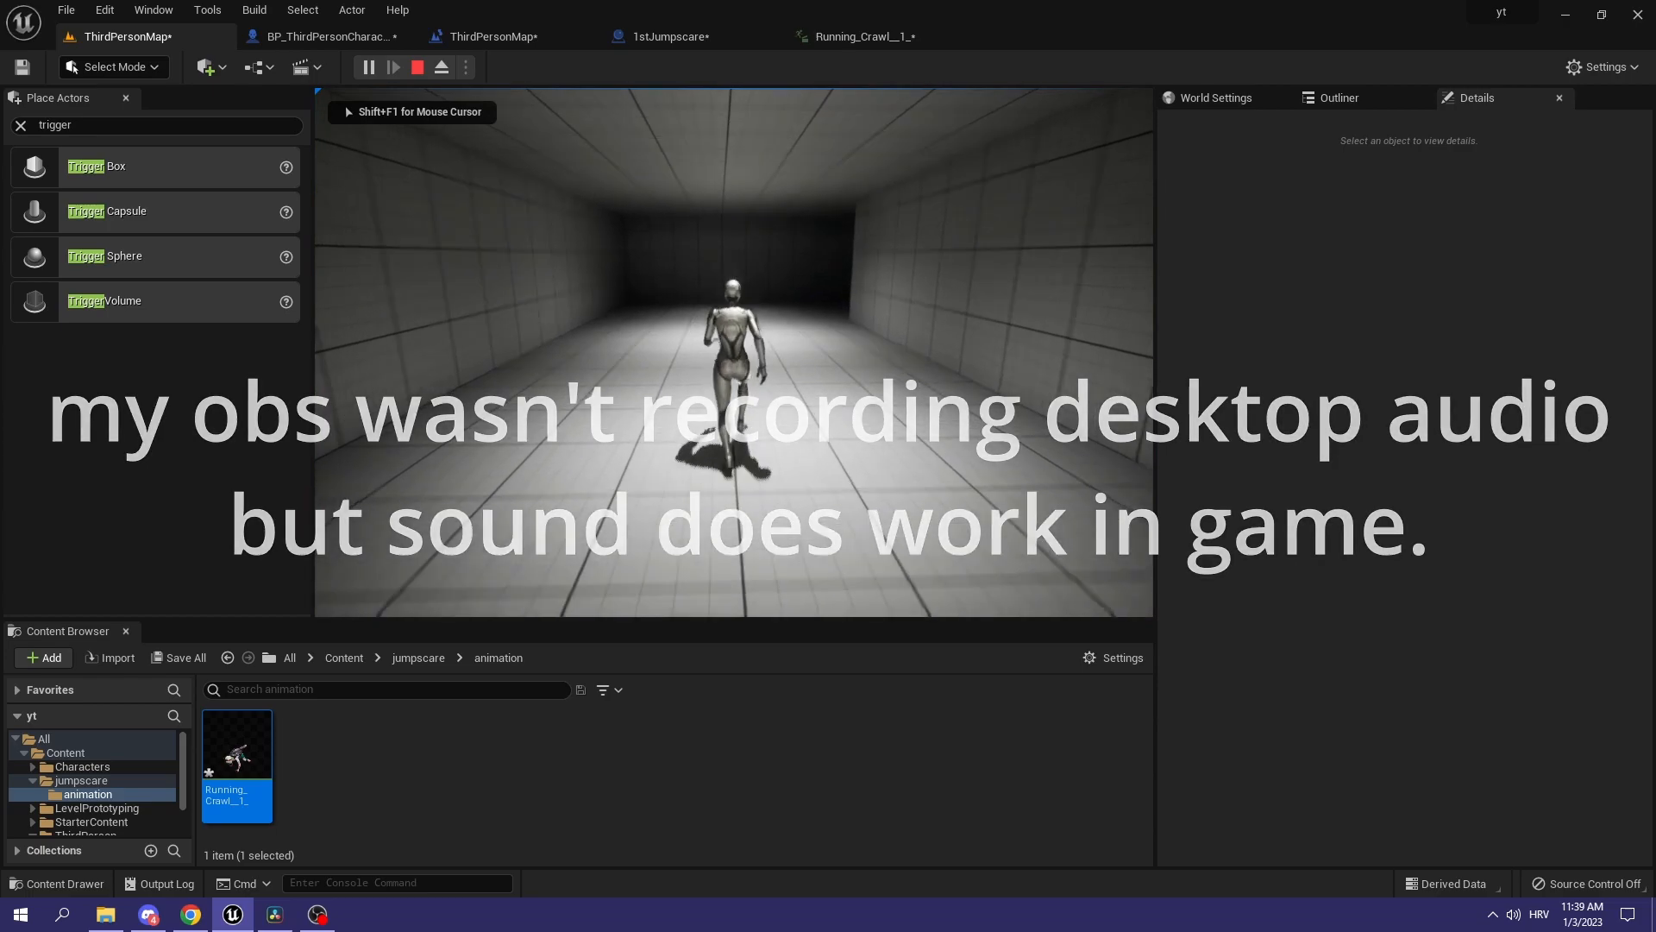